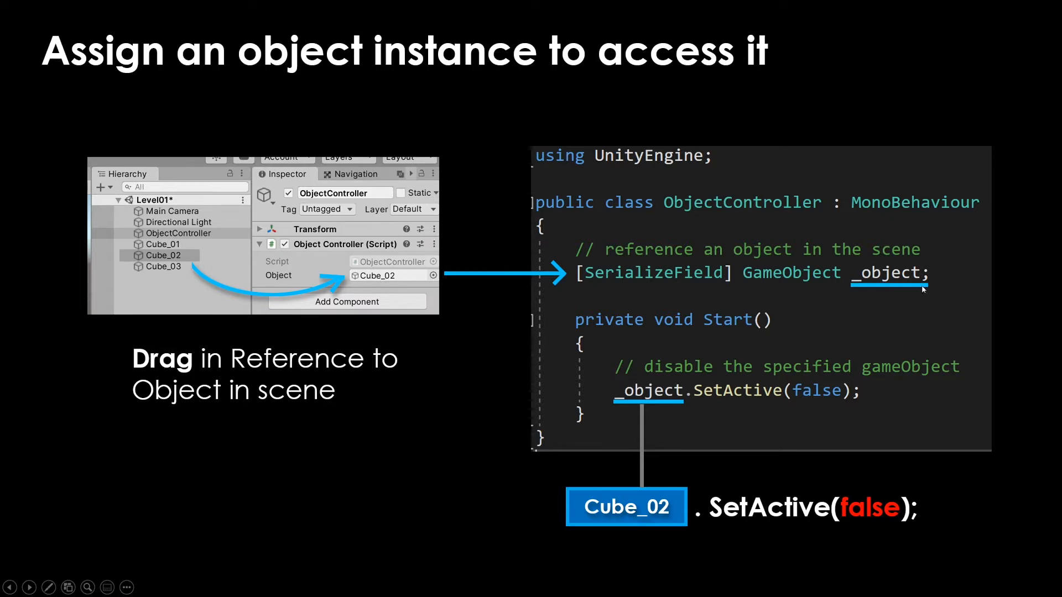
{"action": "mouse_move", "coordinate": [752, 376]}
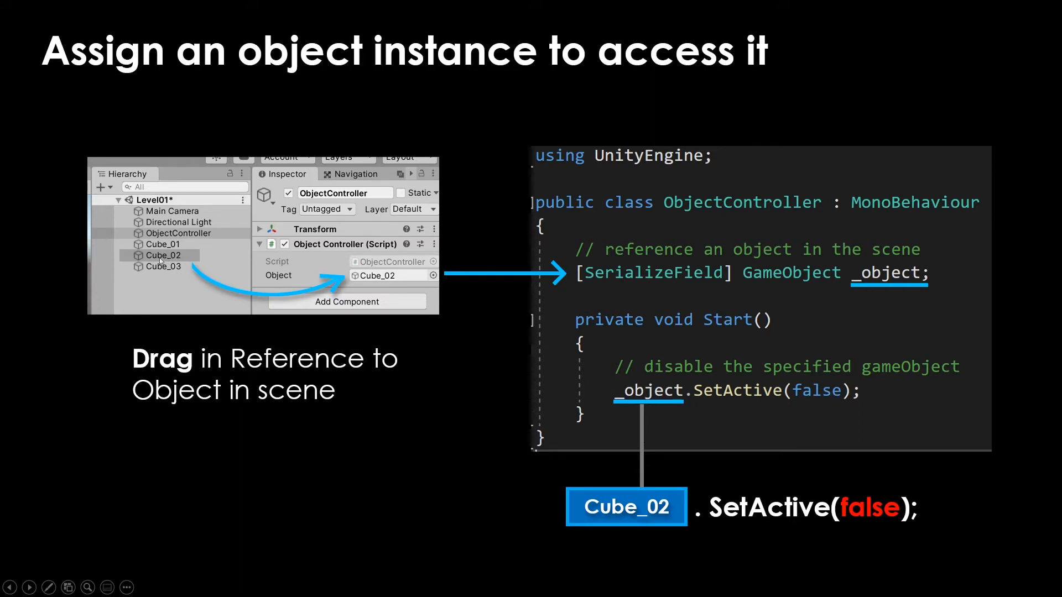
Advance the slideshow to the slide on matching the variable type to the referenced instance.
{"action": "key", "text": "Right"}
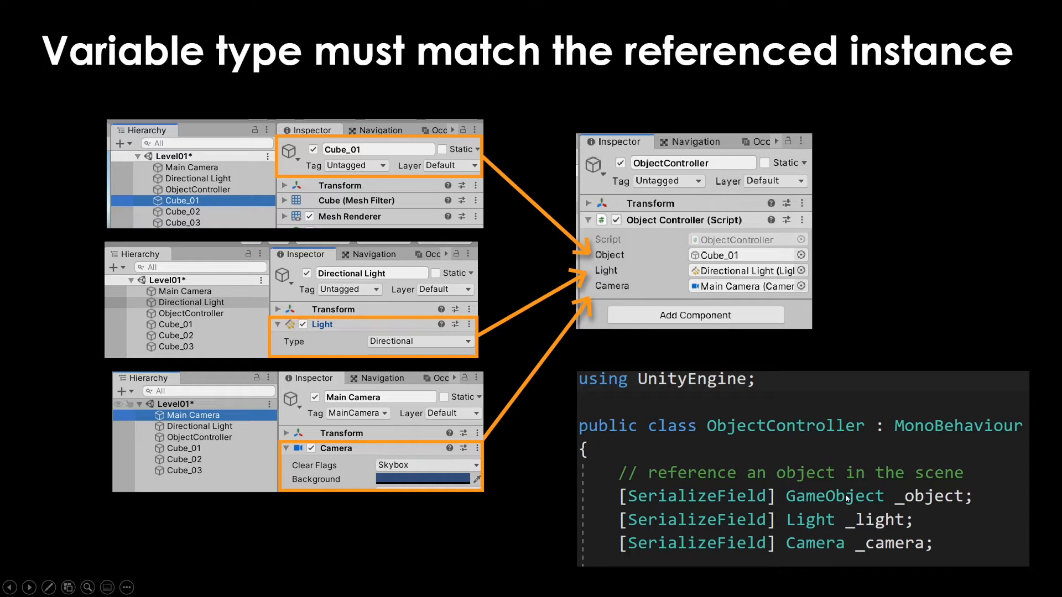
{"action": "mouse_move", "coordinate": [882, 498]}
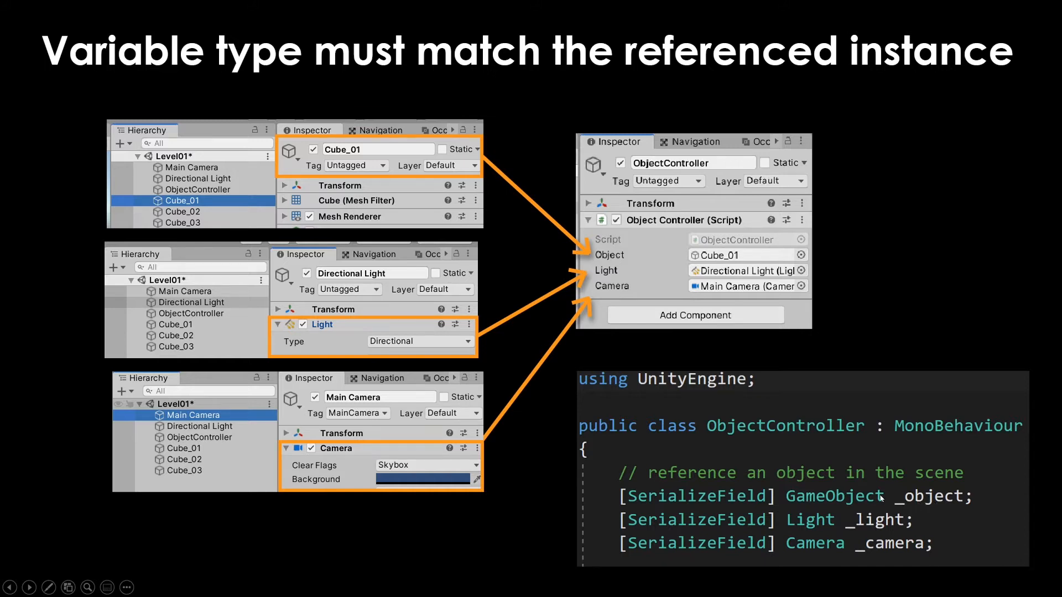
{"action": "mouse_move", "coordinate": [871, 545]}
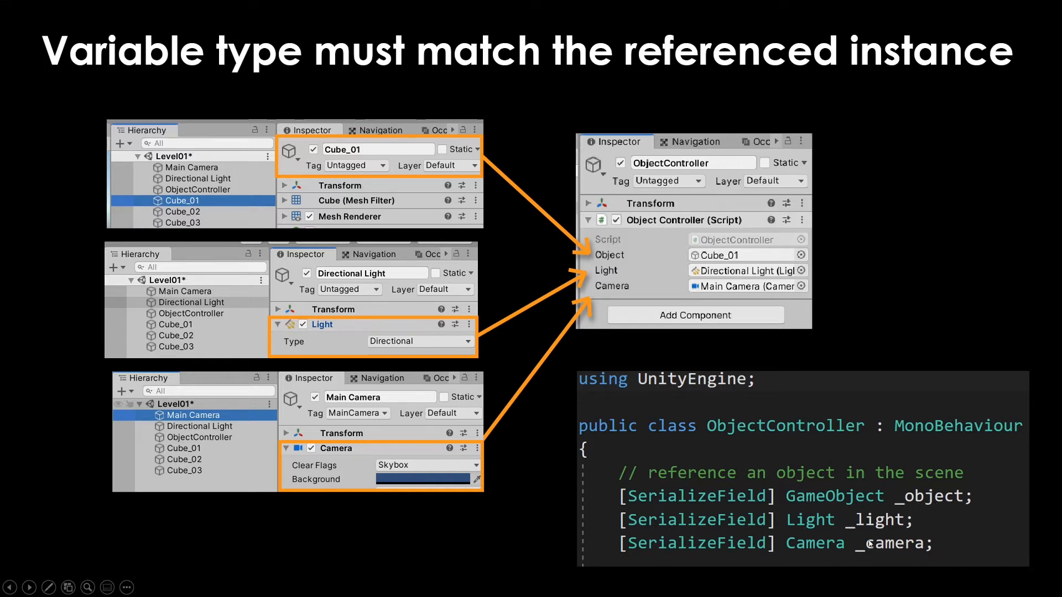
{"action": "mouse_move", "coordinate": [811, 533]}
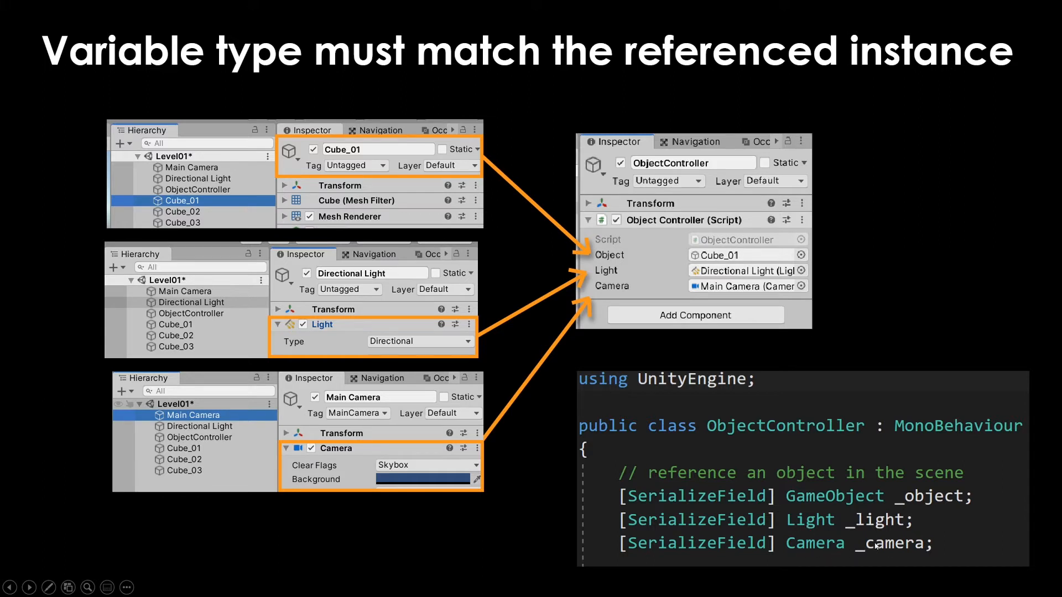
{"action": "mouse_move", "coordinate": [824, 549]}
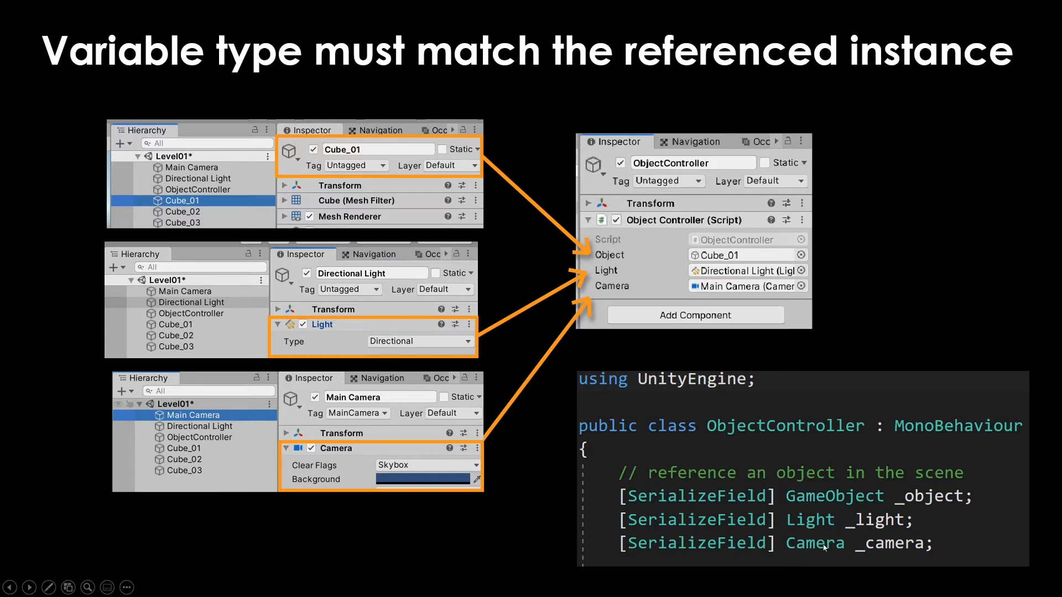
{"action": "mouse_move", "coordinate": [340, 336]}
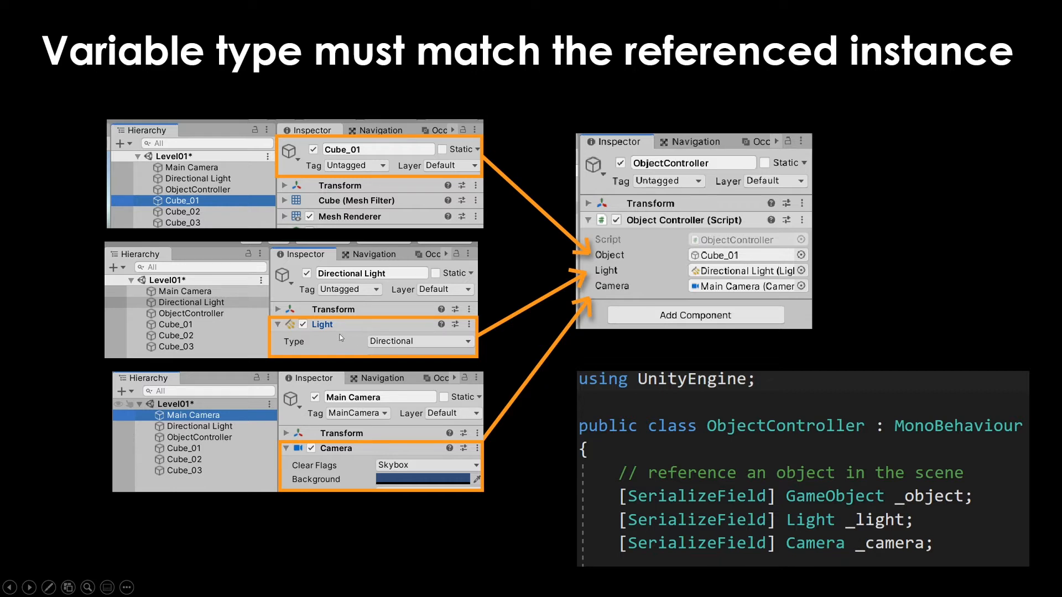
{"action": "mouse_move", "coordinate": [292, 342]}
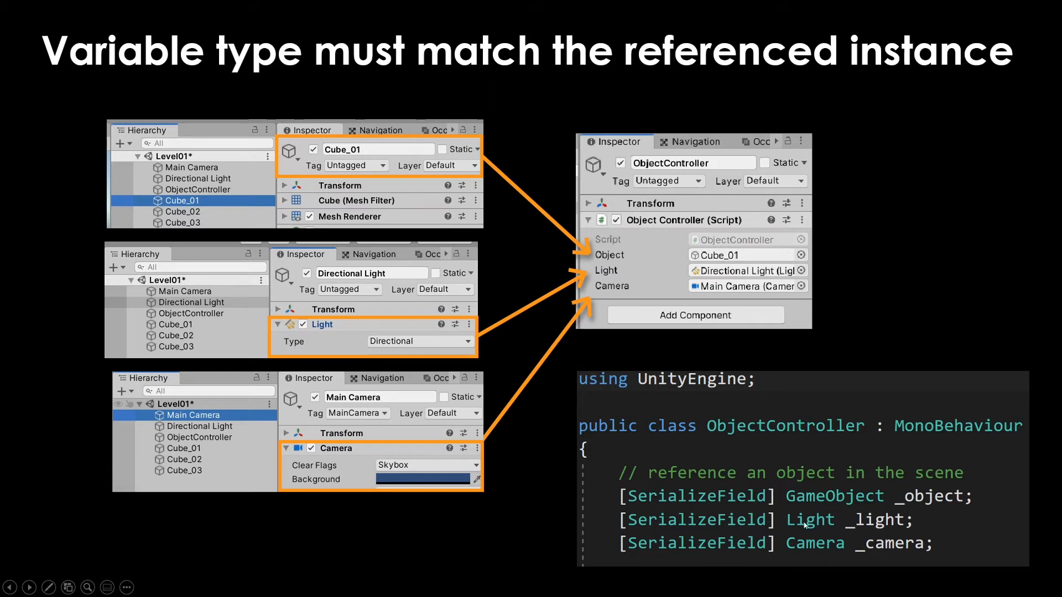
{"action": "mouse_move", "coordinate": [818, 532]}
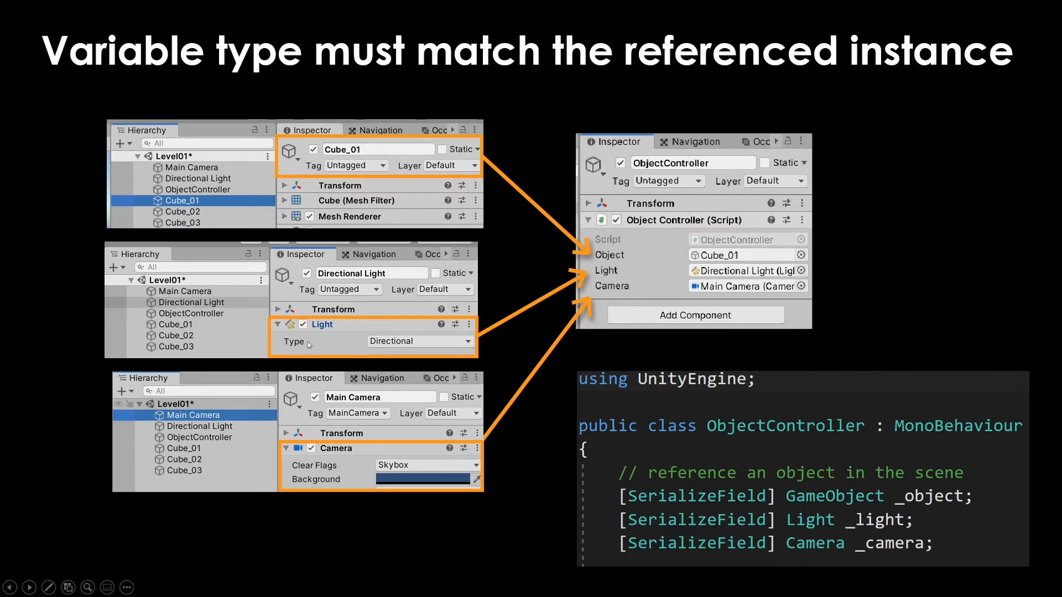
{"action": "mouse_move", "coordinate": [654, 268]}
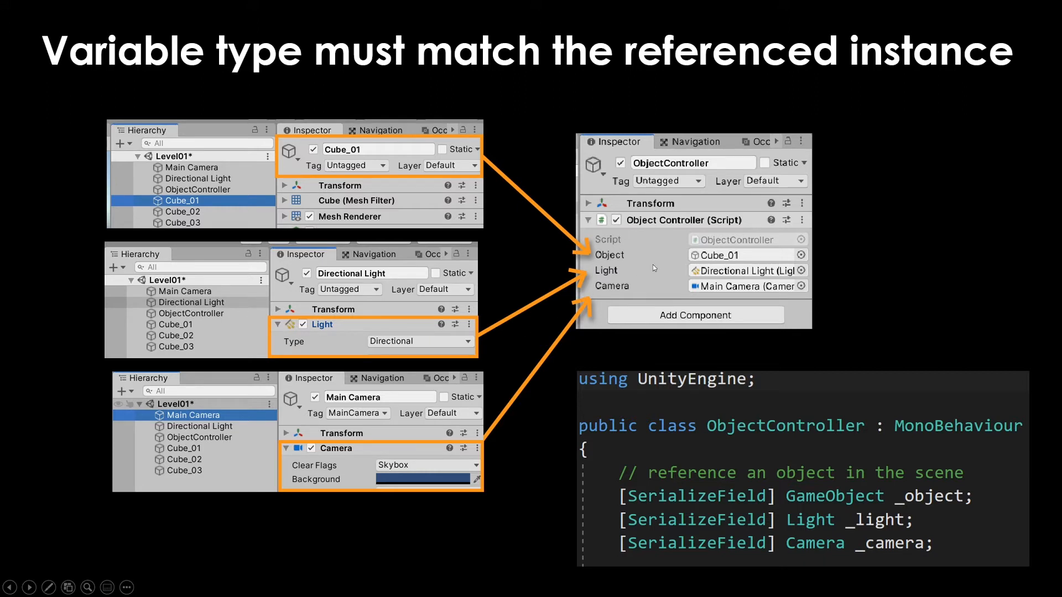
{"action": "mouse_move", "coordinate": [413, 332]}
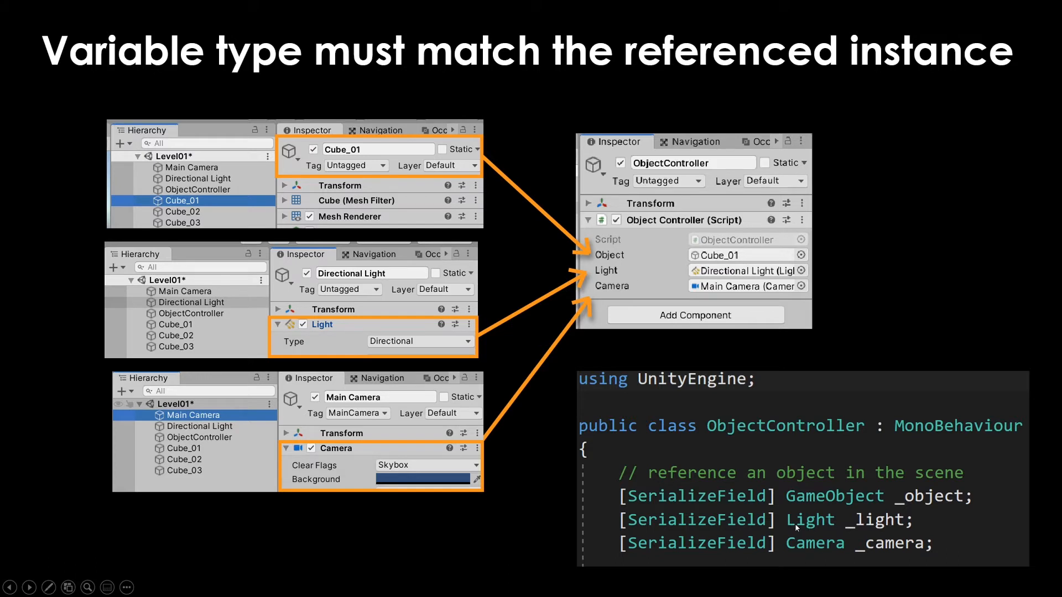
{"action": "mouse_move", "coordinate": [496, 316]}
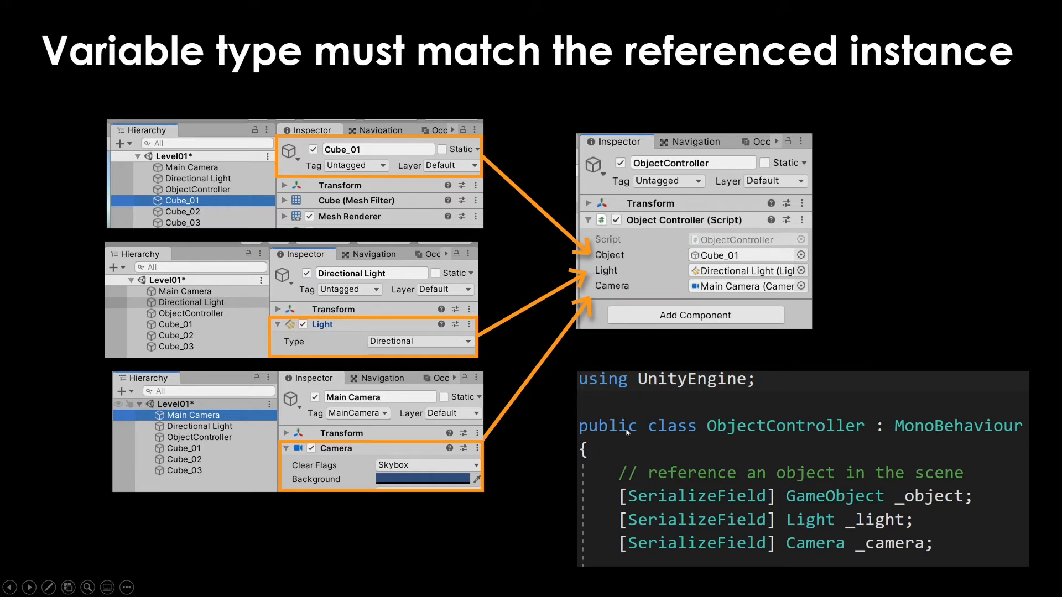
{"action": "mouse_move", "coordinate": [853, 532]}
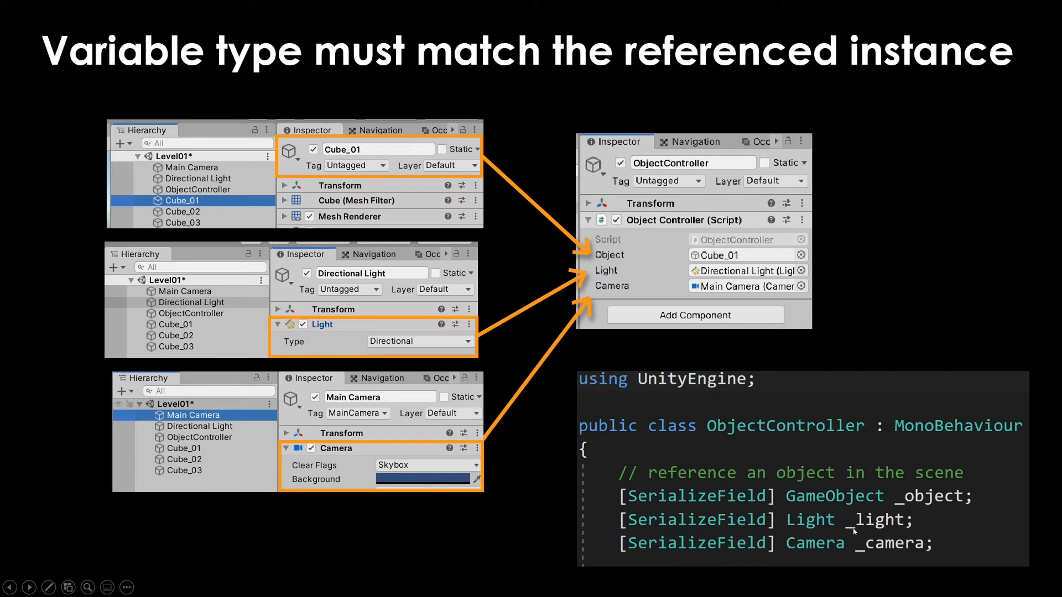
{"action": "mouse_move", "coordinate": [940, 526]}
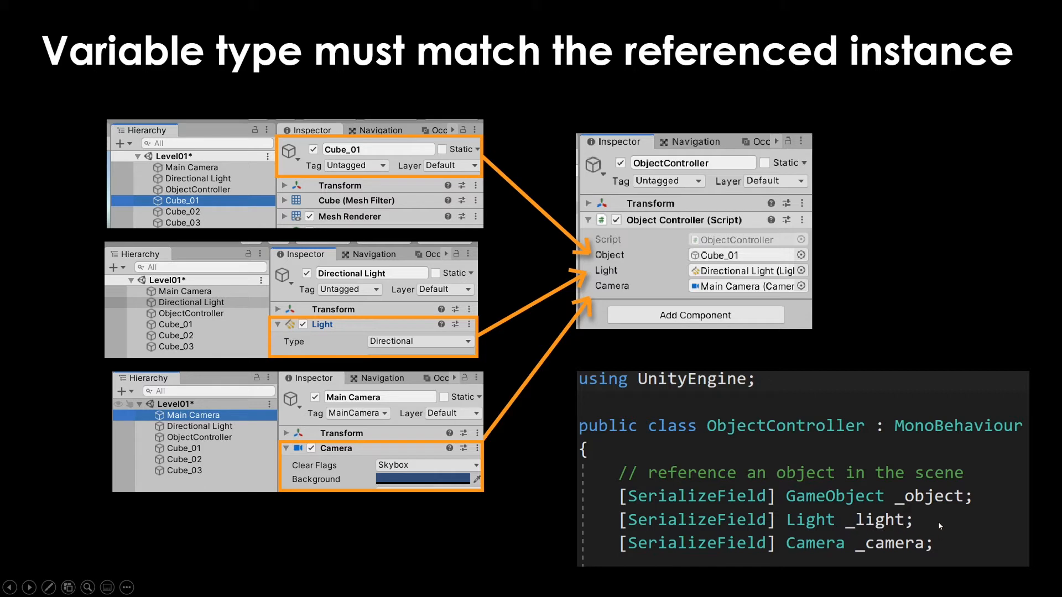
{"action": "mouse_move", "coordinate": [911, 524]}
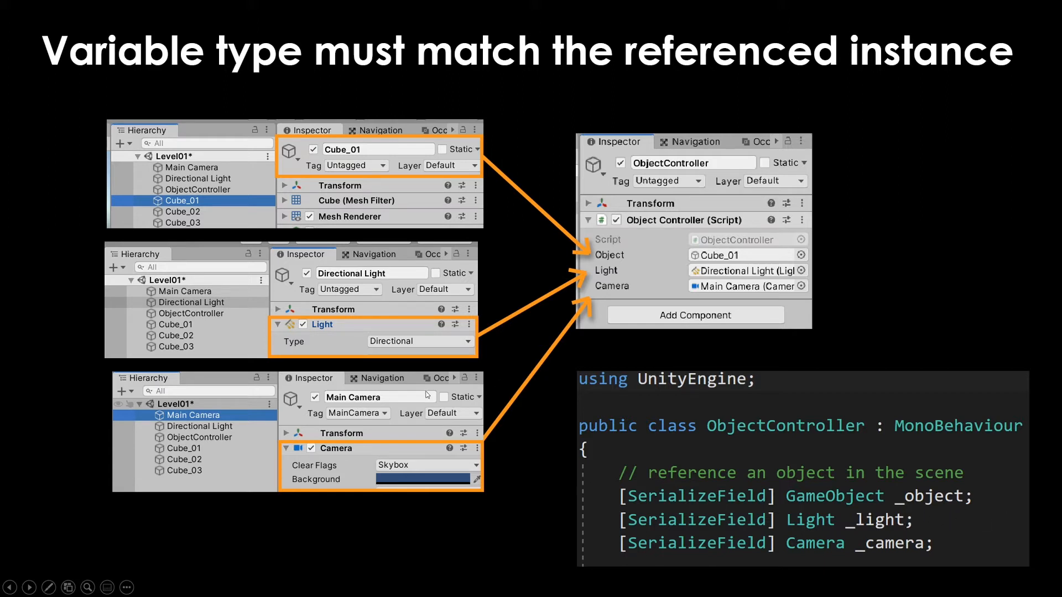
{"action": "mouse_move", "coordinate": [332, 330]}
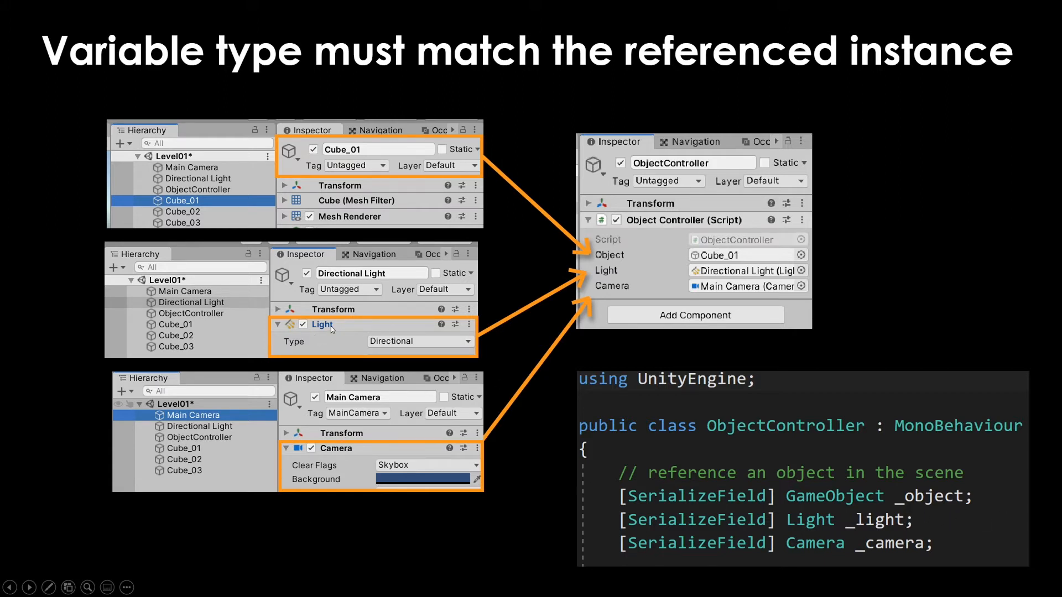
{"action": "mouse_move", "coordinate": [322, 466]}
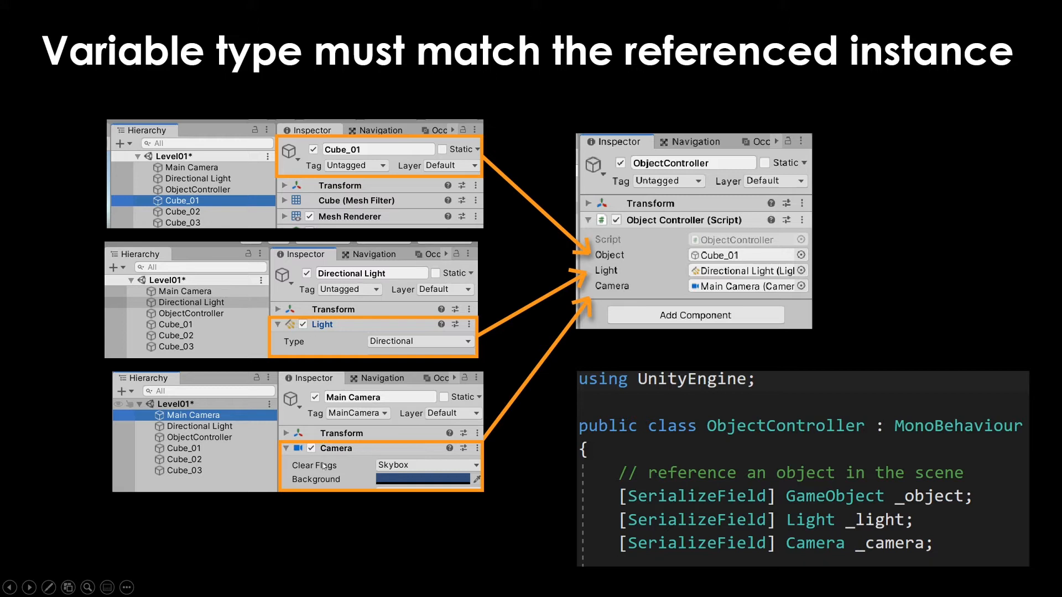
{"action": "mouse_move", "coordinate": [795, 545]}
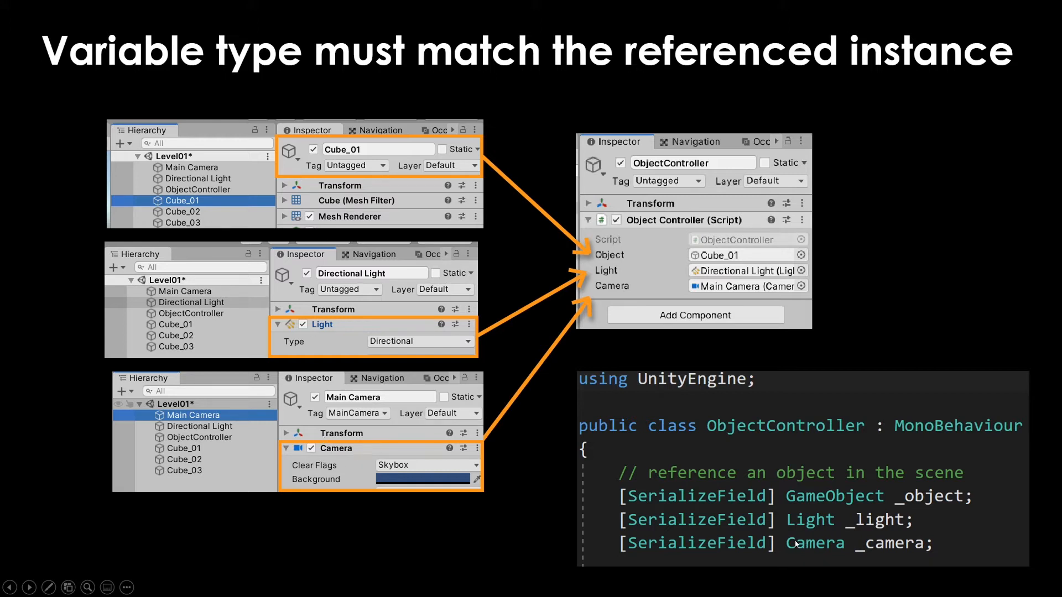
{"action": "mouse_move", "coordinate": [877, 557]}
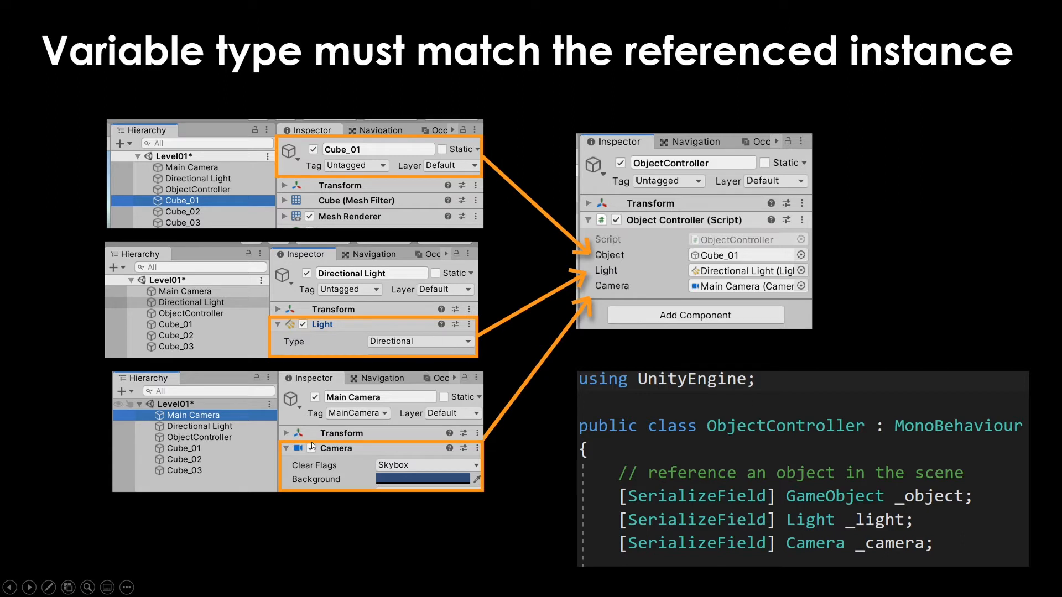
{"action": "mouse_move", "coordinate": [361, 462]}
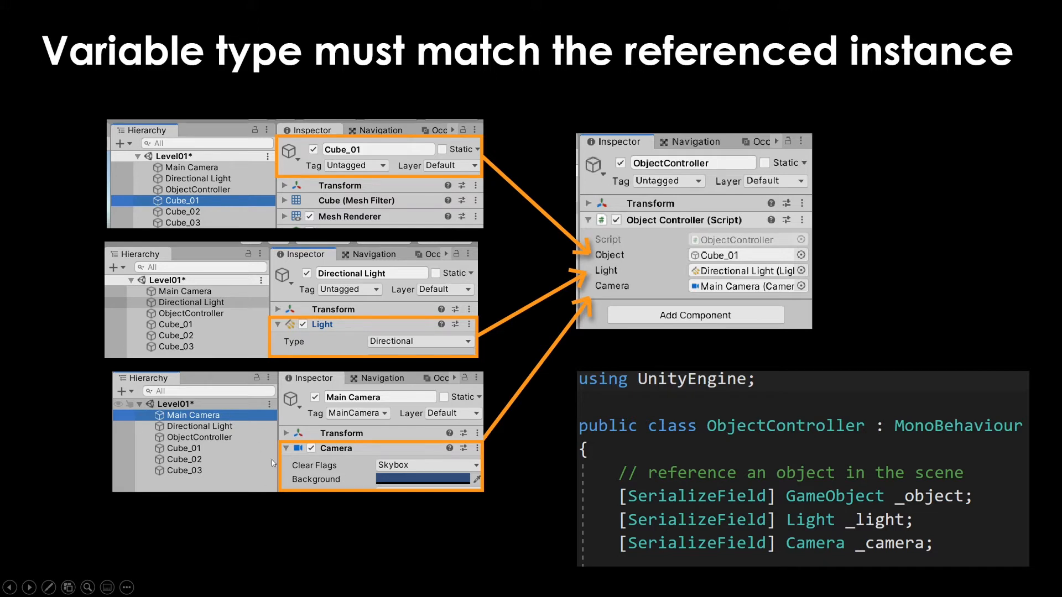
{"action": "mouse_move", "coordinate": [501, 424]}
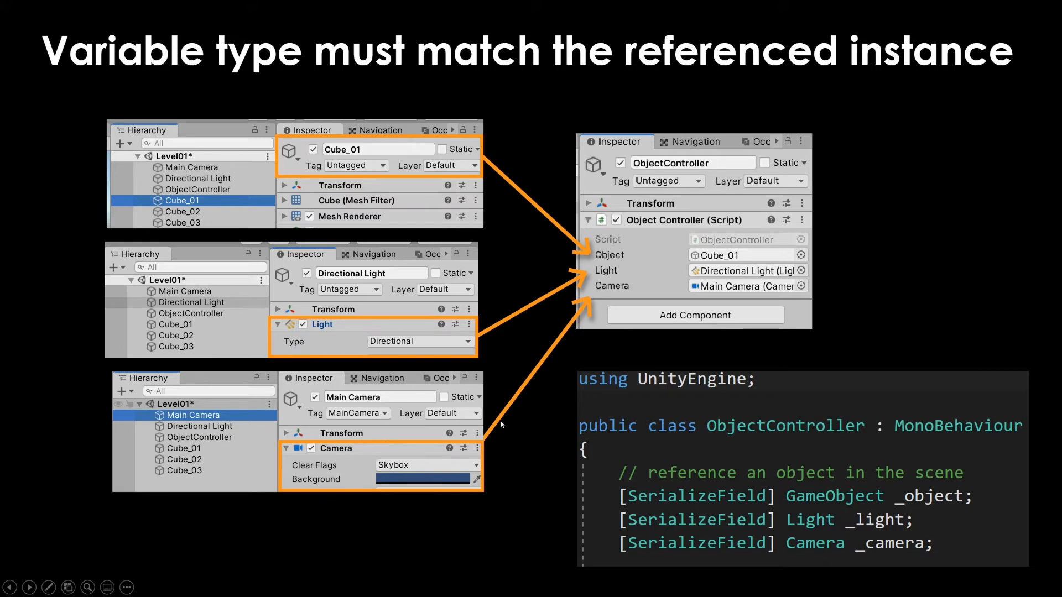
{"action": "mouse_move", "coordinate": [458, 417]}
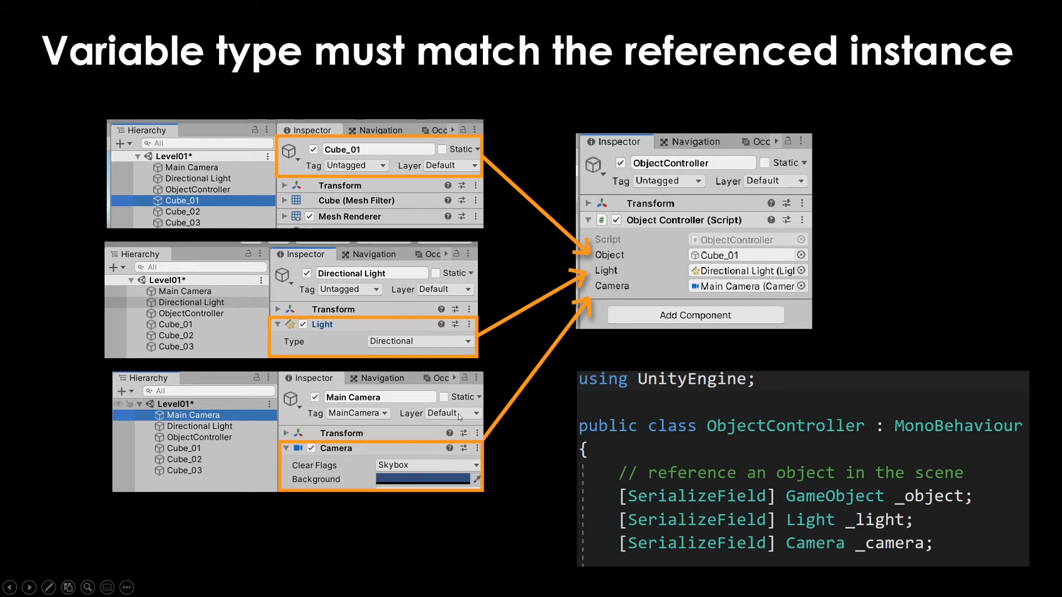
{"action": "mouse_move", "coordinate": [900, 555]}
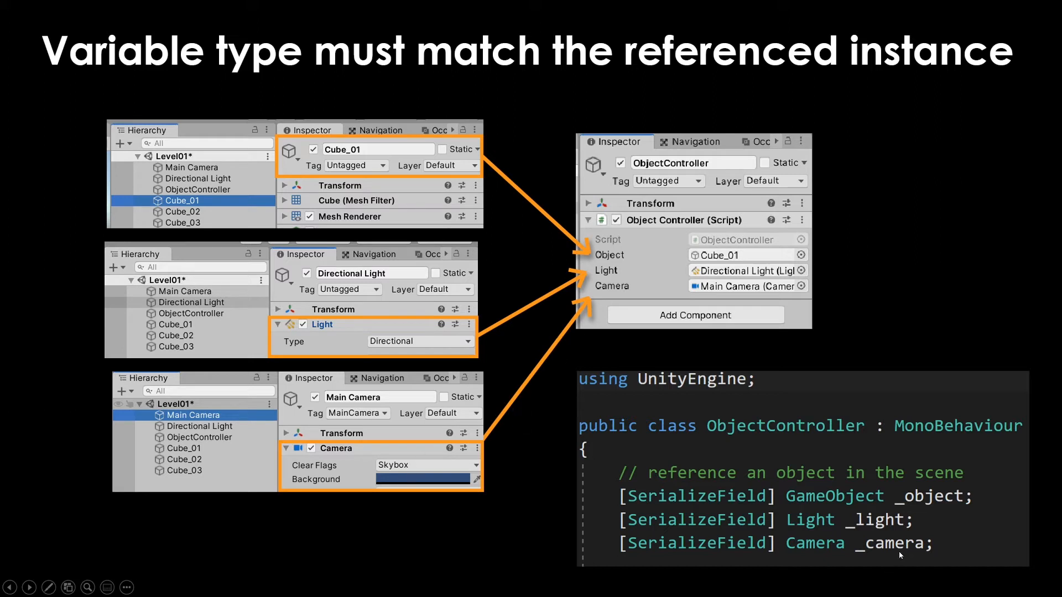
{"action": "mouse_move", "coordinate": [900, 556]}
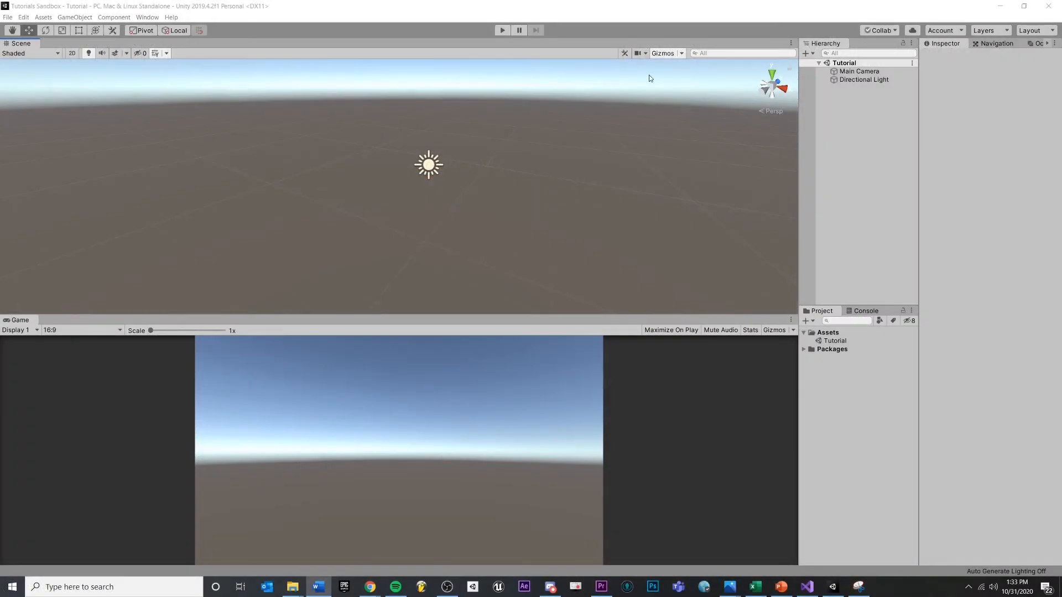
{"action": "mouse_move", "coordinate": [832, 176]}
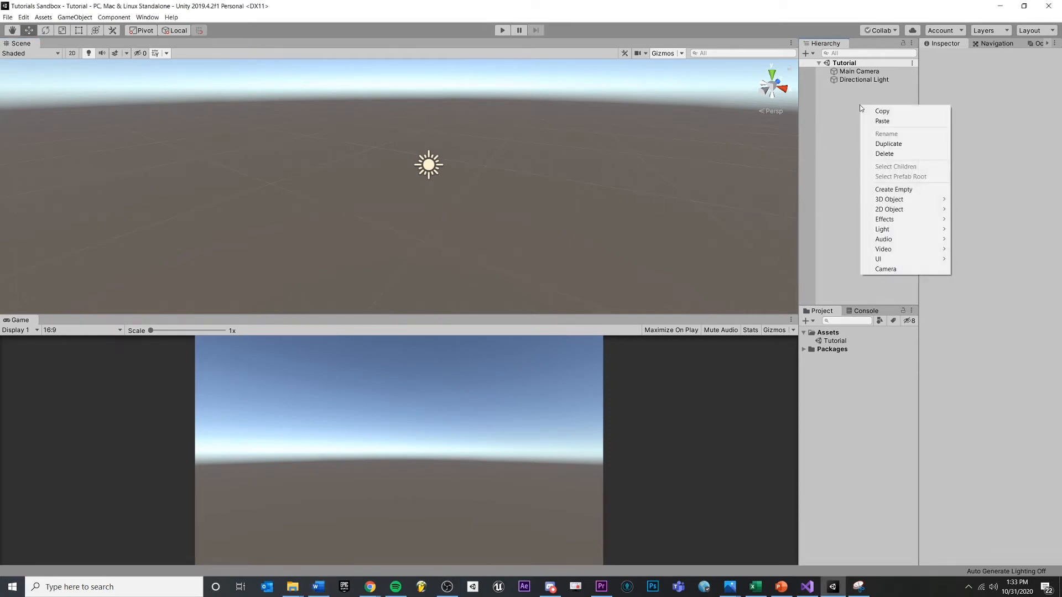
Create a new C# script asset named ObjectController in the Assets folder.
{"action": "left_click", "coordinate": [894, 189]}
{"action": "type", "text": "ObjectController"}
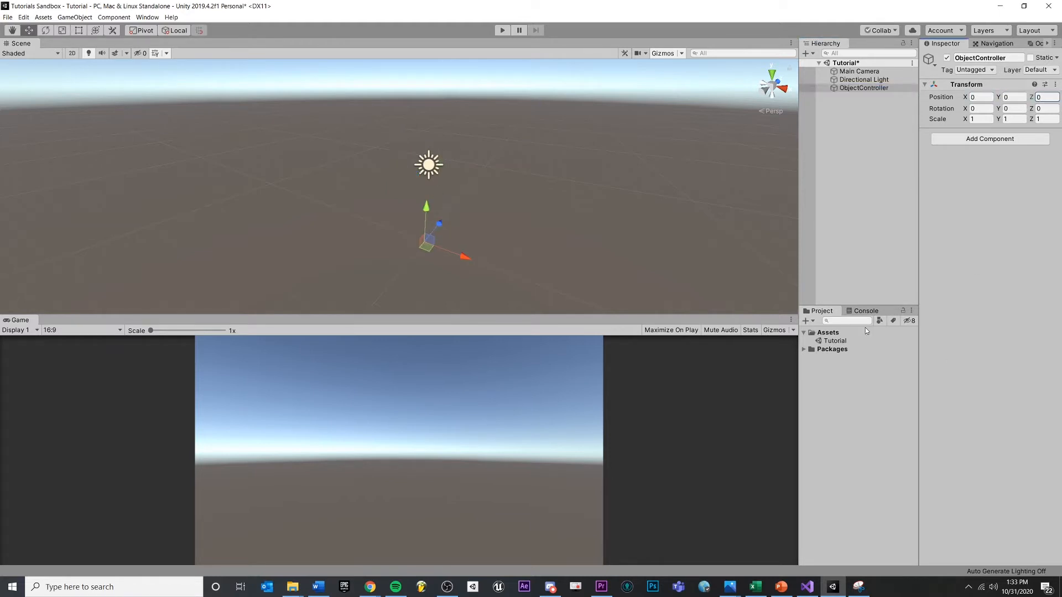
{"action": "right_click", "coordinate": [828, 332]}
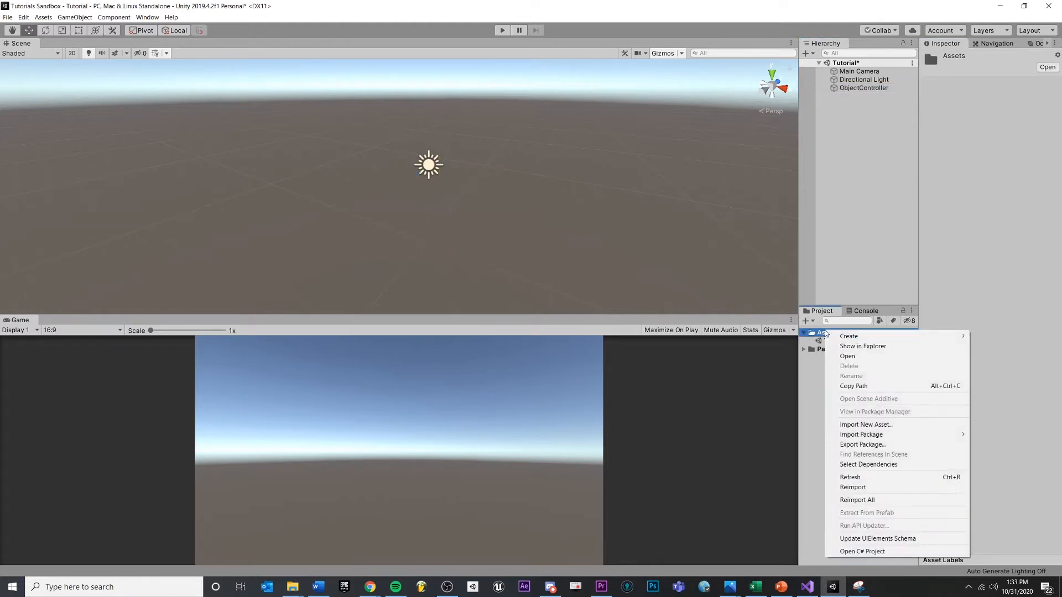
{"action": "left_click", "coordinate": [849, 337]}
{"action": "type", "text": "ObjectController"}
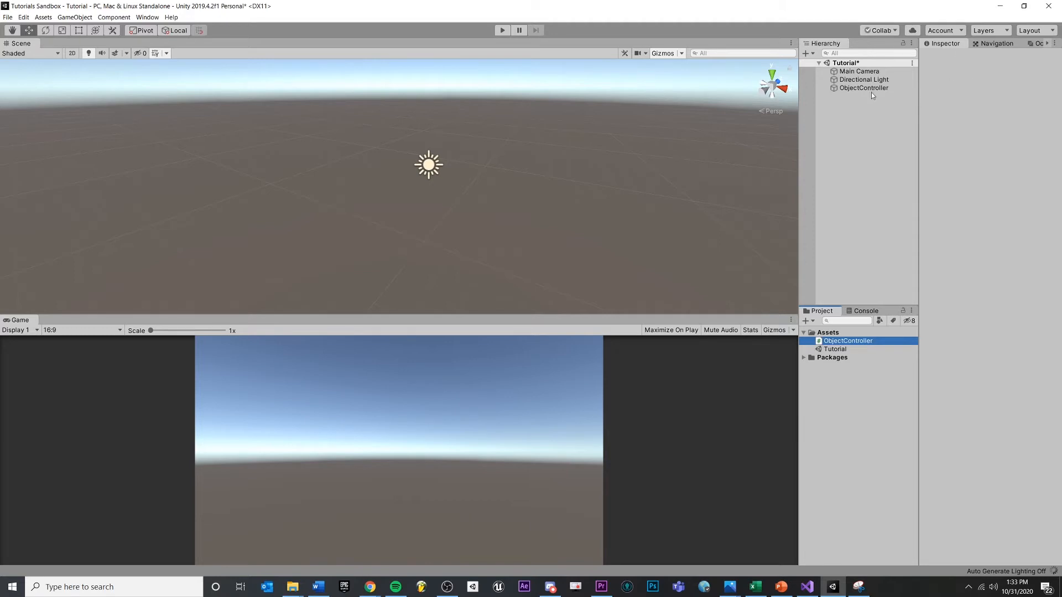
Attach the ObjectController script to the ObjectController object in the scene.
{"action": "left_click", "coordinate": [863, 88]}
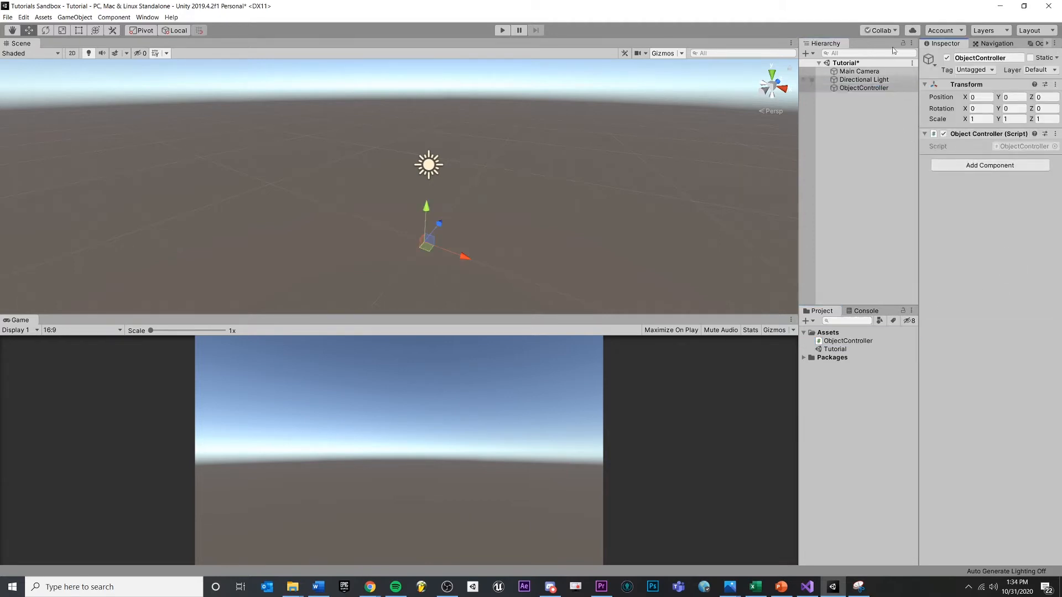
{"action": "left_click", "coordinate": [864, 88]}
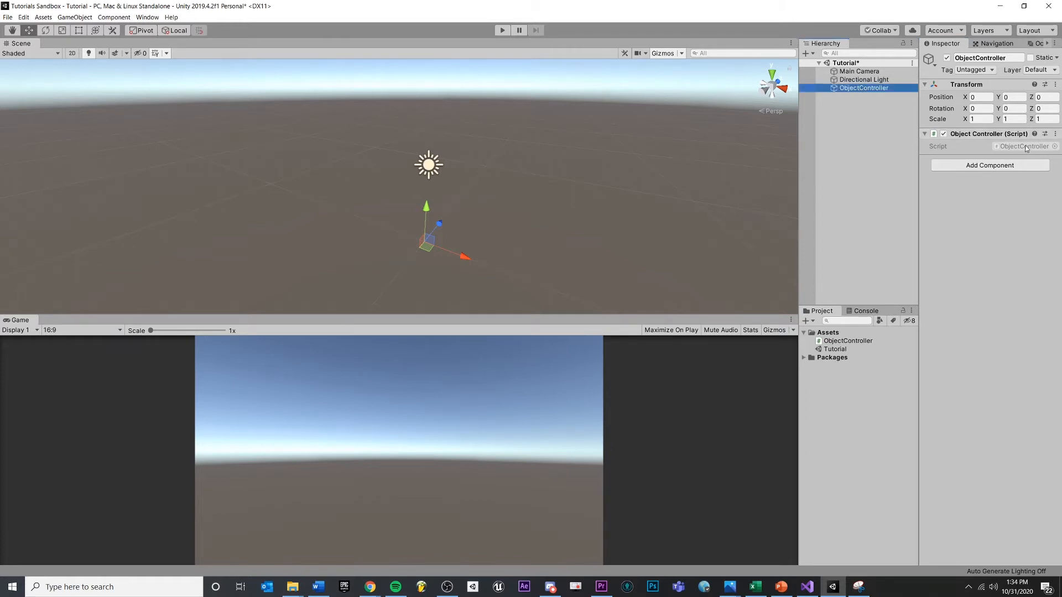
{"action": "left_click", "coordinate": [847, 341]}
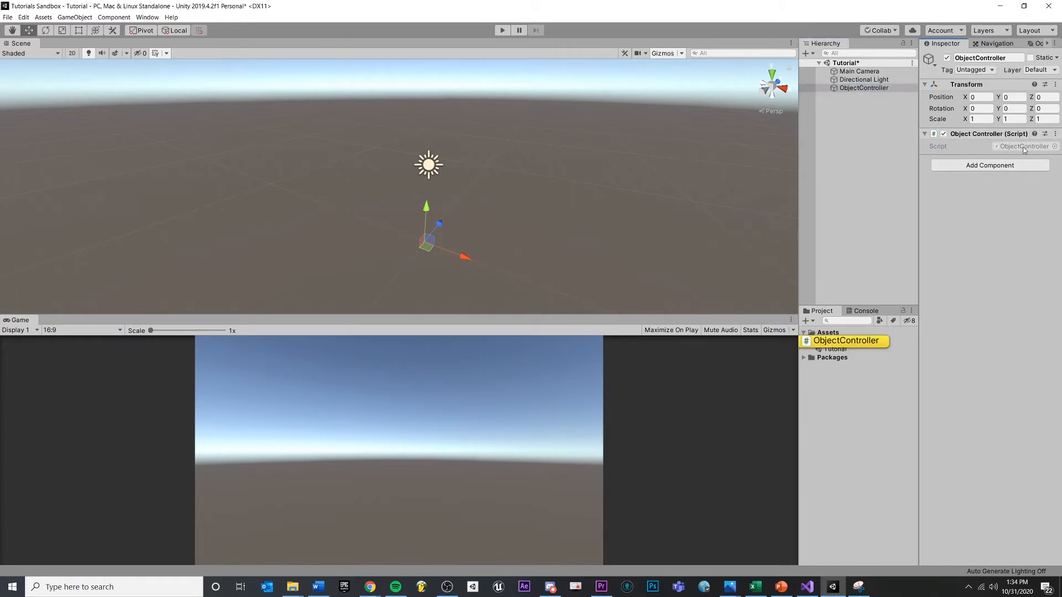
Declare '[SerializeField] GameObject _objectToDisable;' above the empty Update method in ObjectController.cs.
{"action": "double_click", "coordinate": [846, 340]}
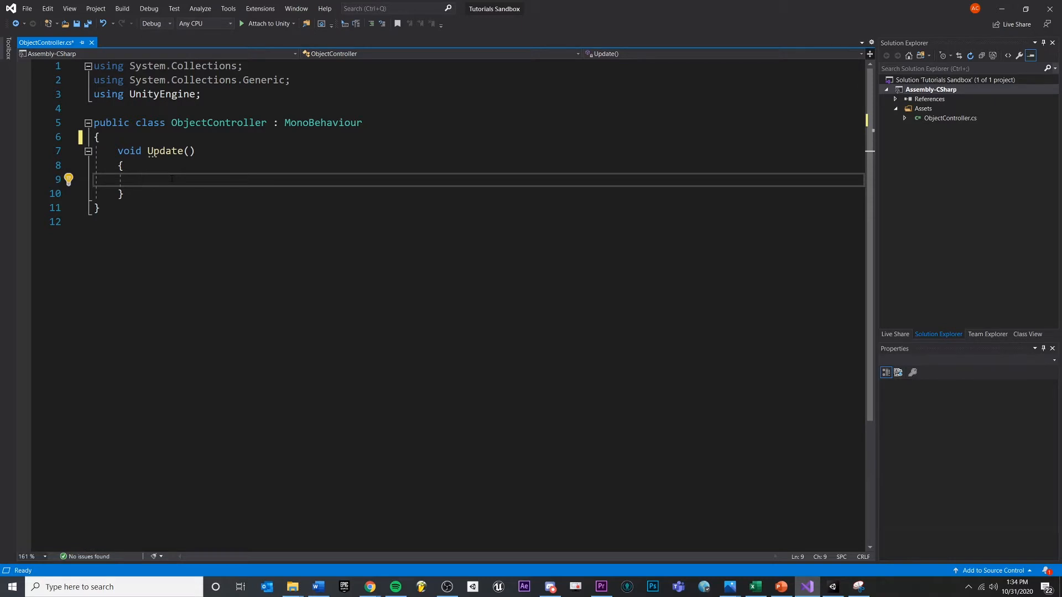
{"action": "left_click", "coordinate": [121, 165]}
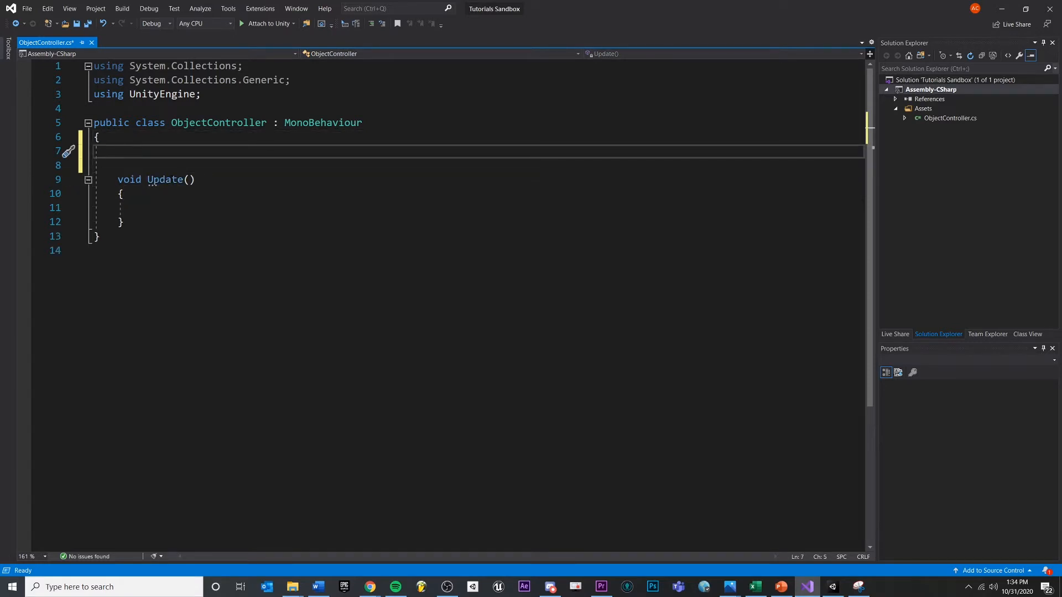
{"action": "type", "text": "GameObject"}
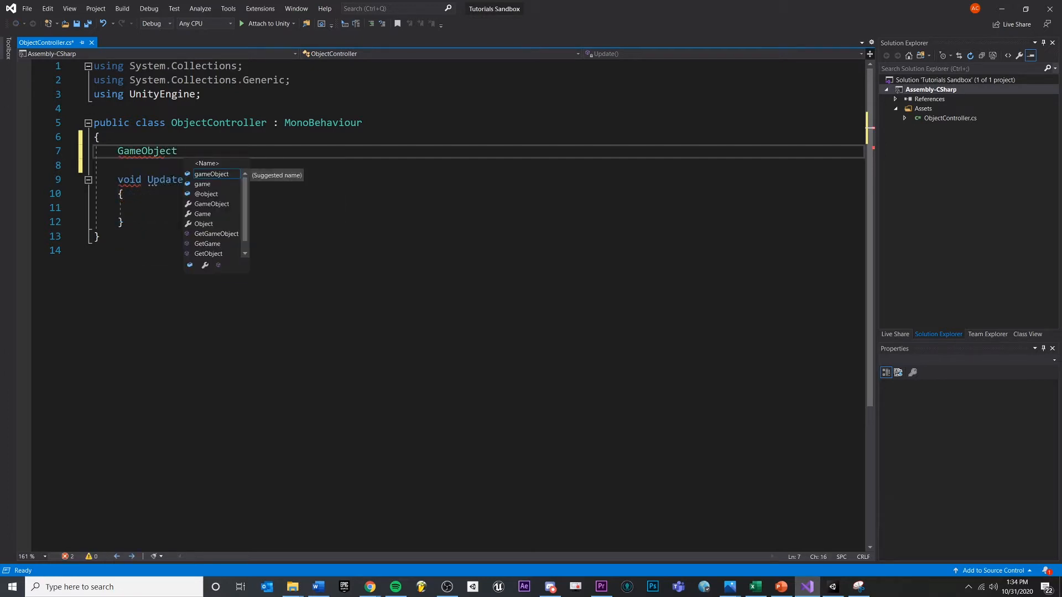
{"action": "type", "text": "_object"}
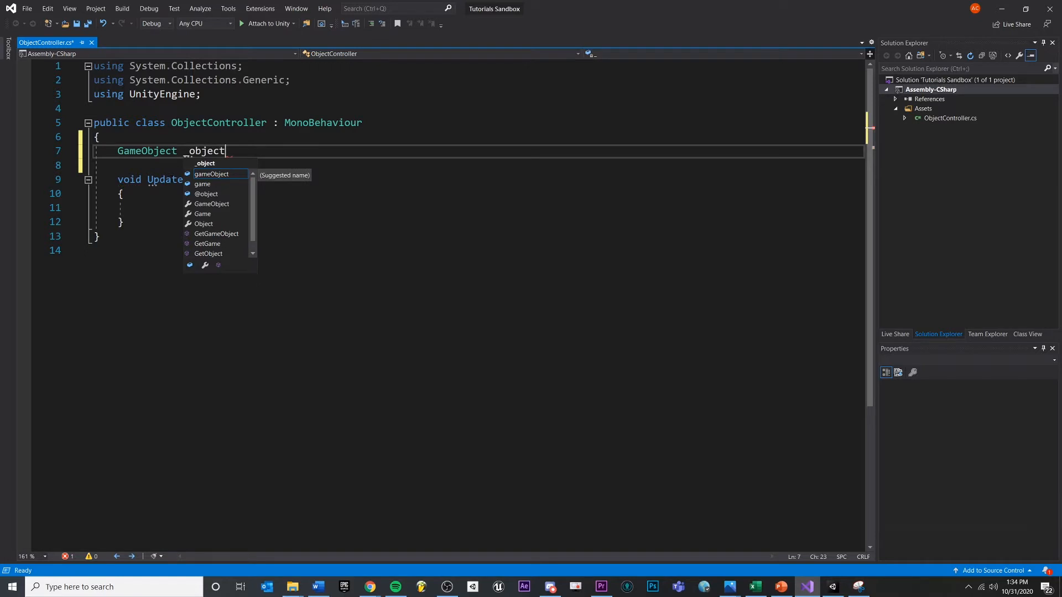
{"action": "type", "text": "ToDisable;"}
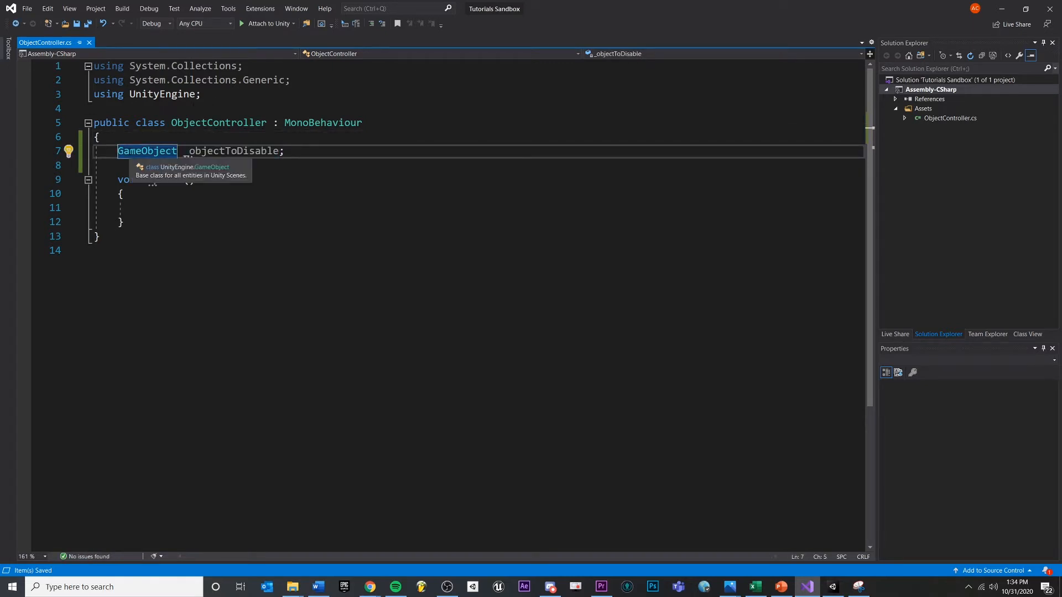
{"action": "type", "text": "[SerializeField"}
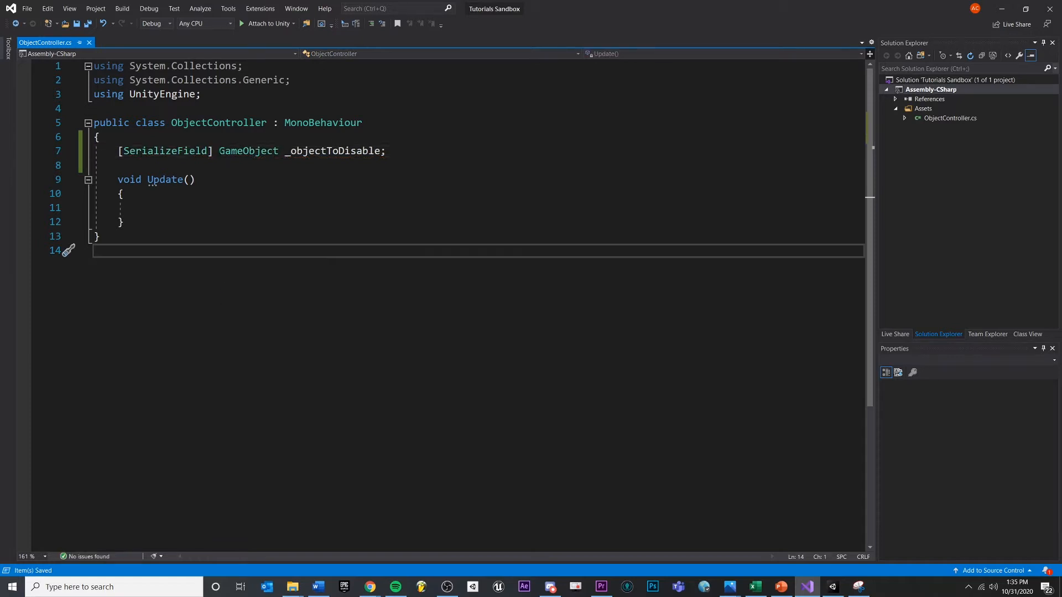
{"action": "double_click", "coordinate": [165, 151]}
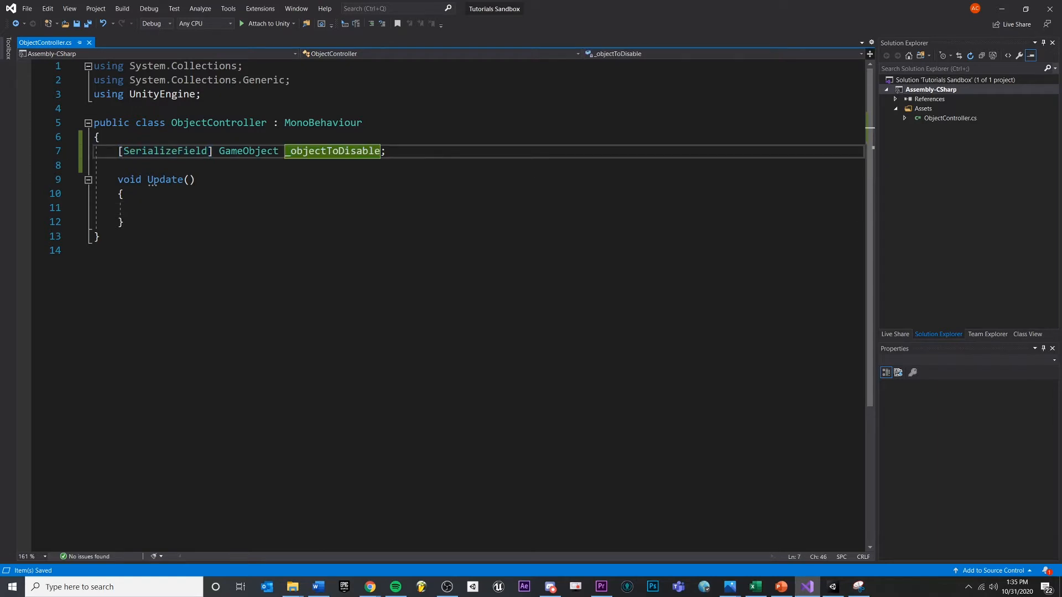
{"action": "left_click", "coordinate": [166, 180]}
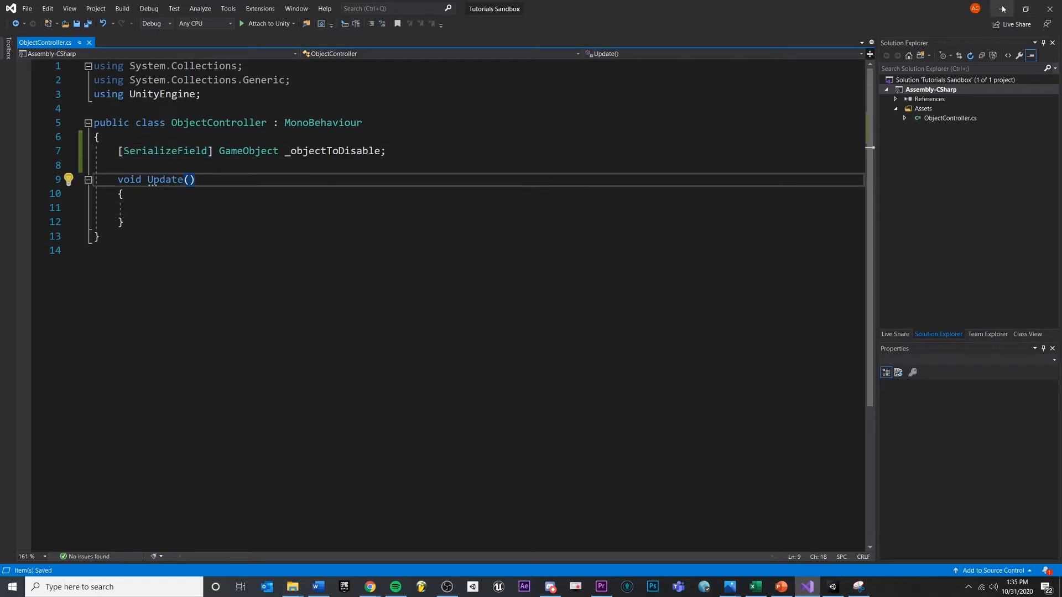
Add a Cube and a Sphere as 3D objects in the Tutorial scene hierarchy.
{"action": "left_click", "coordinate": [497, 587]}
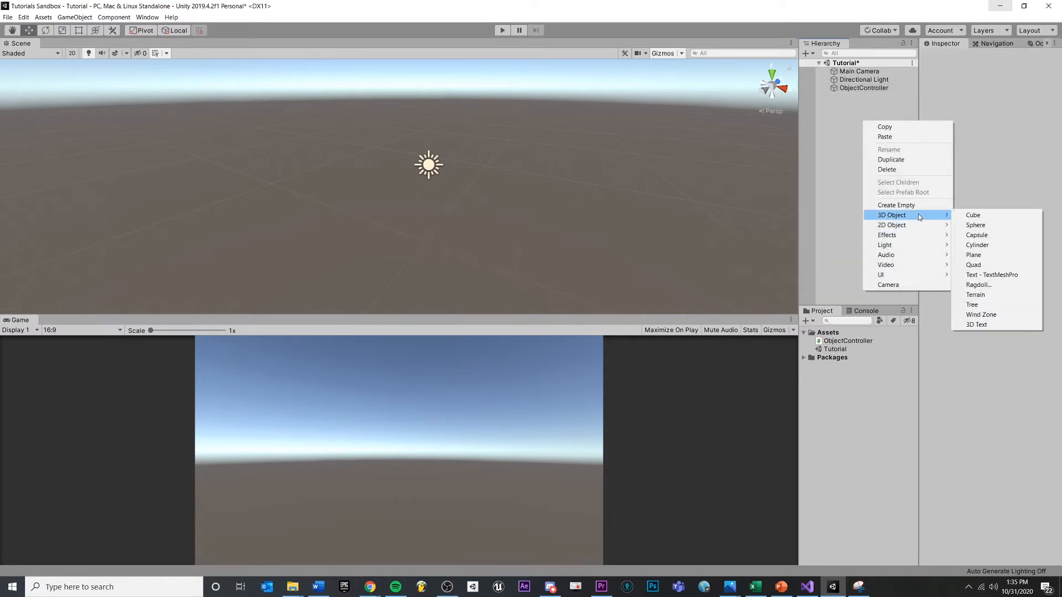
{"action": "mouse_move", "coordinate": [990, 216]}
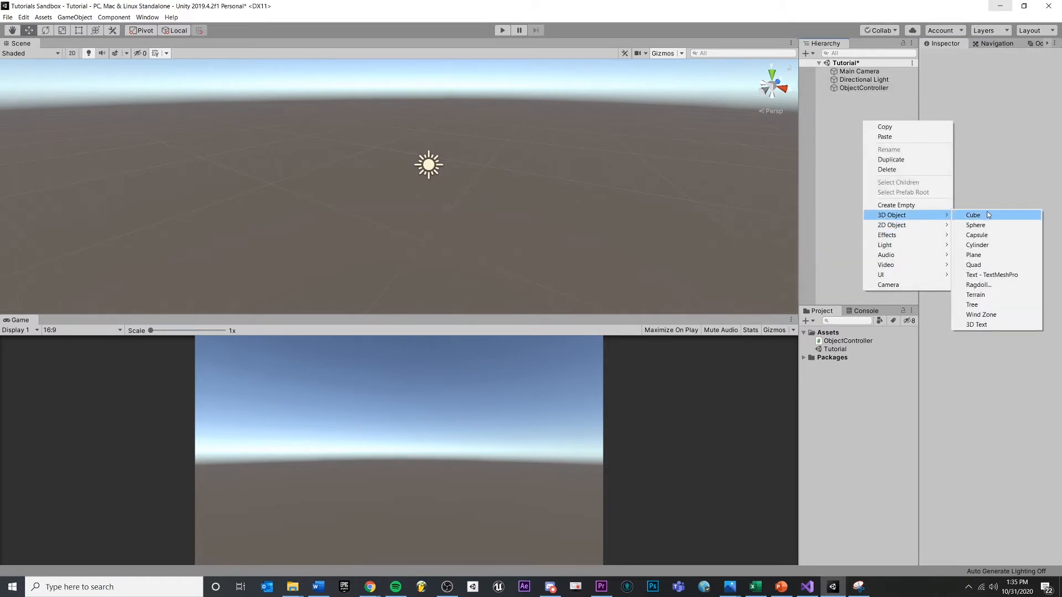
{"action": "left_click", "coordinate": [974, 215]}
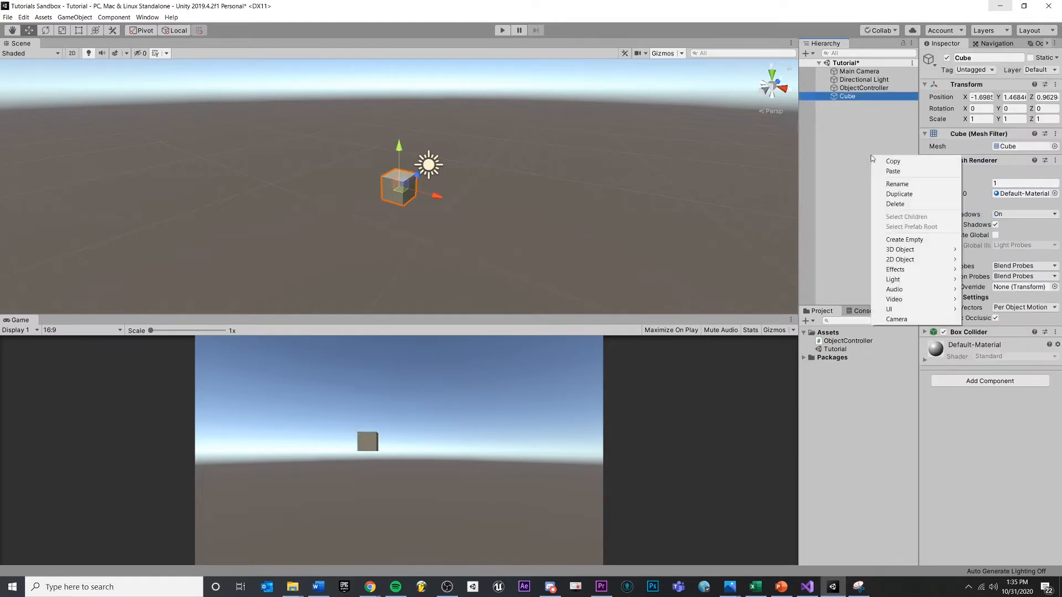
{"action": "left_click", "coordinate": [901, 249]}
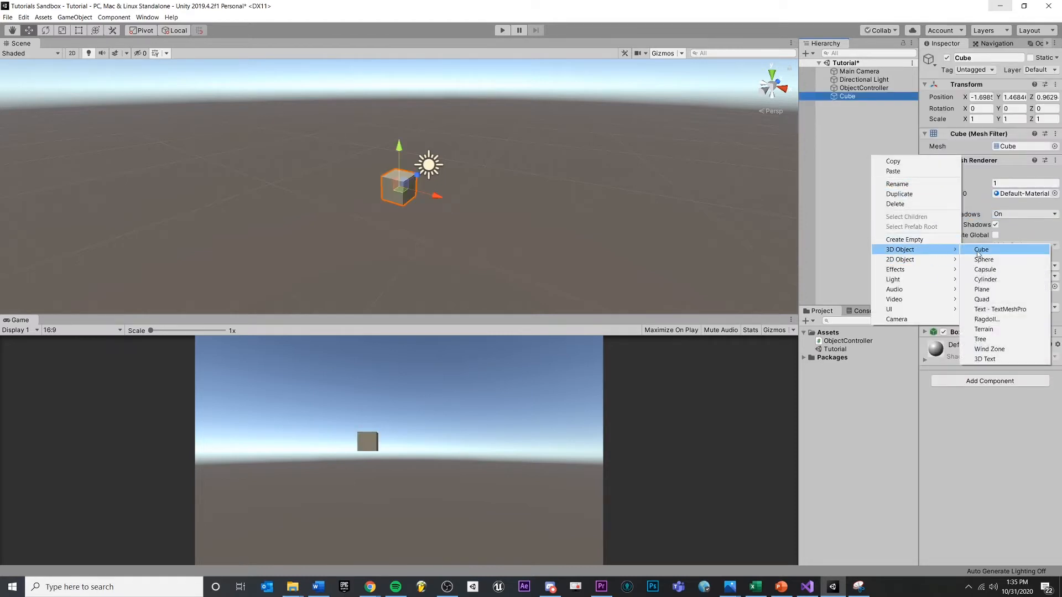
{"action": "left_click", "coordinate": [983, 259]}
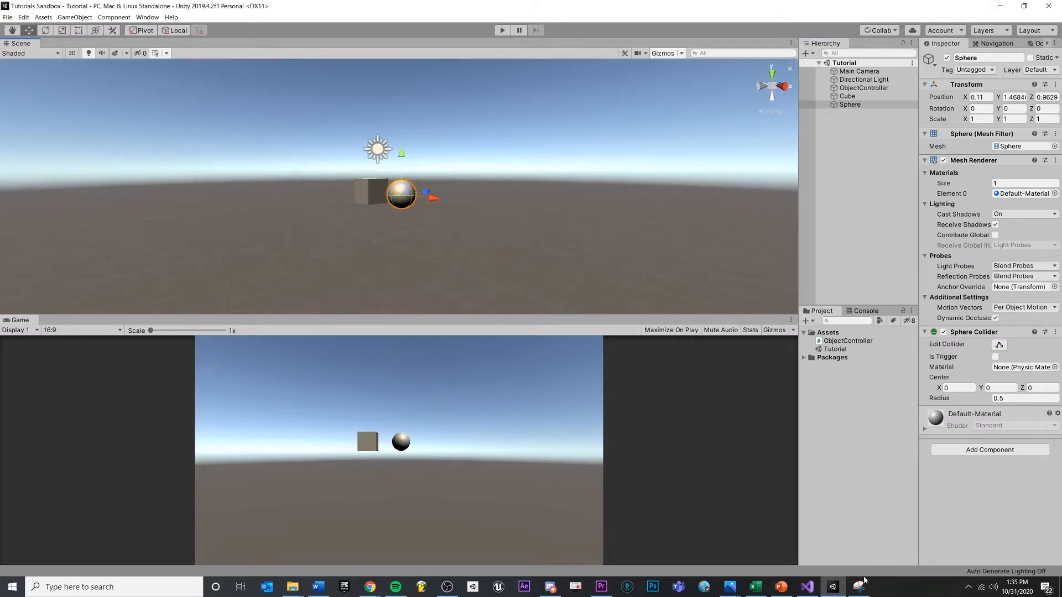
{"action": "left_click", "coordinate": [807, 587]}
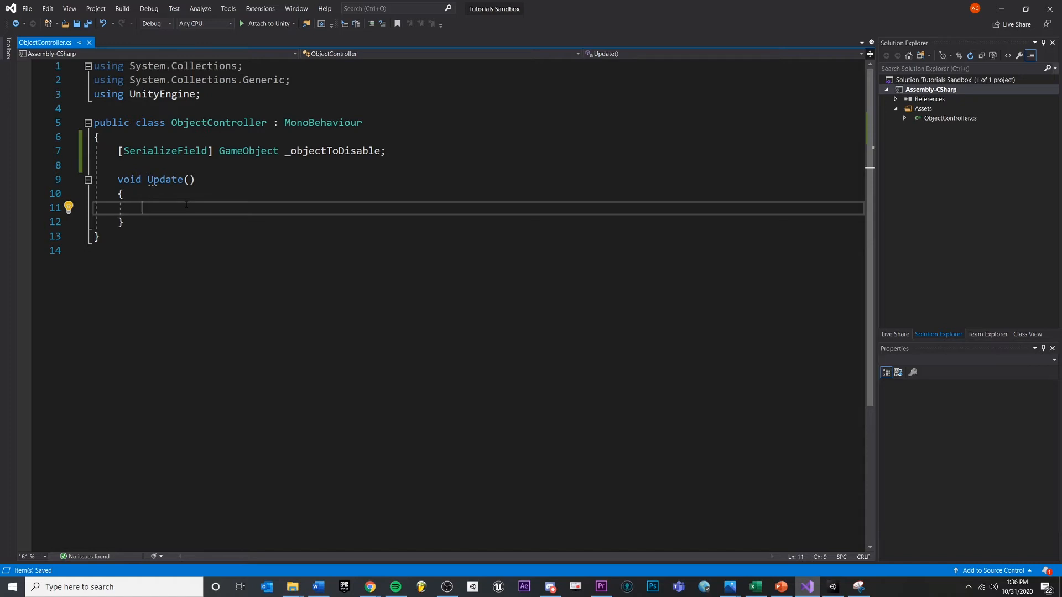
Write 'if (Input.GetKeyDown(KeyCode.Q))' inside Update to detect a Q key press.
{"action": "type", "text": "if("}
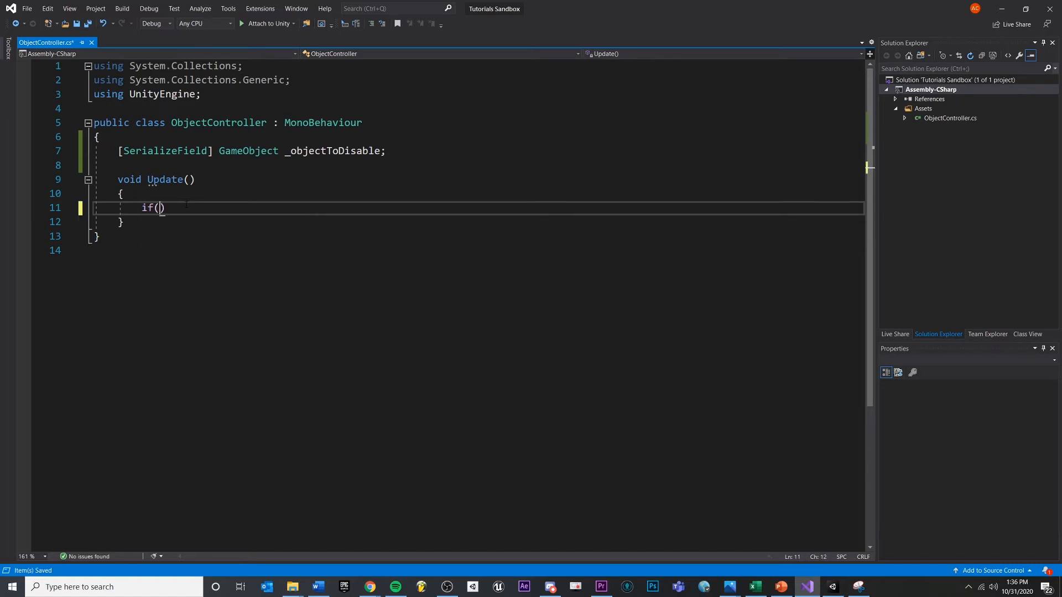
{"action": "type", "text": "Input.GetKeyDown(KeyCode"}
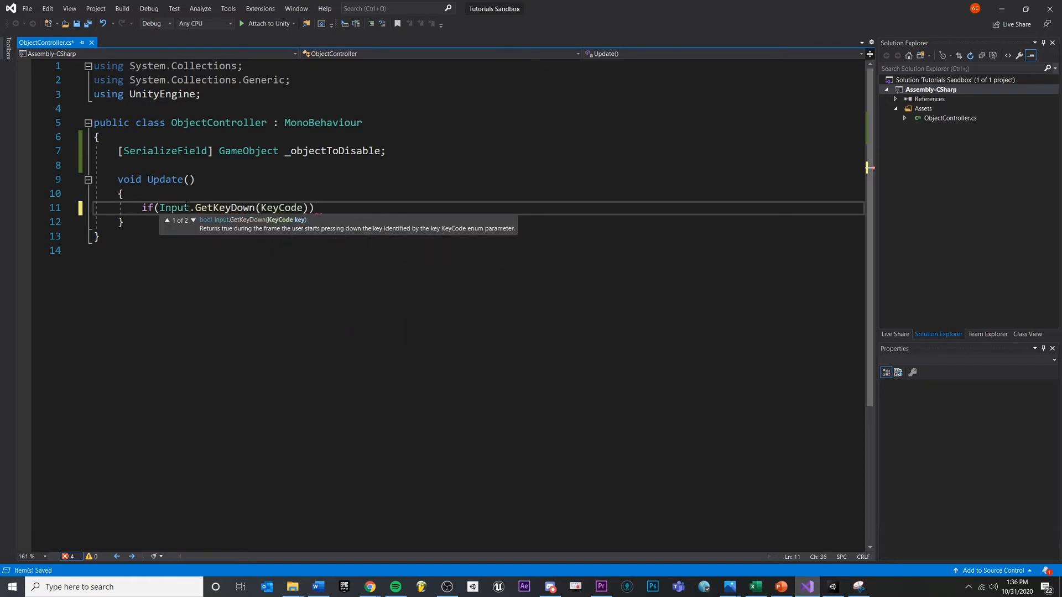
{"action": "type", "text": "."}
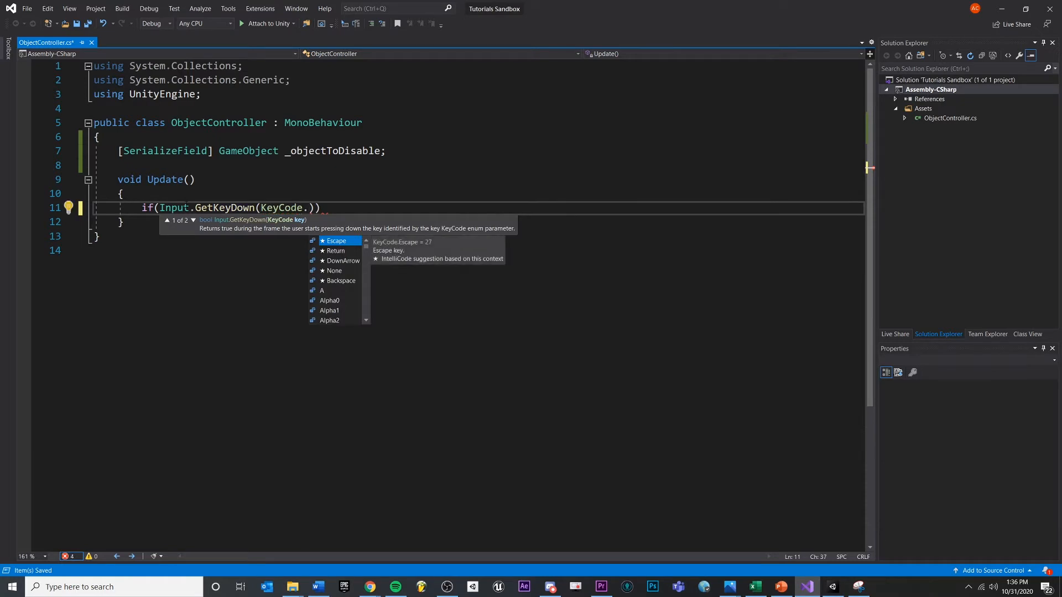
{"action": "type", "text": "Q"}
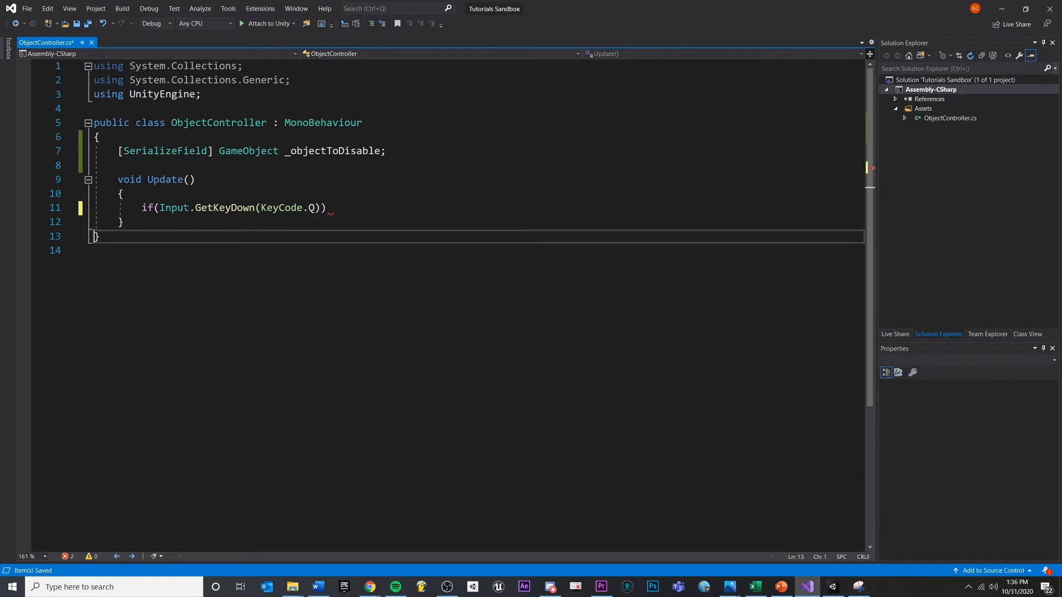
{"action": "left_click", "coordinate": [326, 208]}
{"action": "type", "text": "{"}
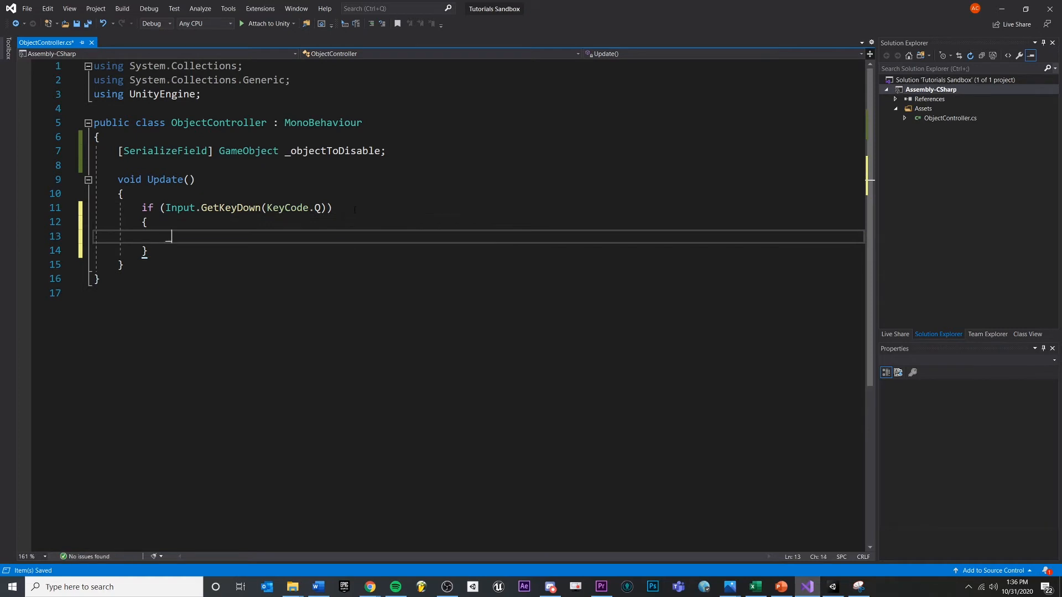
Begin referencing _objectToDisable inside the Q check and bring up a browser window.
{"action": "type", "text": "_object"}
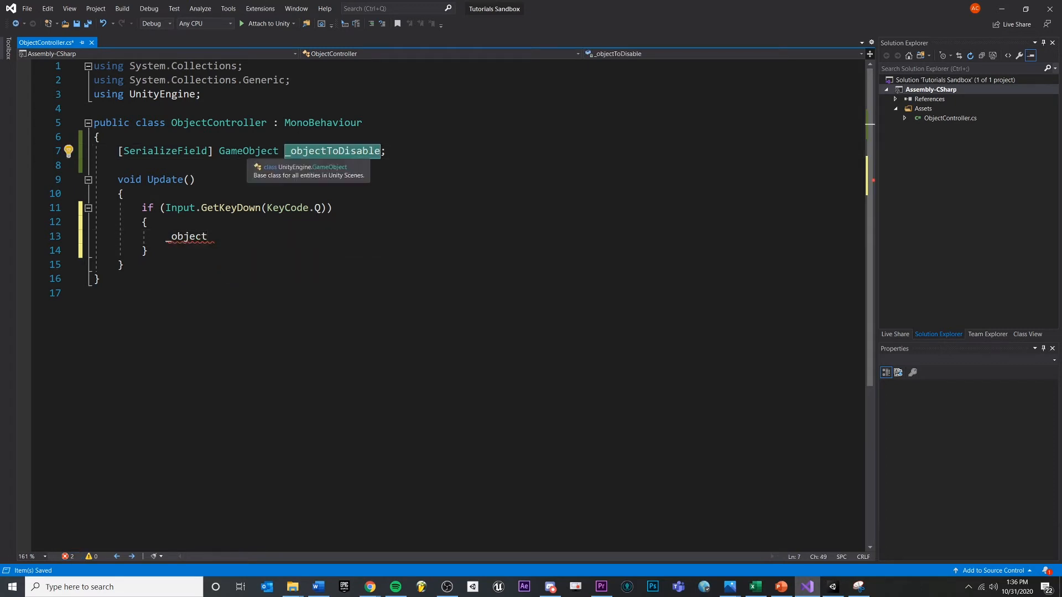
{"action": "mouse_move", "coordinate": [322, 174]}
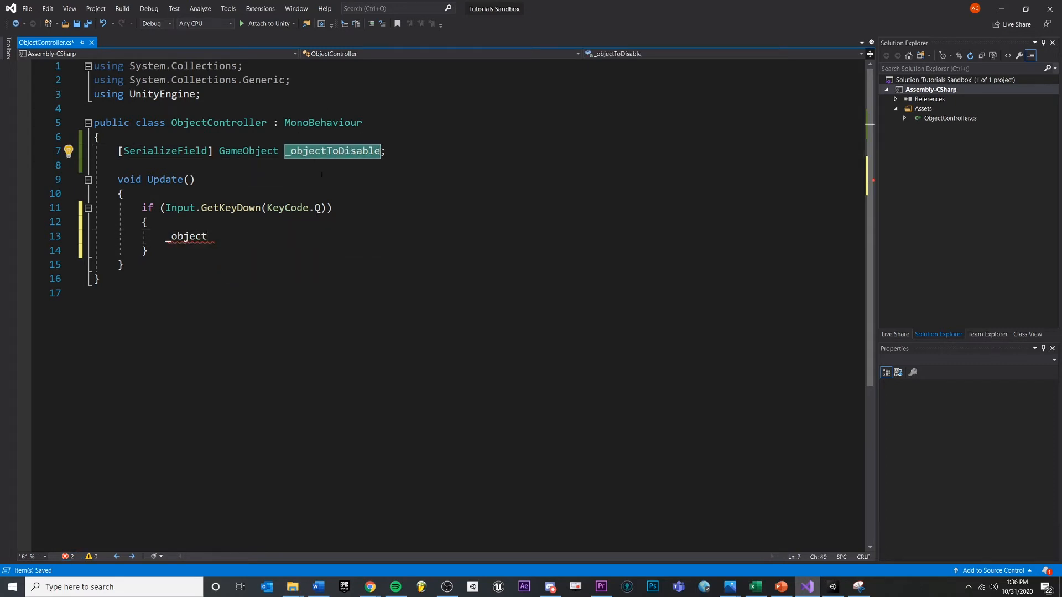
{"action": "double_click", "coordinate": [248, 151]}
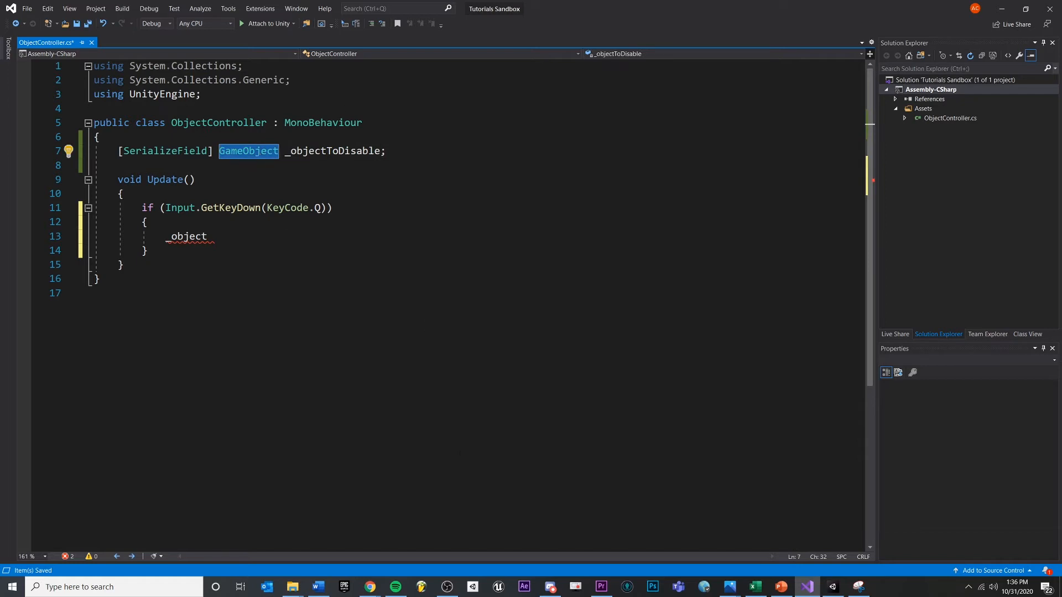
{"action": "left_click", "coordinate": [98, 279]}
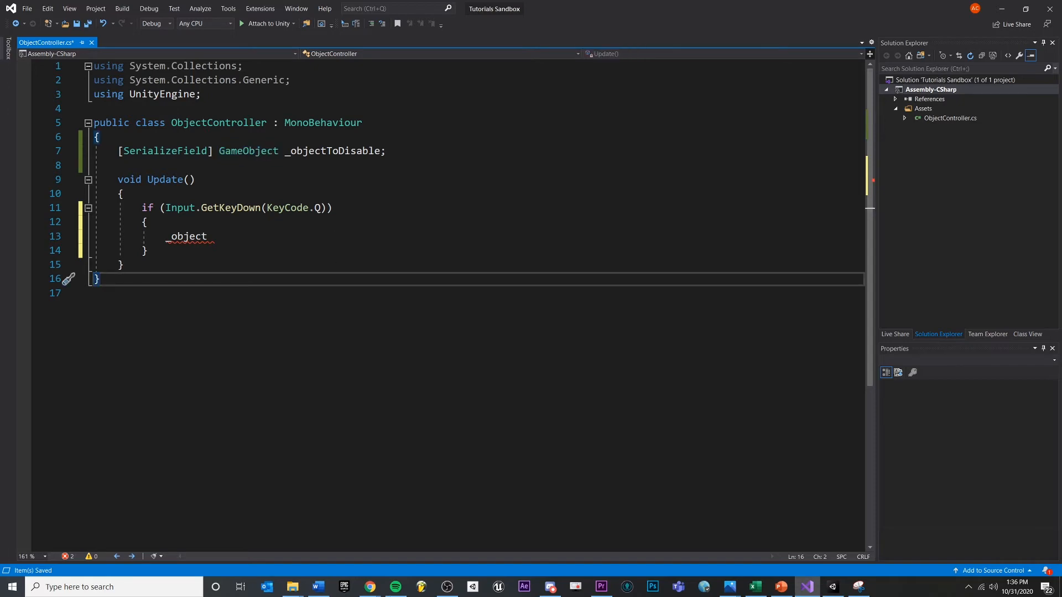
{"action": "right_click", "coordinate": [369, 587]}
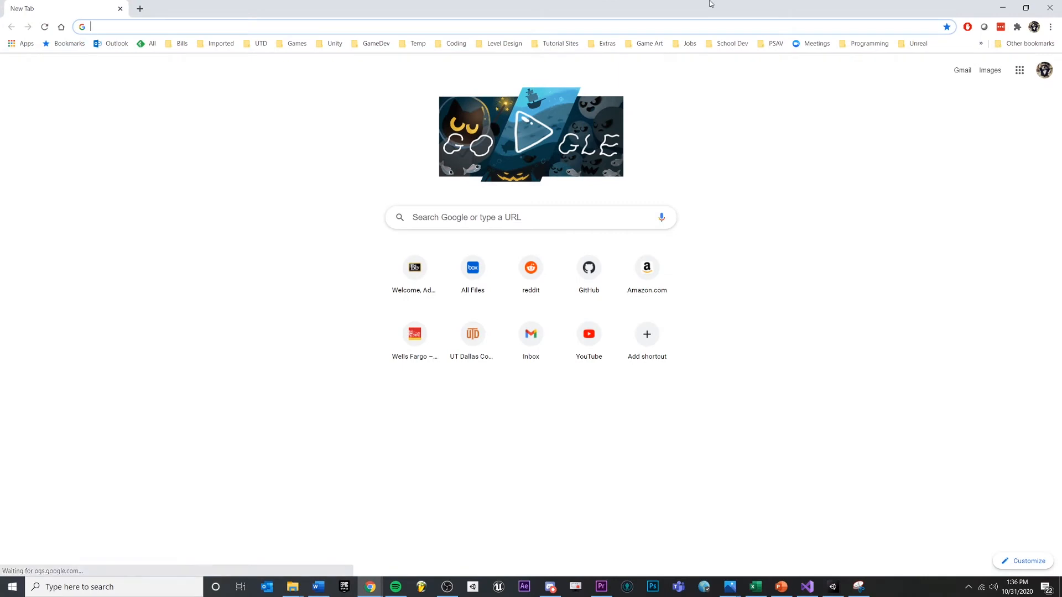
Search 'GameObject Unity API' and reach the Scripting API: GameObject reference page.
{"action": "type", "text": "GameObject Uni"}
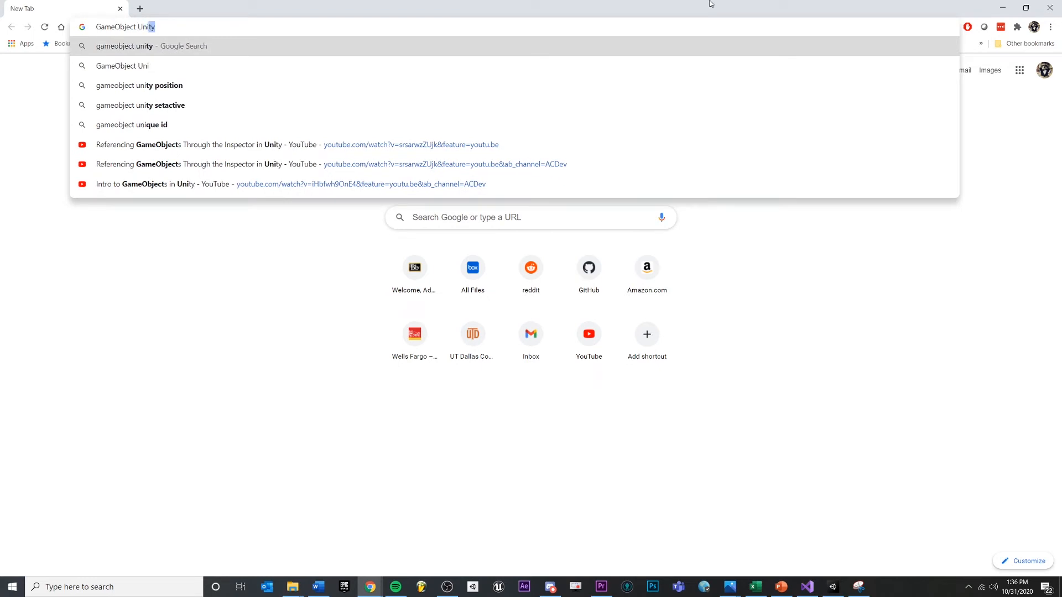
{"action": "key", "text": "Return"}
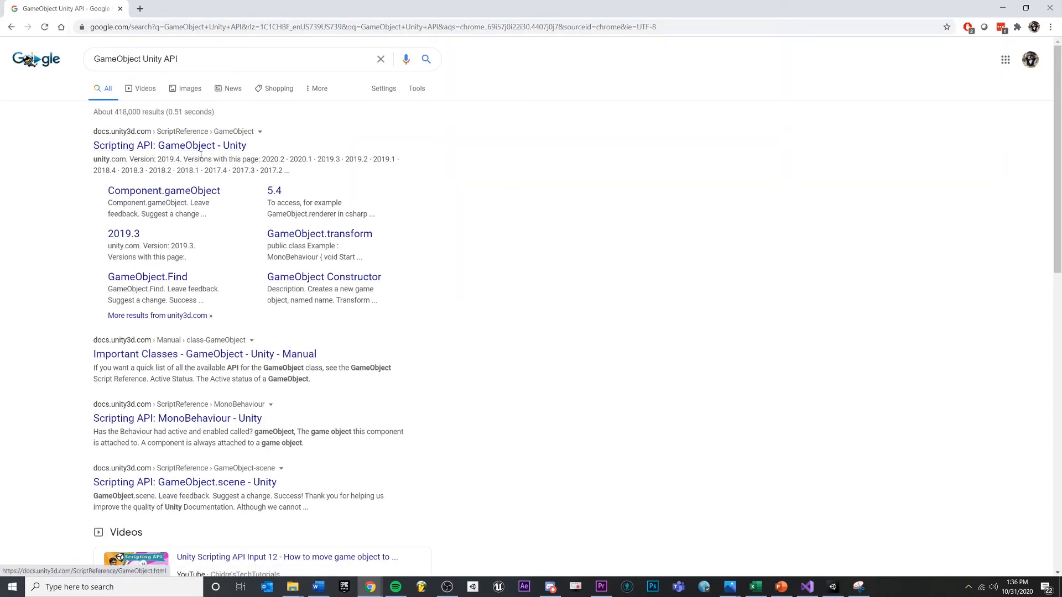
{"action": "left_click", "coordinate": [169, 145]}
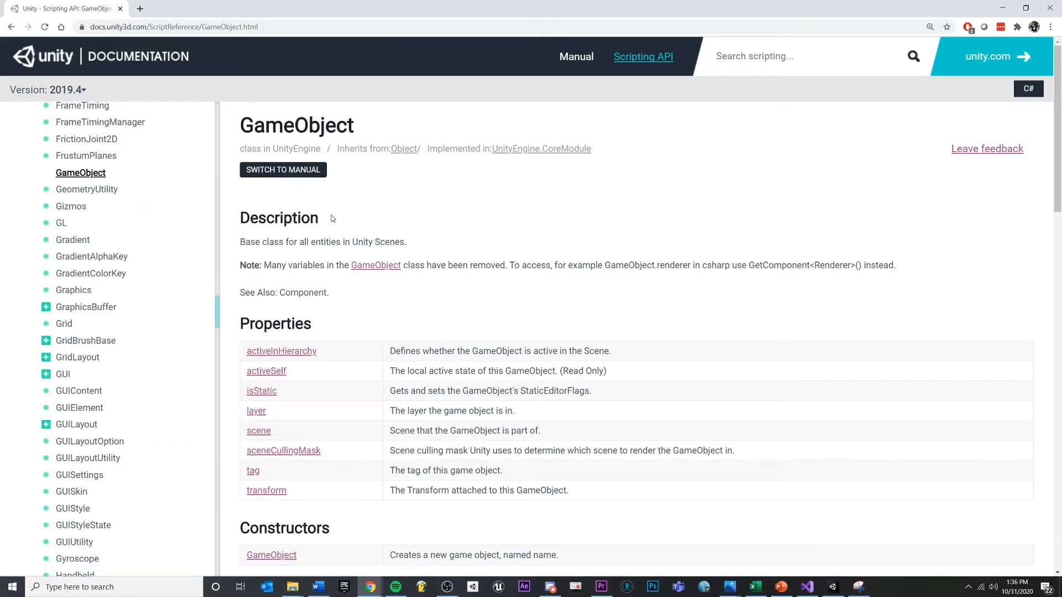
{"action": "scroll", "scroll_direction": "down", "scroll_amount": 3}
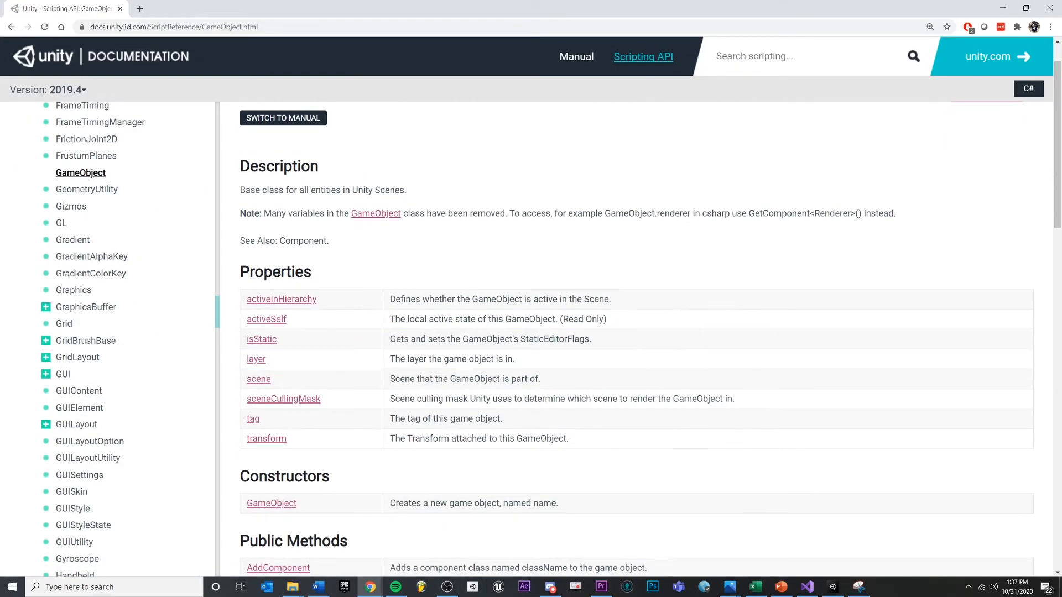
{"action": "scroll", "scroll_direction": "down", "scroll_amount": 3}
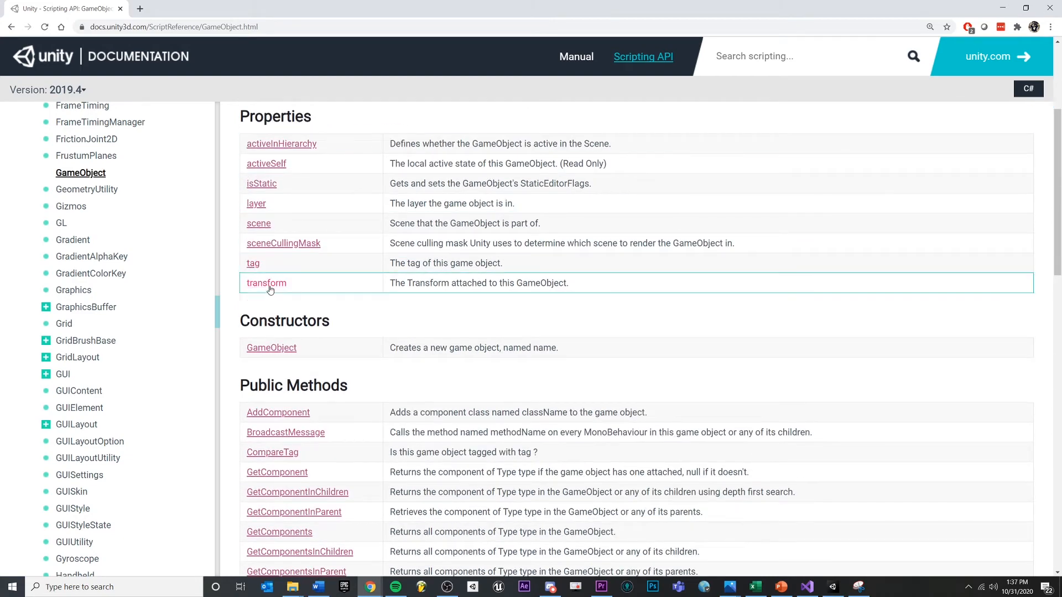
{"action": "scroll", "scroll_direction": "down", "scroll_amount": 3}
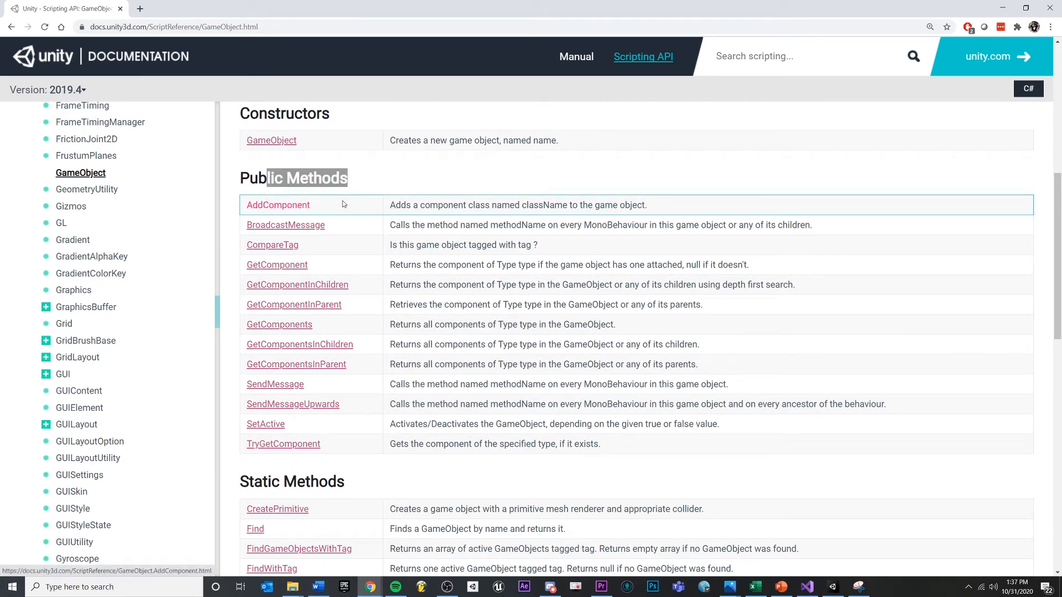
{"action": "mouse_move", "coordinate": [303, 210]}
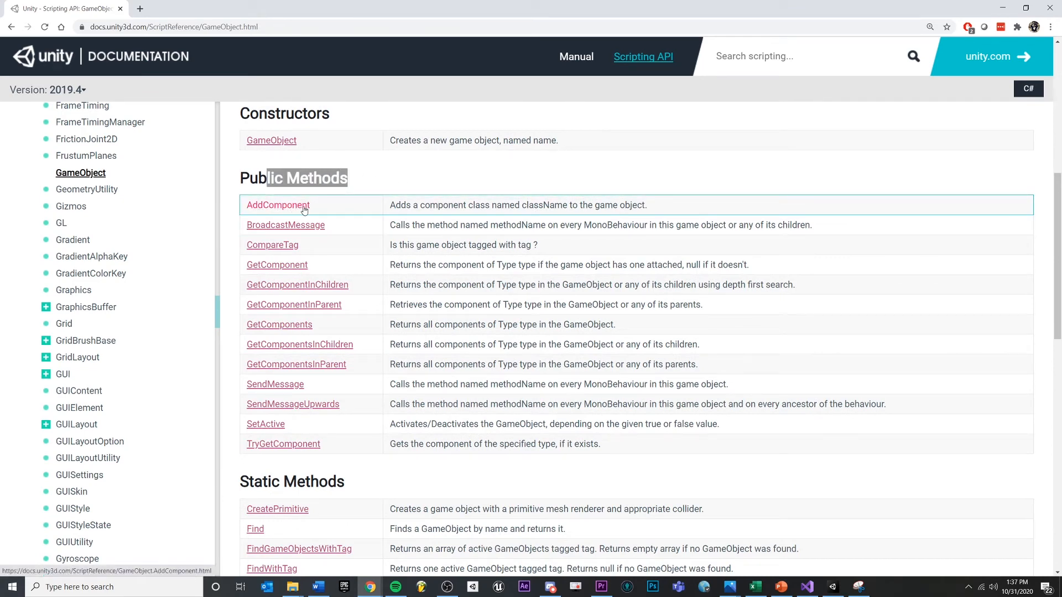
{"action": "mouse_move", "coordinate": [305, 192]}
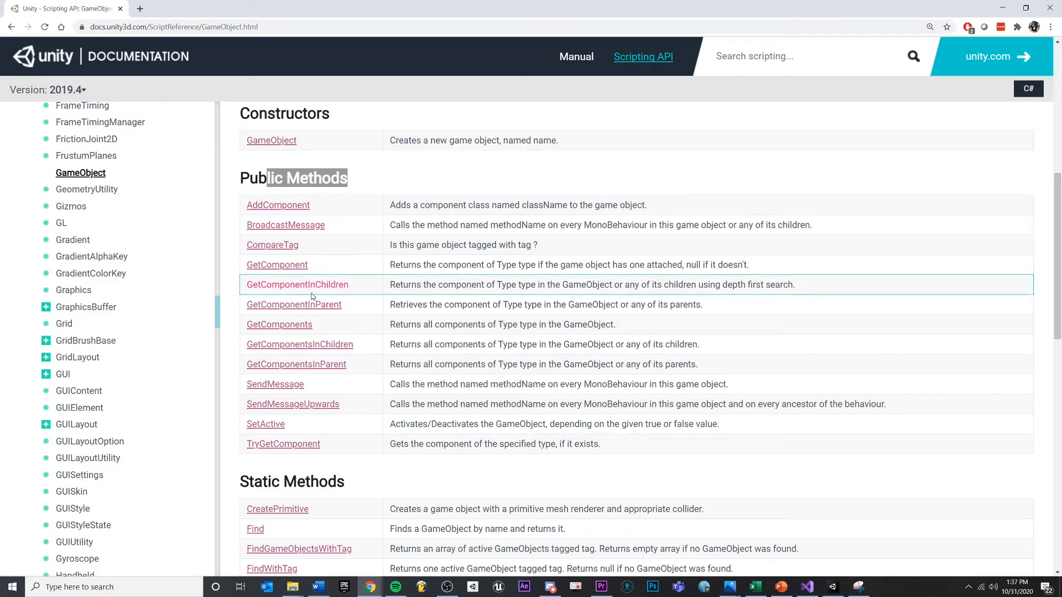
{"action": "mouse_move", "coordinate": [292, 404]}
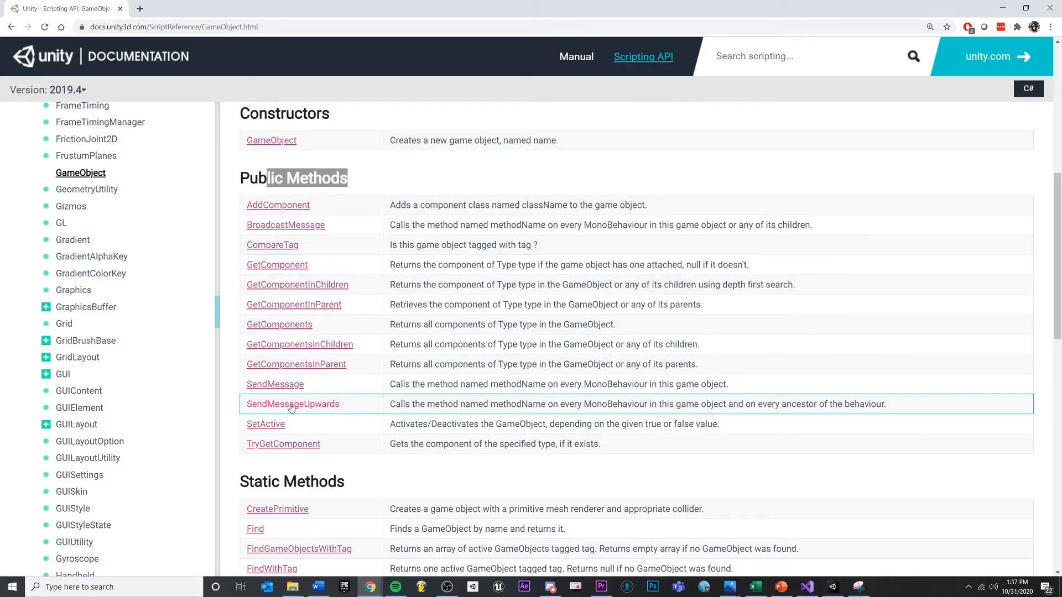
{"action": "mouse_move", "coordinate": [308, 438]}
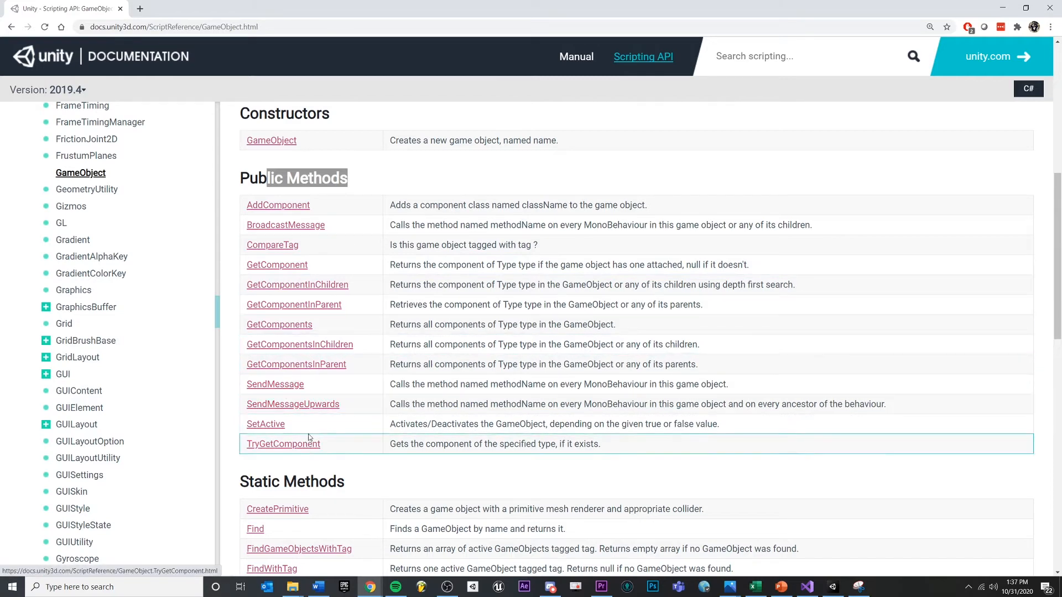
{"action": "scroll", "scroll_direction": "down", "scroll_amount": 3}
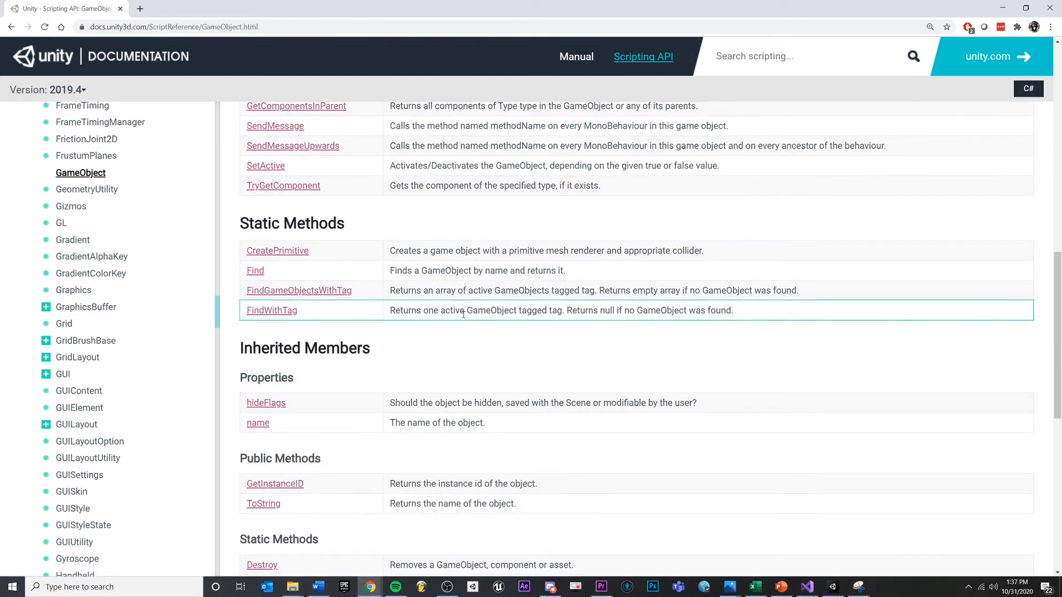
{"action": "scroll", "scroll_direction": "up", "scroll_amount": 3}
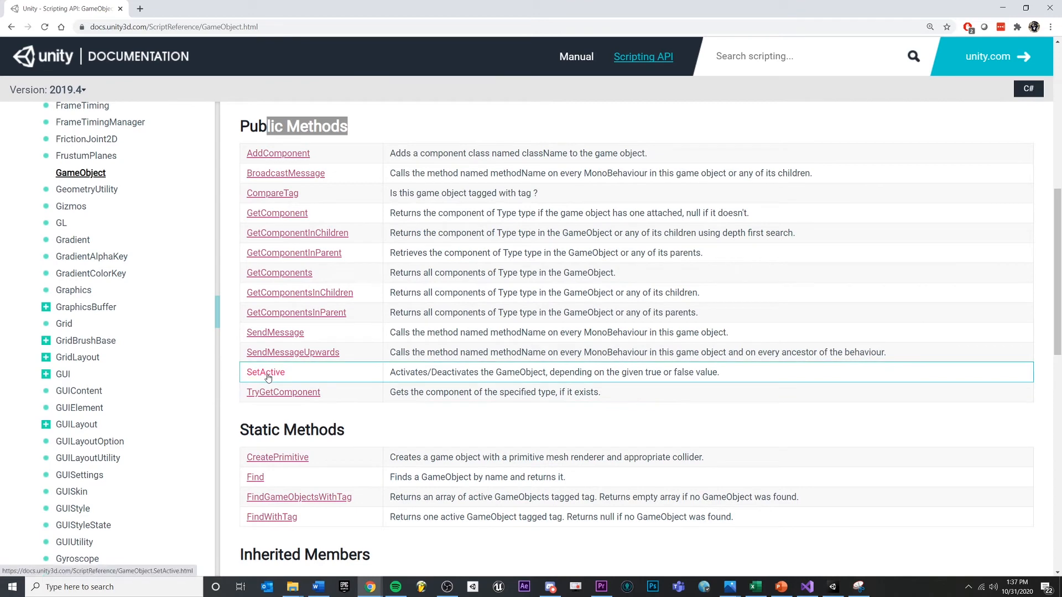
{"action": "mouse_move", "coordinate": [351, 300]}
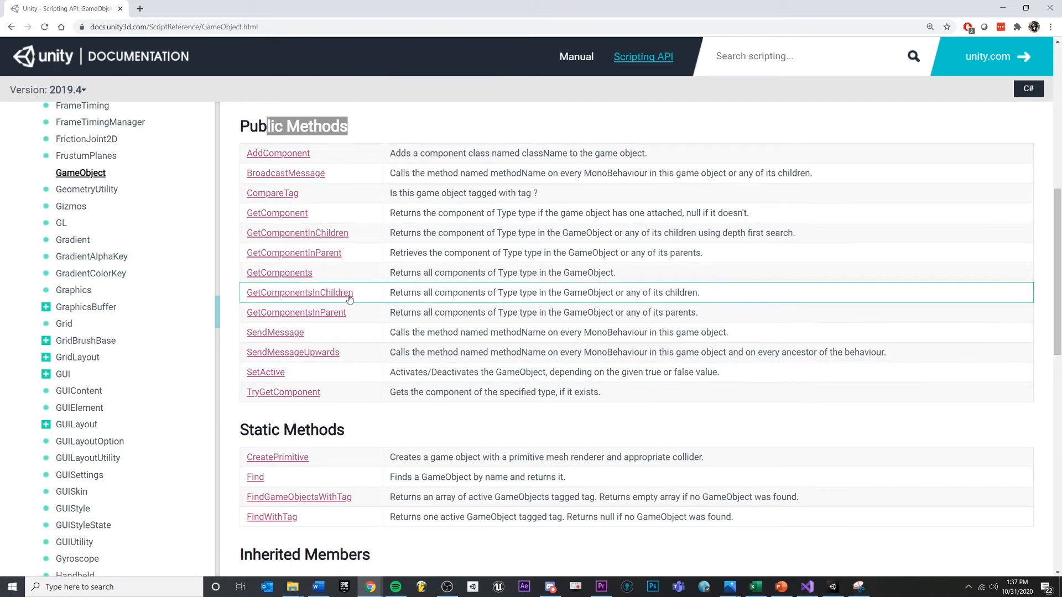
{"action": "scroll", "scroll_direction": "up", "scroll_amount": 3}
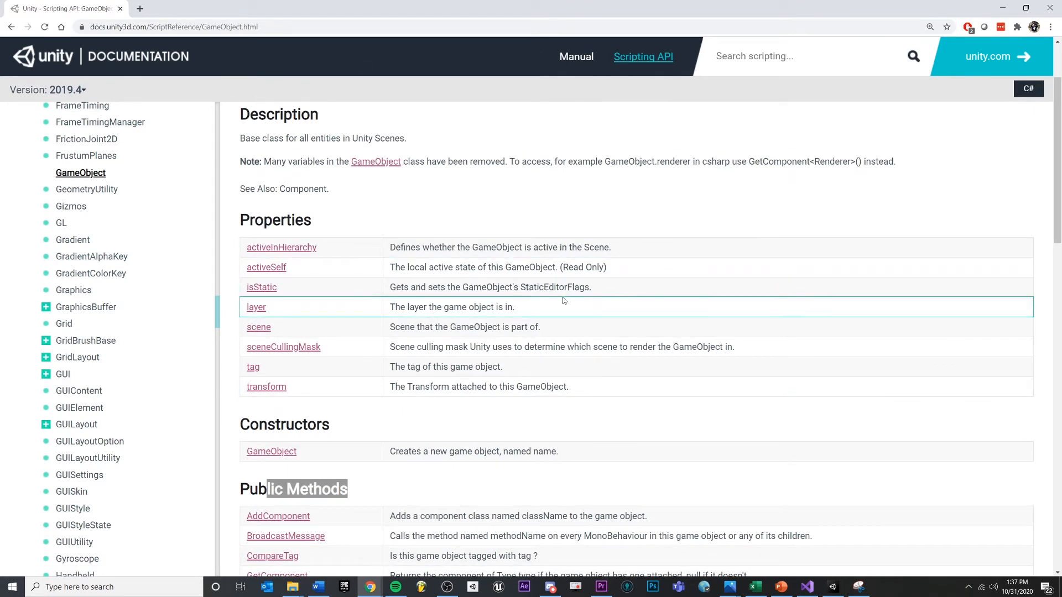
{"action": "scroll", "scroll_direction": "up", "scroll_amount": 3}
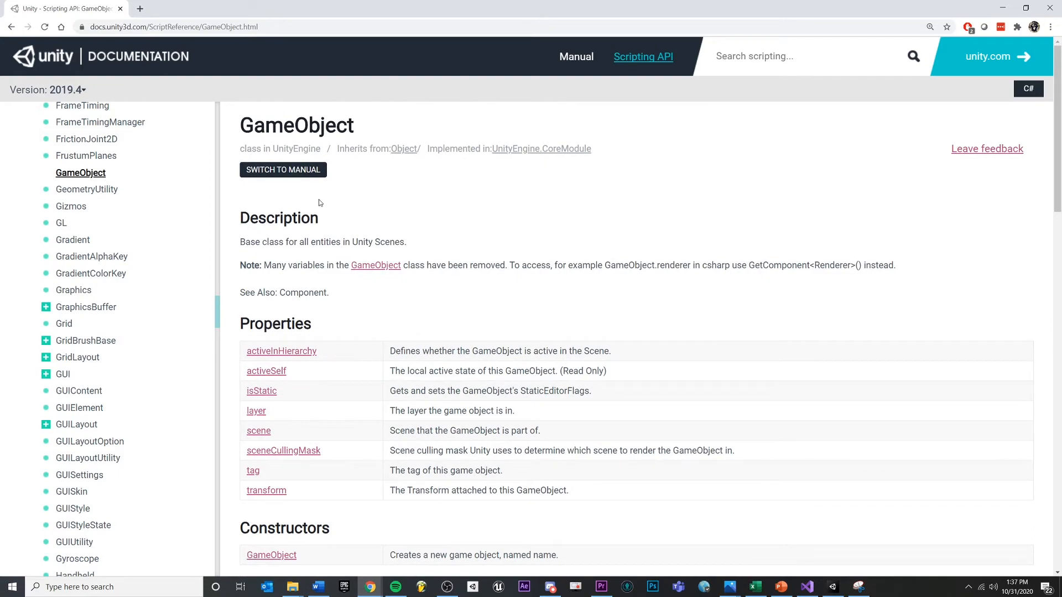
{"action": "scroll", "scroll_direction": "down", "scroll_amount": 3}
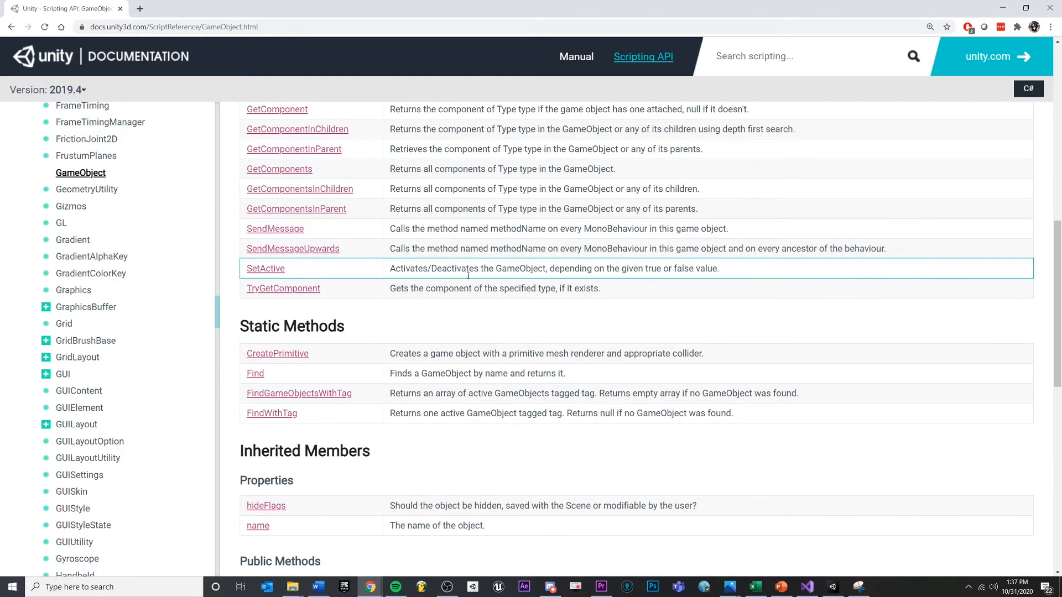
{"action": "scroll", "scroll_direction": "up", "scroll_amount": 3}
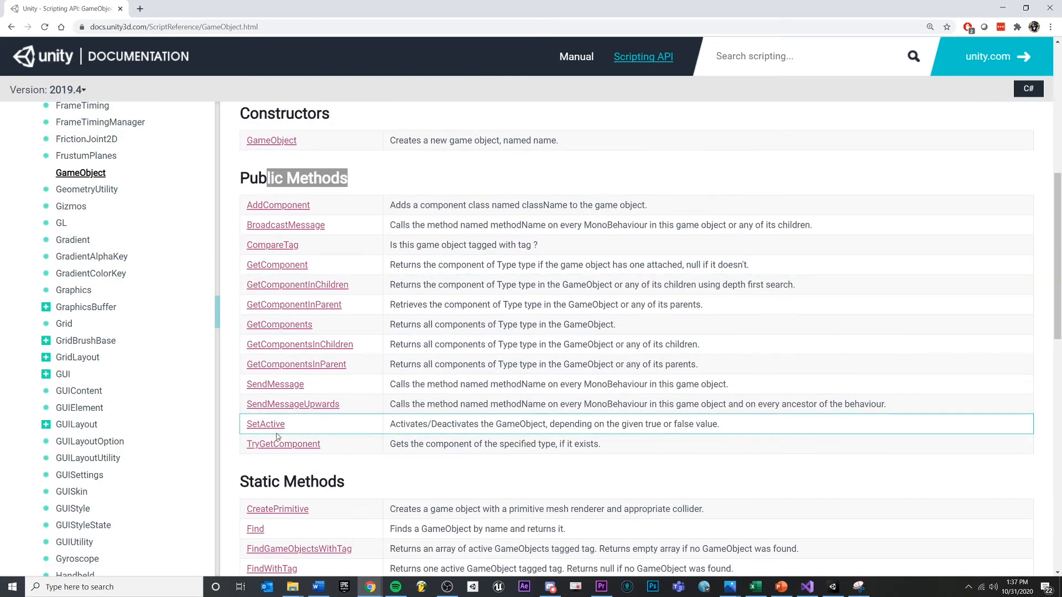
{"action": "mouse_move", "coordinate": [265, 423]}
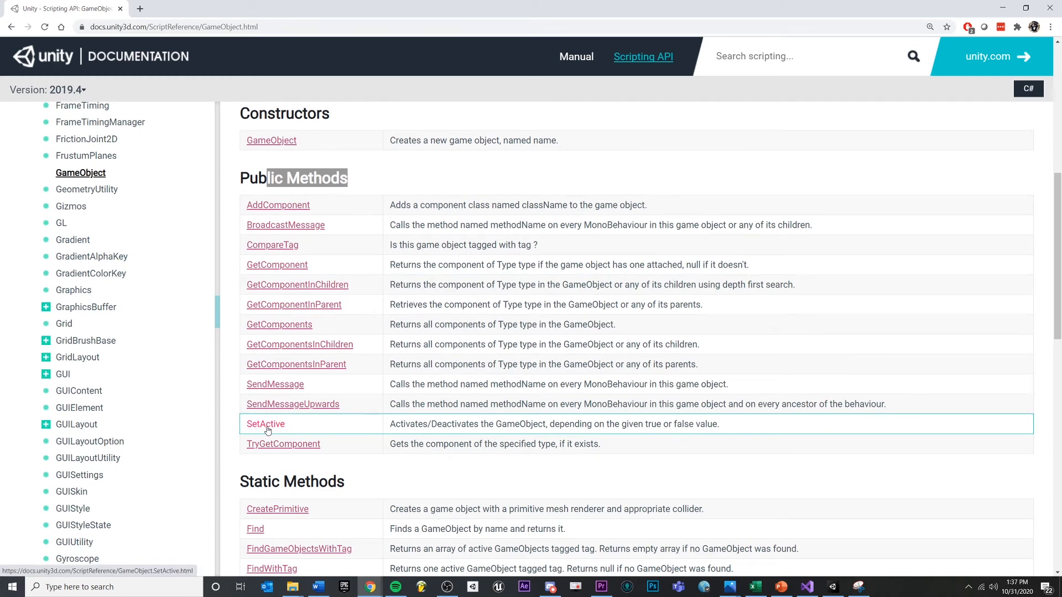
{"action": "left_click", "coordinate": [265, 424]}
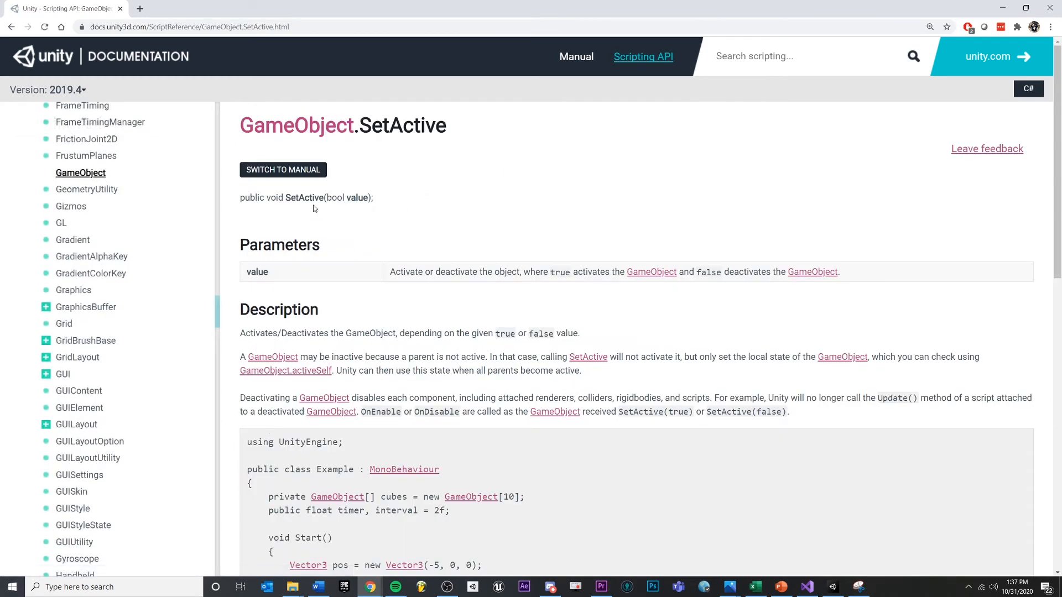
{"action": "mouse_move", "coordinate": [378, 207]}
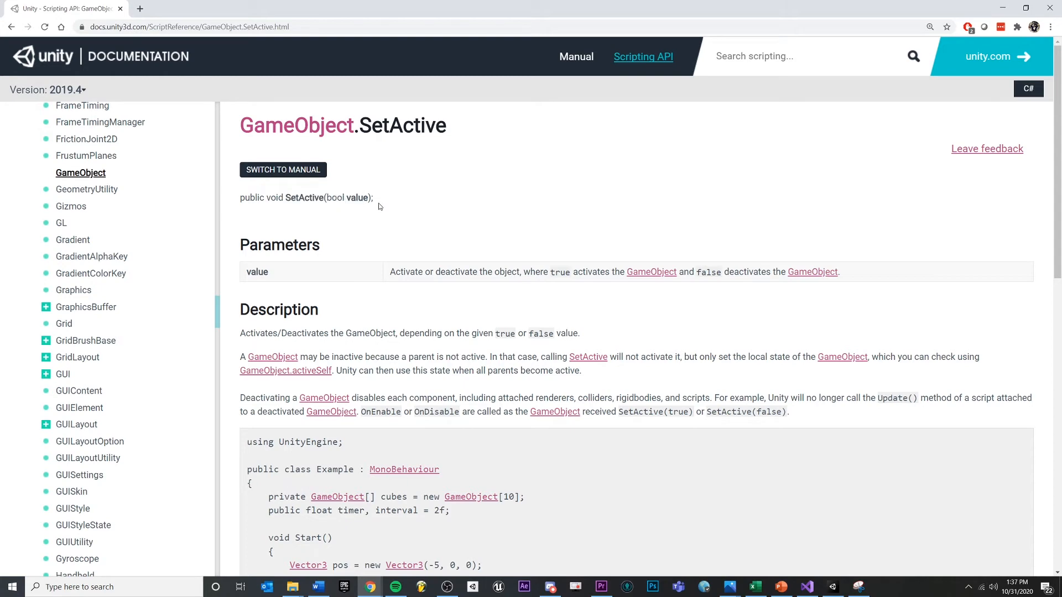
{"action": "scroll", "scroll_direction": "down", "scroll_amount": 3}
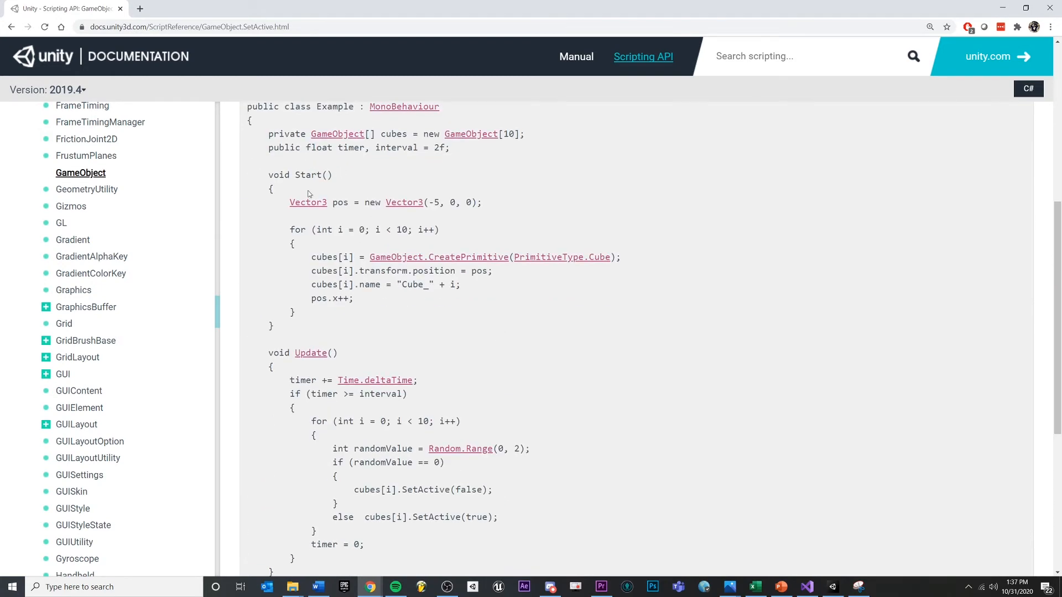
{"action": "scroll", "scroll_direction": "up", "scroll_amount": 3}
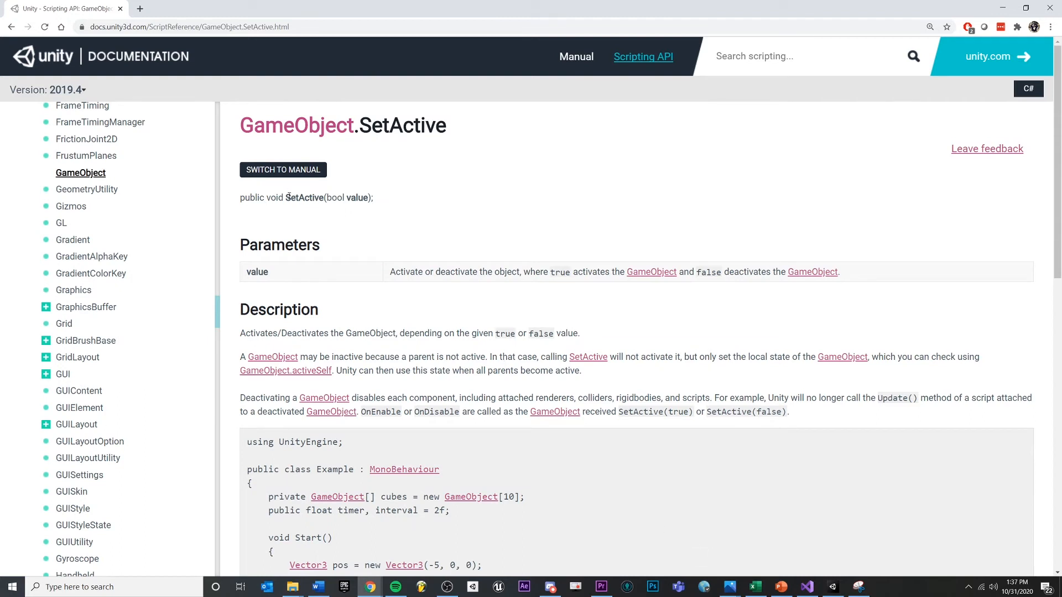
{"action": "double_click", "coordinate": [305, 197]}
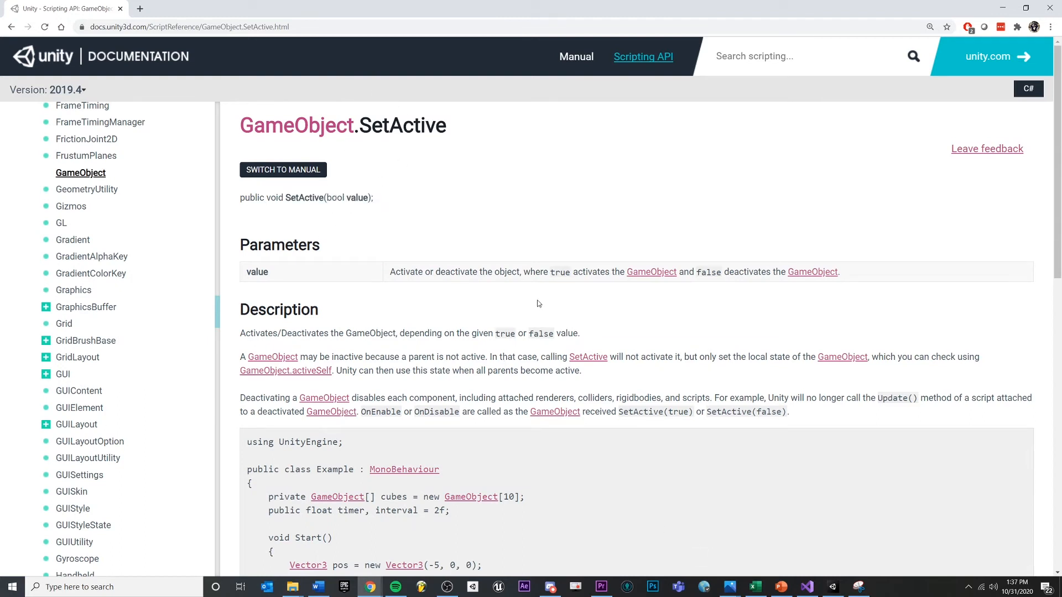
{"action": "scroll", "scroll_direction": "down", "scroll_amount": 3}
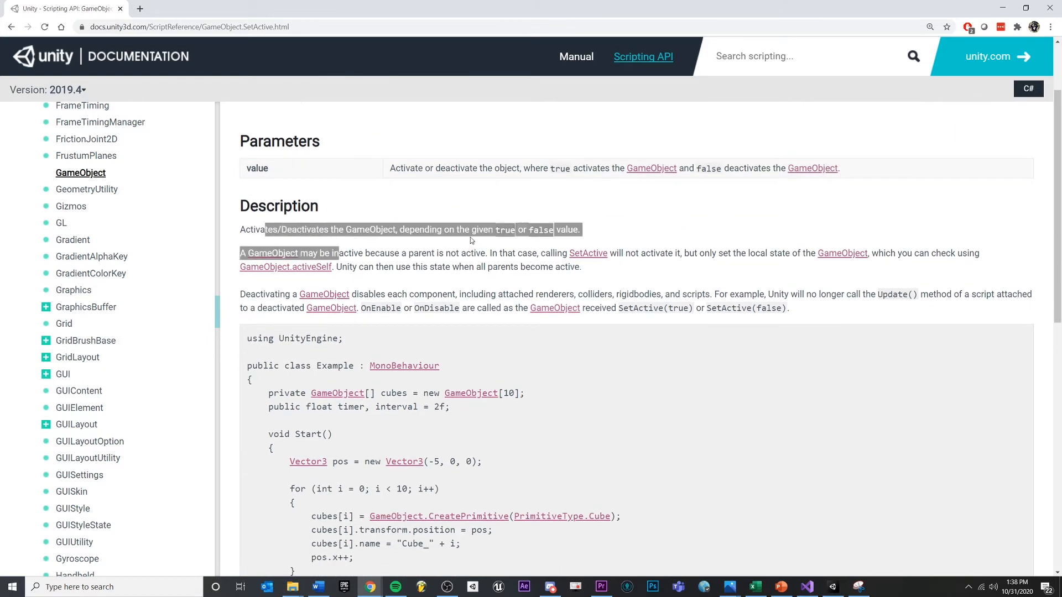
{"action": "left_click", "coordinate": [799, 339]}
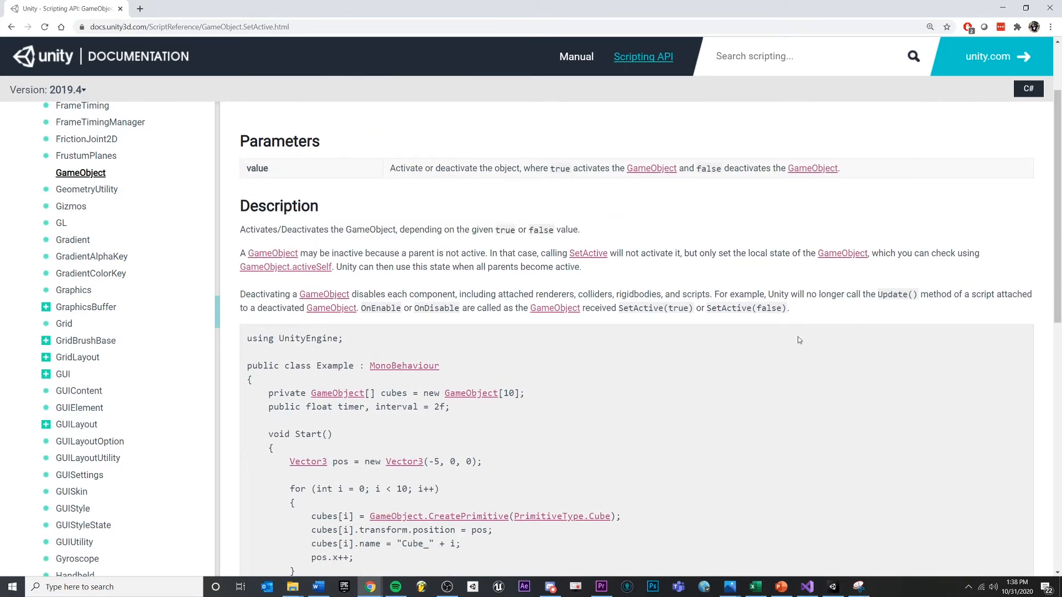
{"action": "scroll", "scroll_direction": "down", "scroll_amount": 3}
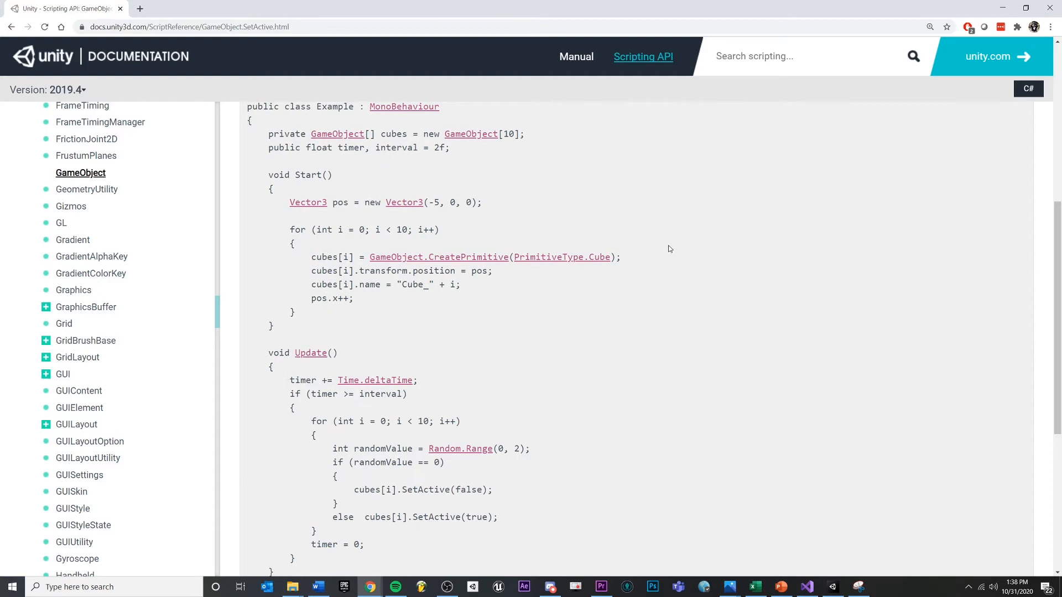
{"action": "scroll", "scroll_direction": "up", "scroll_amount": 3}
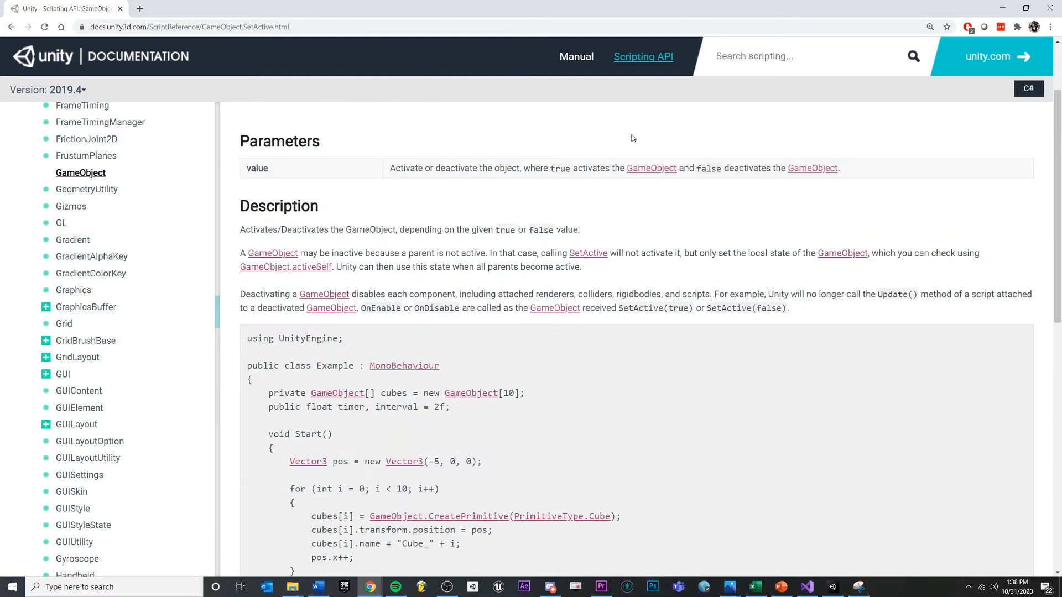
{"action": "mouse_move", "coordinate": [971, 110]}
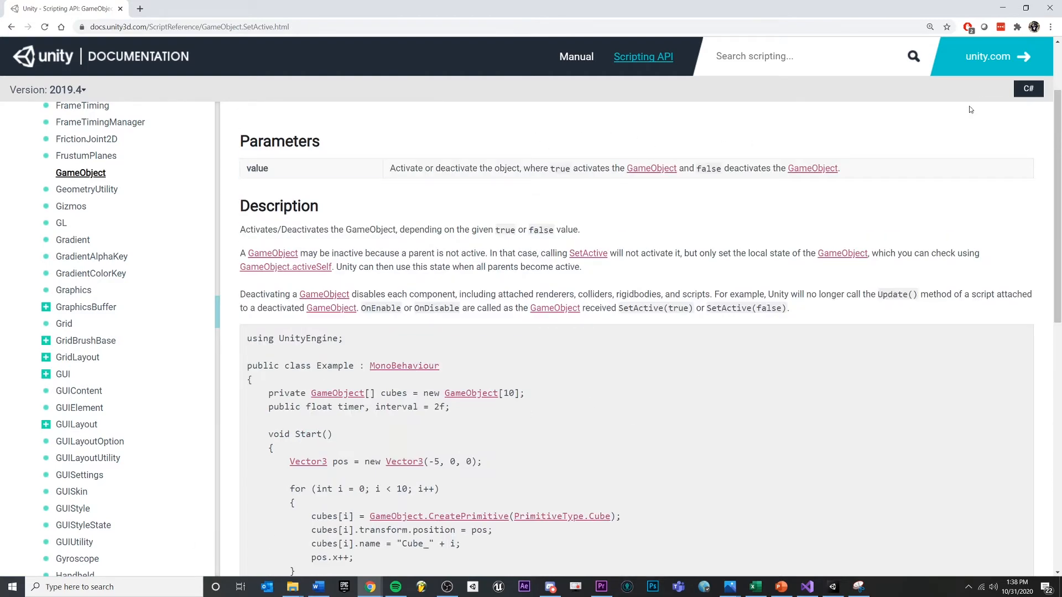
{"action": "mouse_move", "coordinate": [1004, 7]}
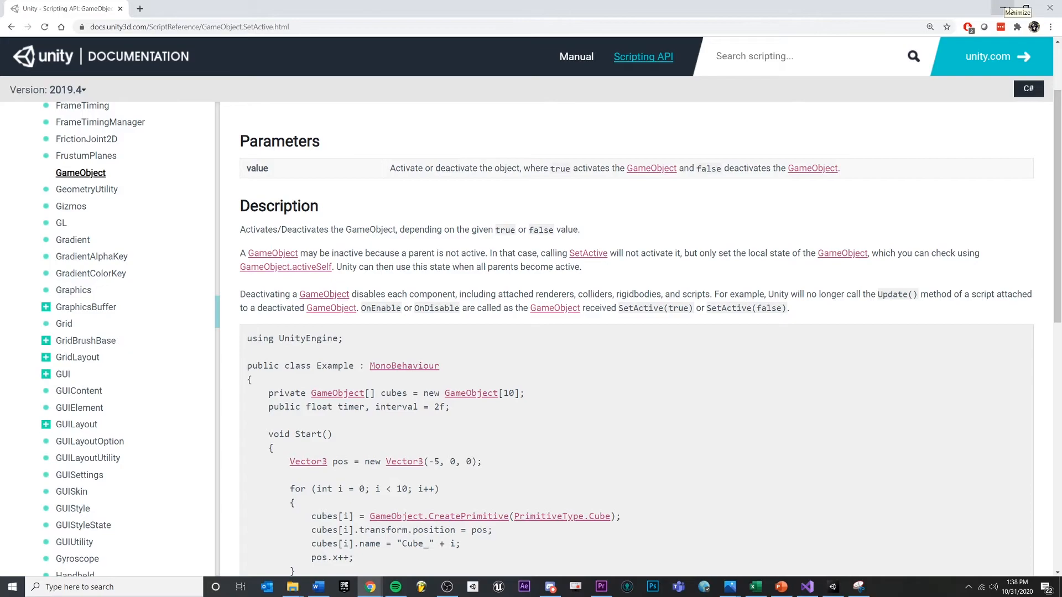
Call _objectToDisable.SetActive(false) inside the Q key check and save the script.
{"action": "left_click", "coordinate": [806, 587]}
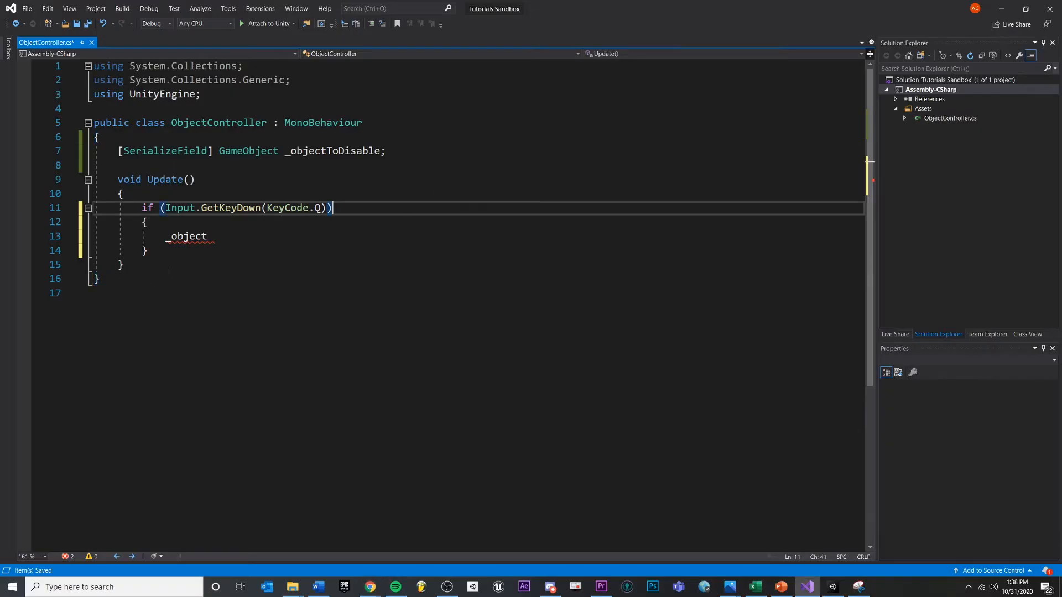
{"action": "double_click", "coordinate": [248, 151]}
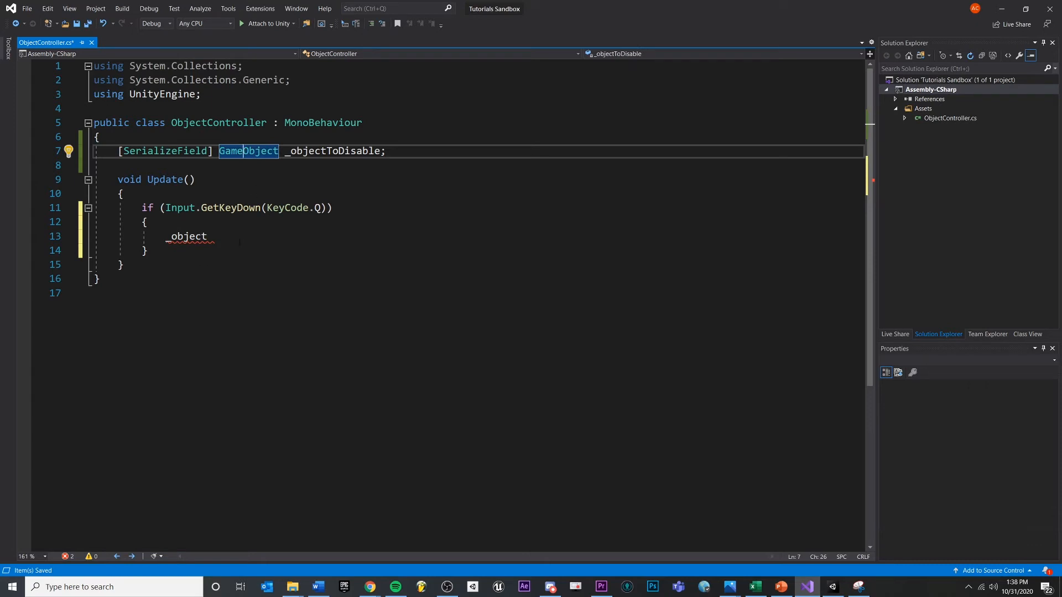
{"action": "left_click", "coordinate": [189, 236]}
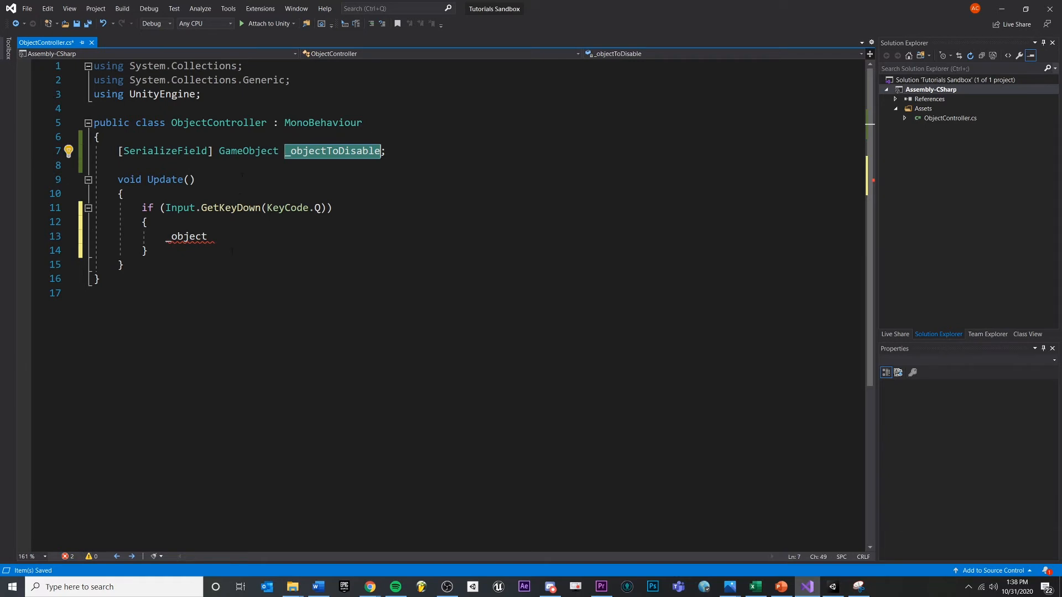
{"action": "type", "text": "To"}
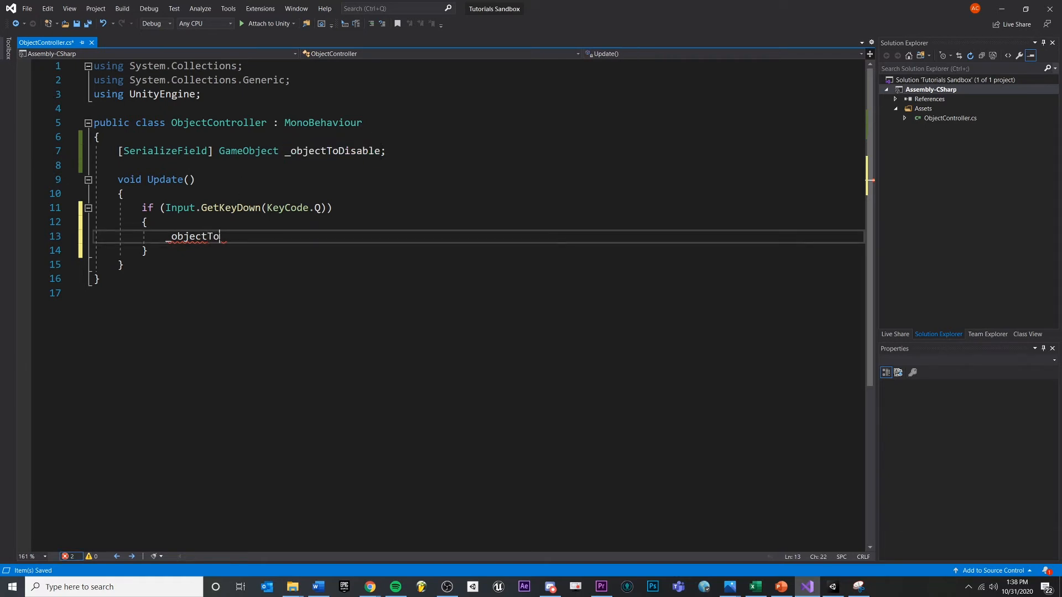
{"action": "type", "text": "Disable"}
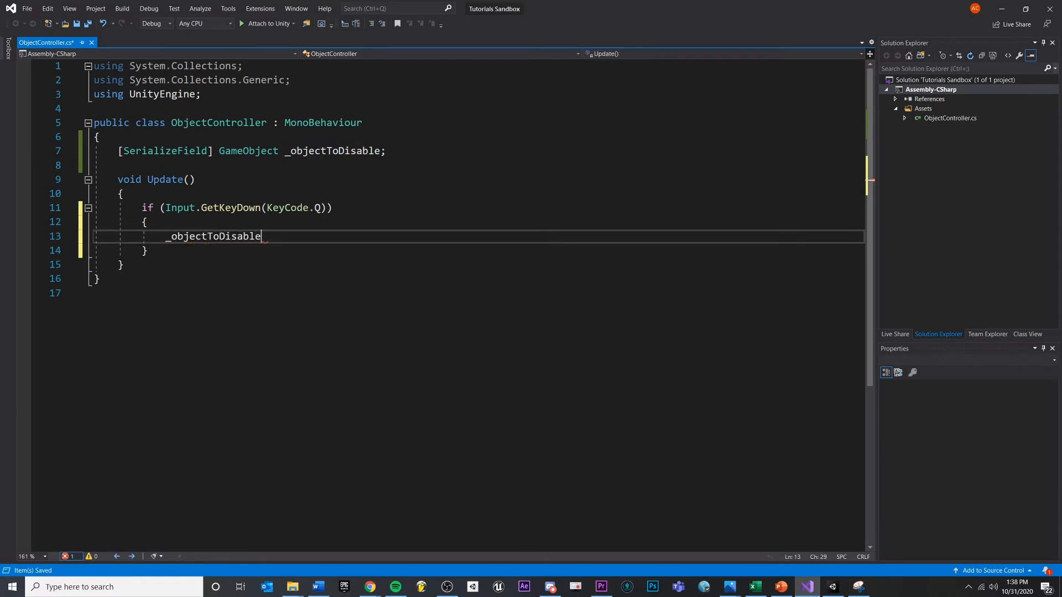
{"action": "type", "text": "."}
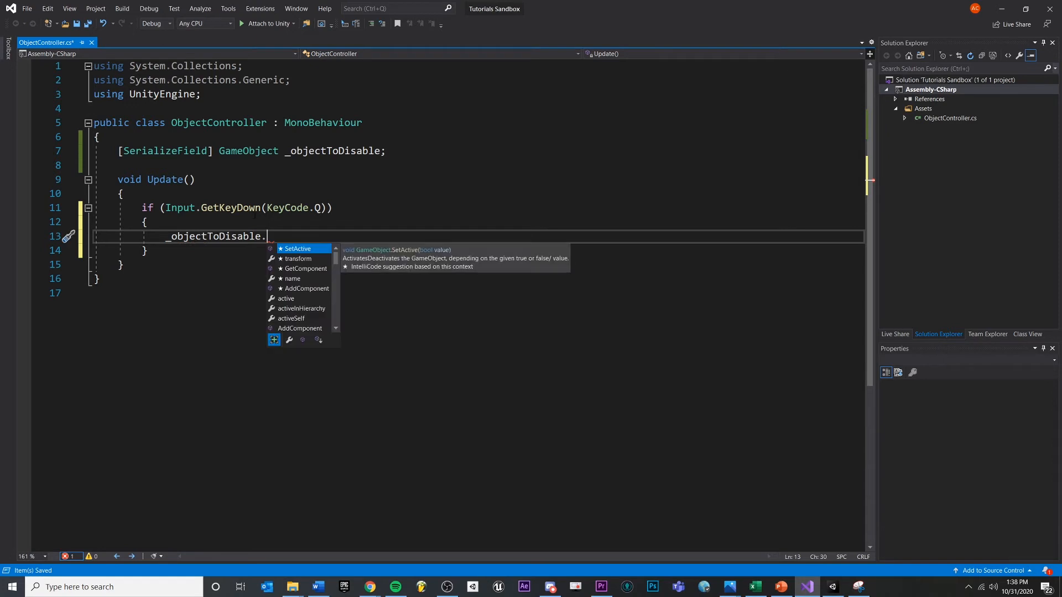
{"action": "mouse_move", "coordinate": [305, 274]}
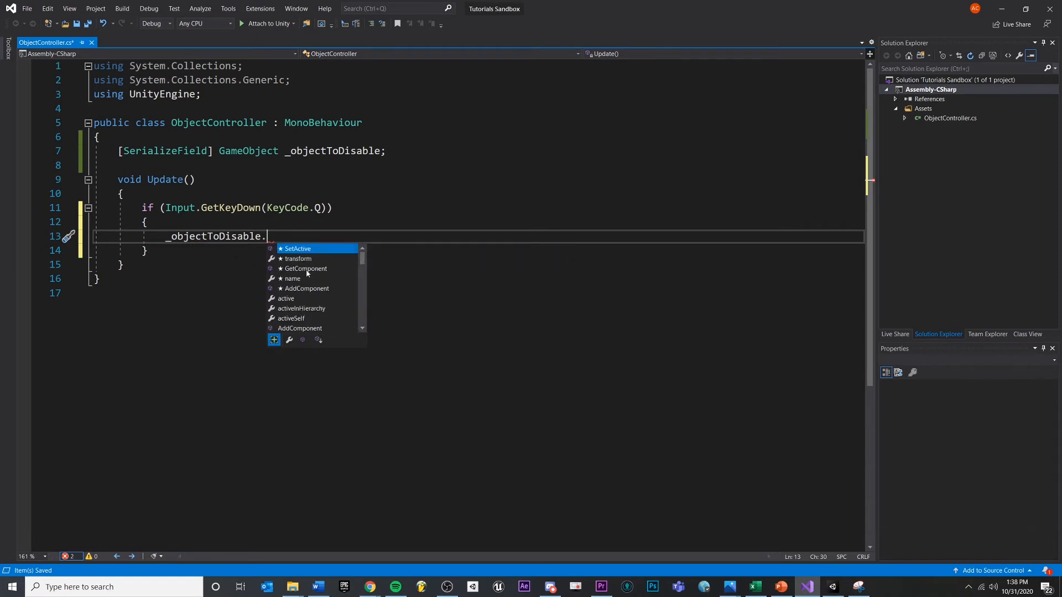
{"action": "type", "text": "SetActive("}
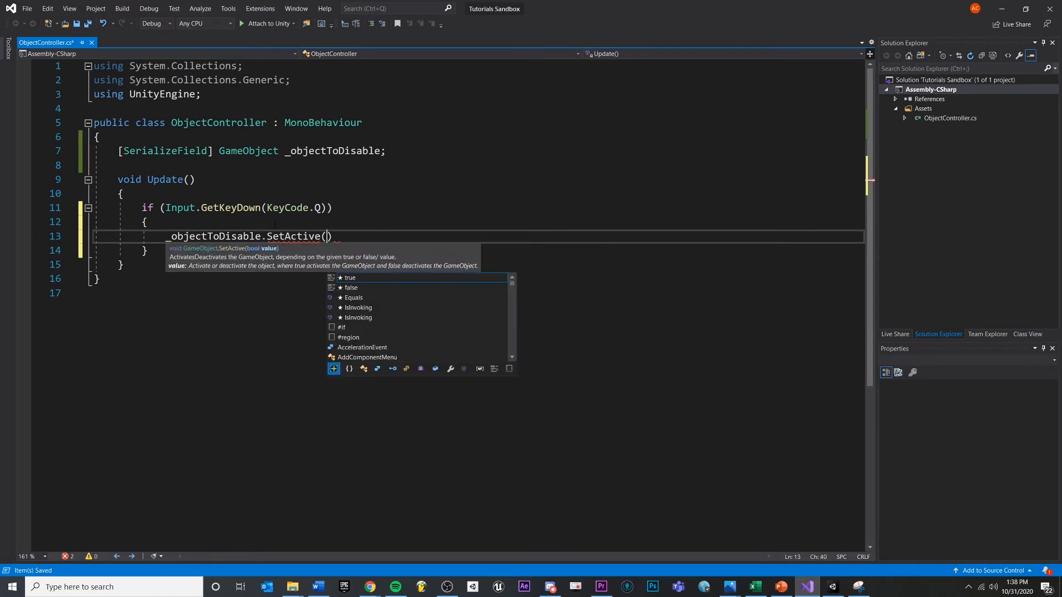
{"action": "type", "text": "false"}
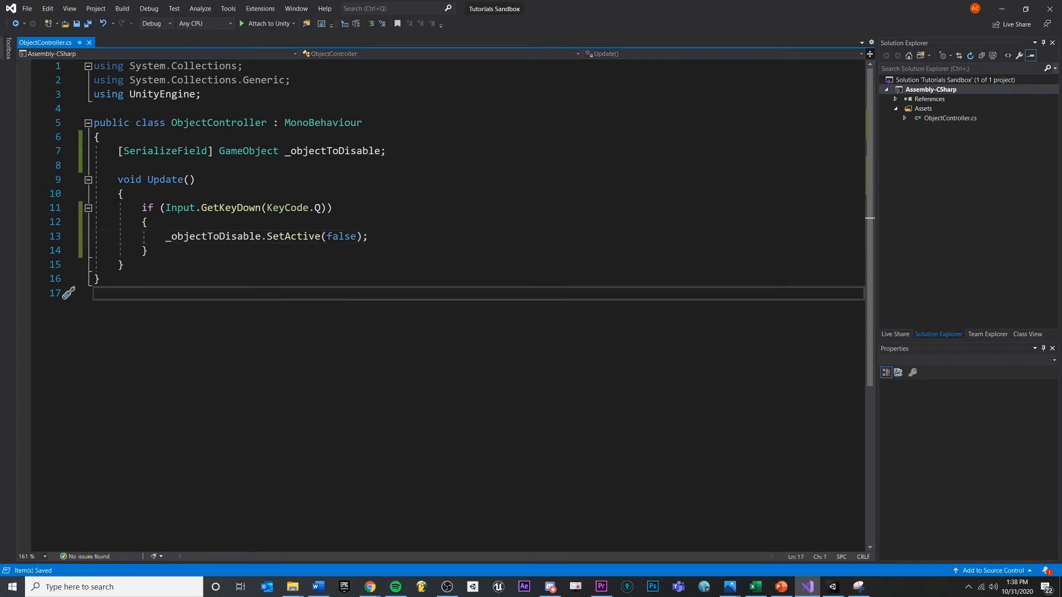
{"action": "mouse_move", "coordinate": [233, 207]}
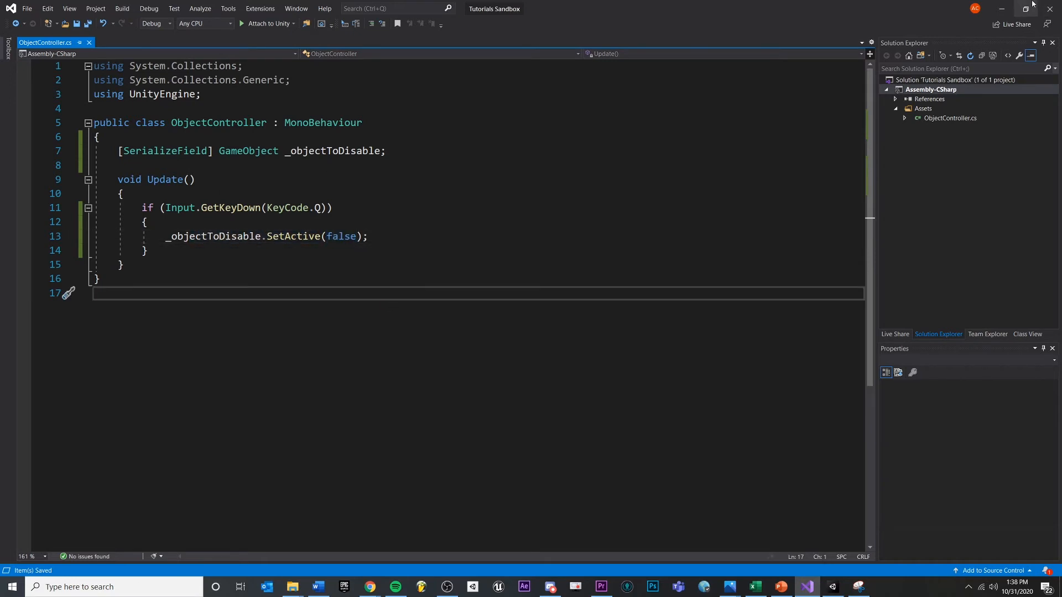
Run the scene, hit the UnassignedReferenceException, and set Object To Disable to the Cube.
{"action": "left_click", "coordinate": [498, 586]}
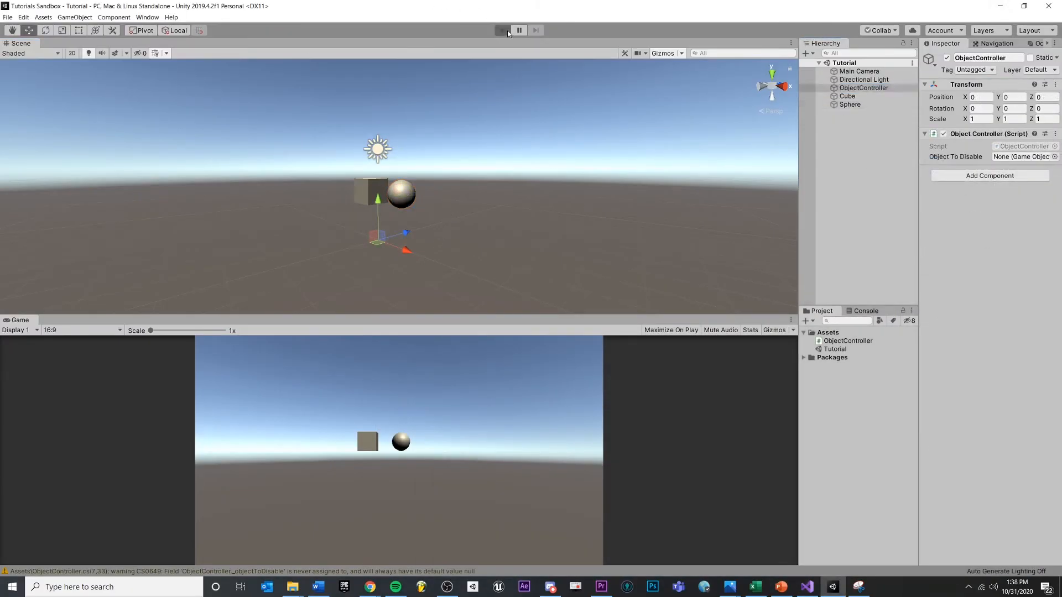
{"action": "left_click", "coordinate": [502, 30]}
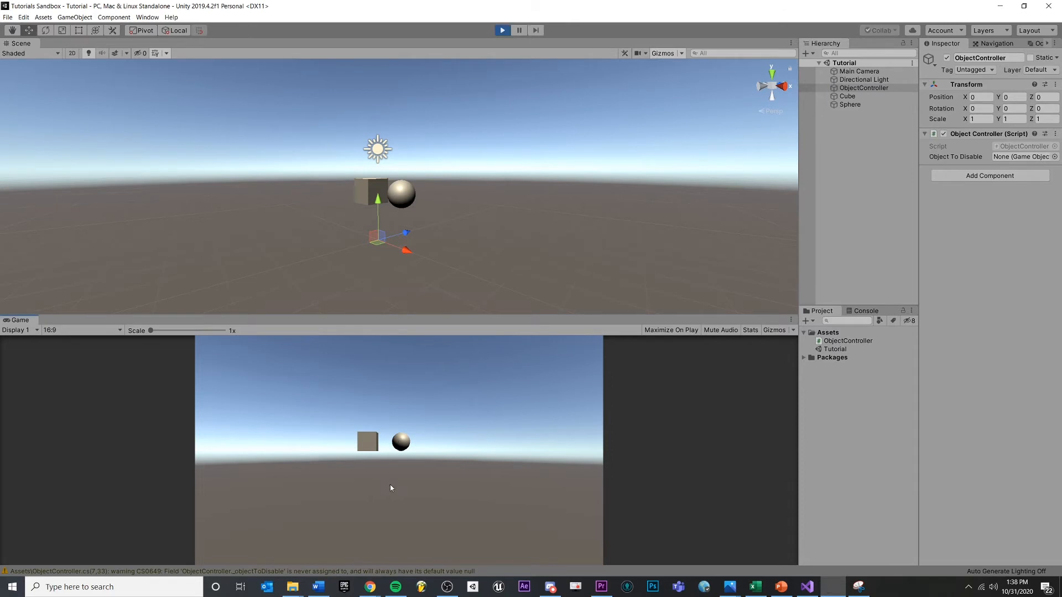
{"action": "mouse_move", "coordinate": [495, 481]}
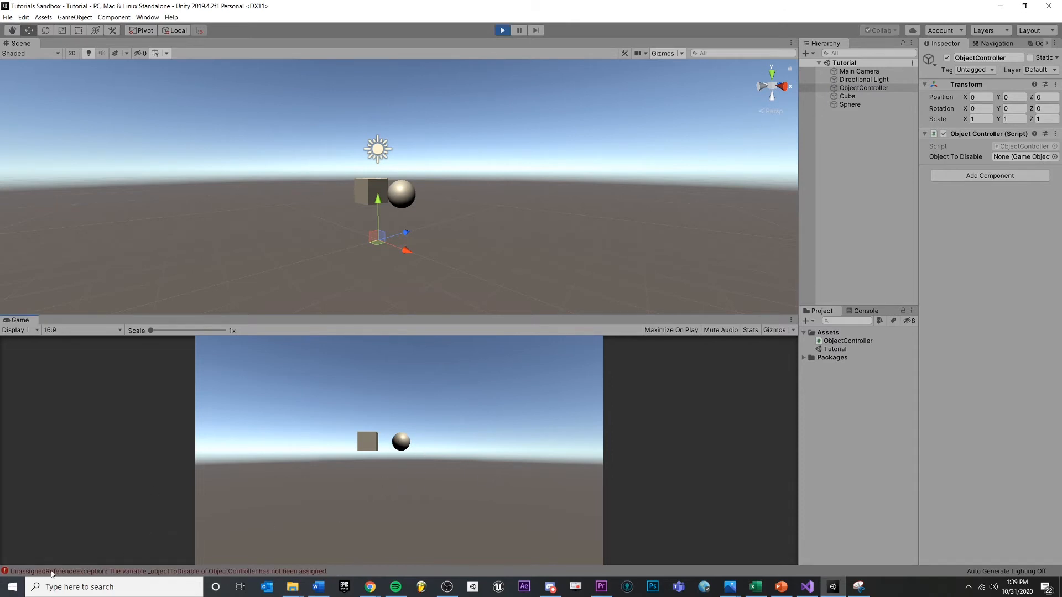
{"action": "mouse_move", "coordinate": [126, 580]}
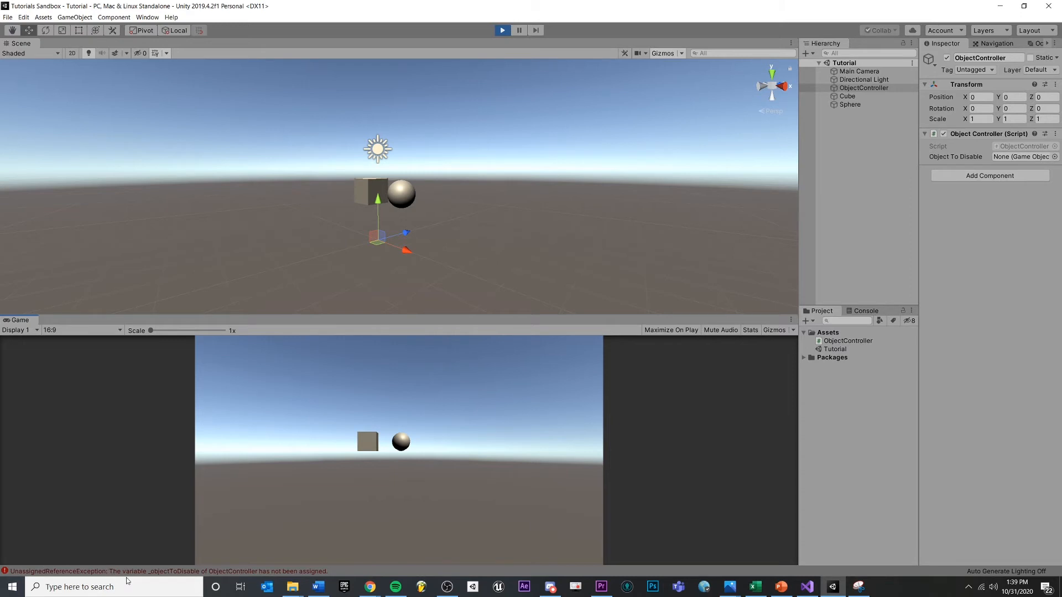
{"action": "mouse_move", "coordinate": [430, 221]}
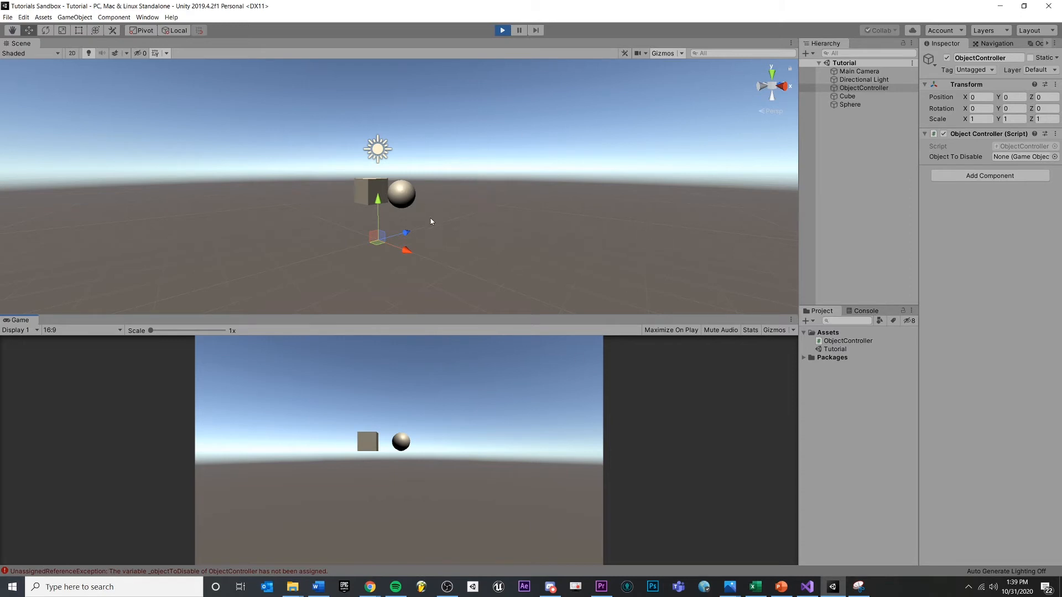
{"action": "mouse_move", "coordinate": [476, 226]}
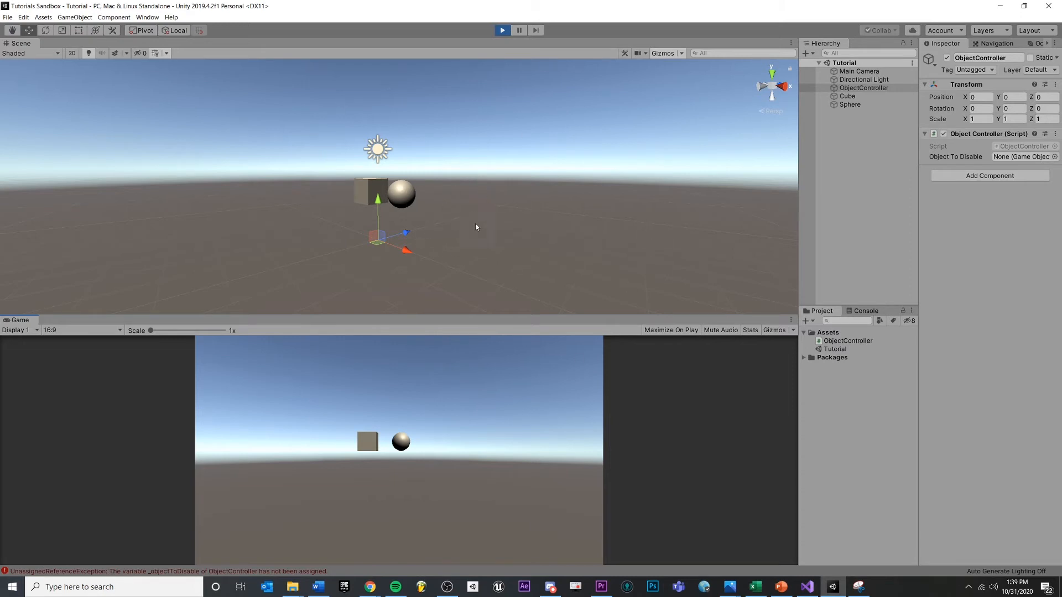
{"action": "mouse_move", "coordinate": [810, 169]}
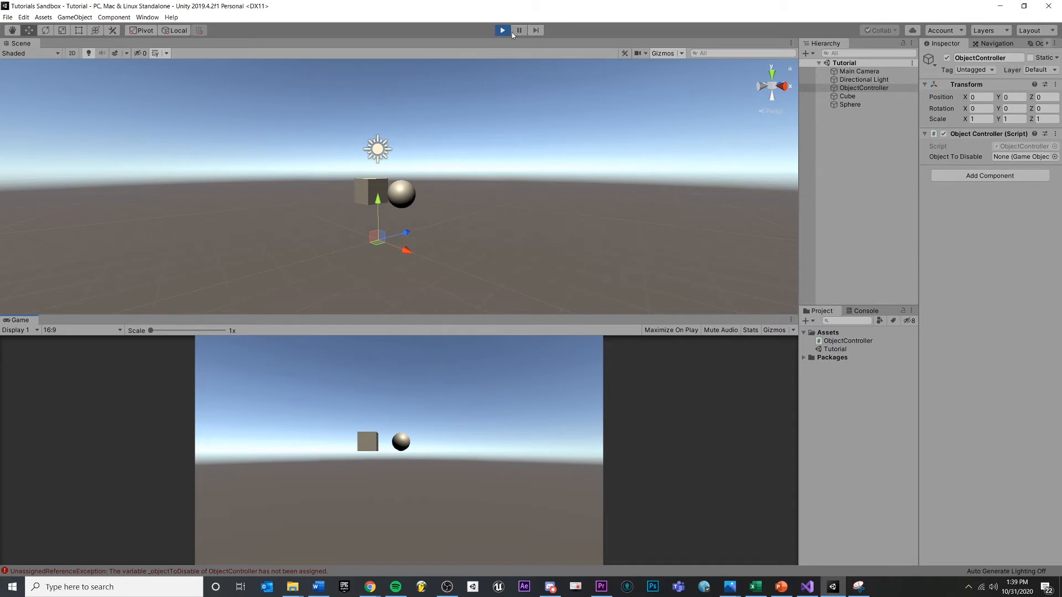
{"action": "left_click", "coordinate": [503, 30]}
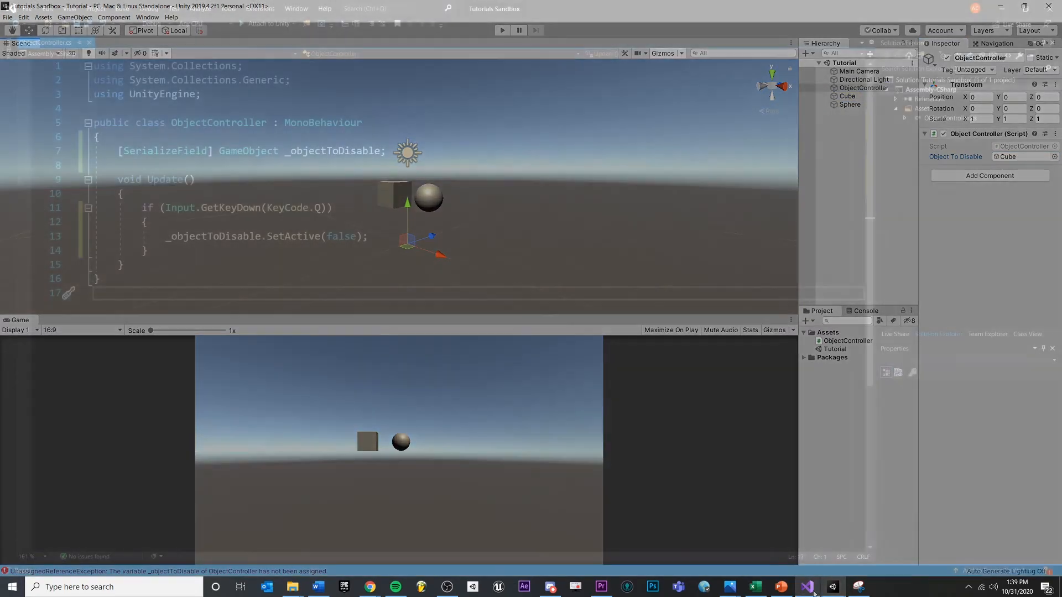
Stop Play mode, leaving ObjectController's Object To Disable field back at None.
{"action": "left_click", "coordinate": [806, 587]}
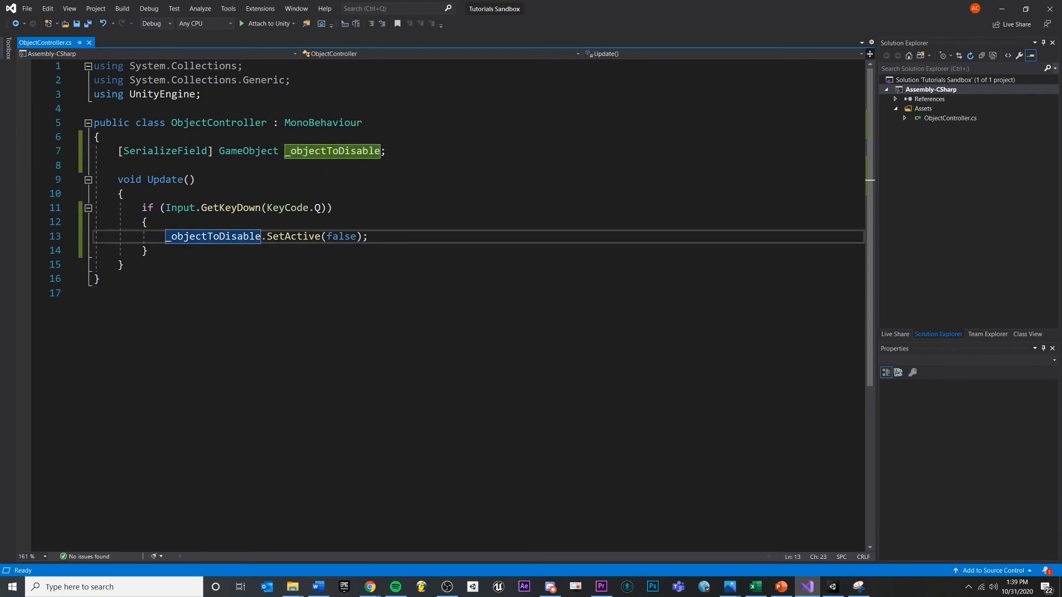
{"action": "left_click", "coordinate": [497, 587]}
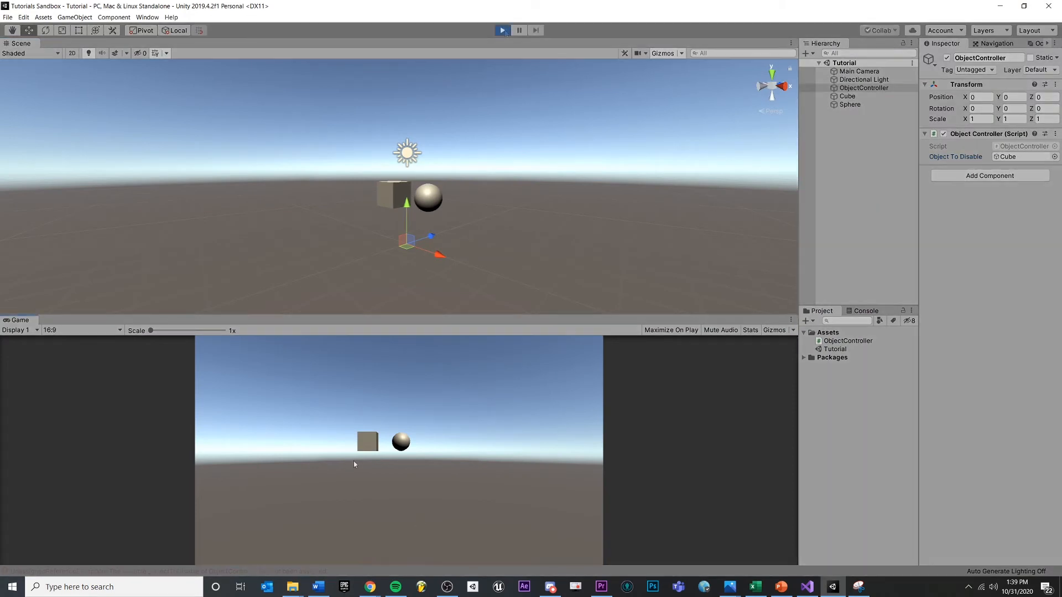
{"action": "mouse_move", "coordinate": [364, 451]}
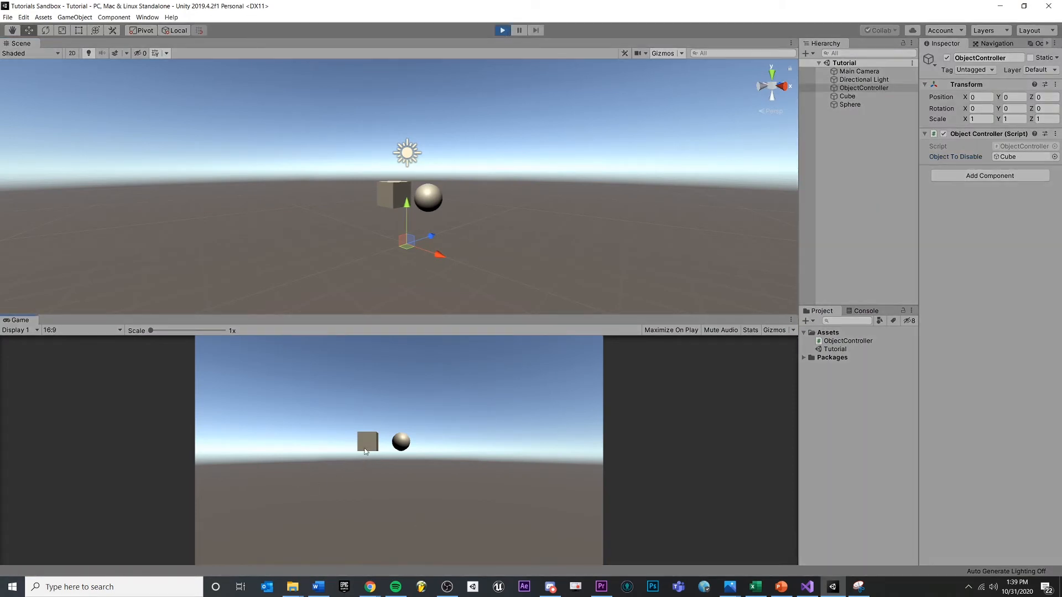
{"action": "left_click", "coordinate": [502, 30]}
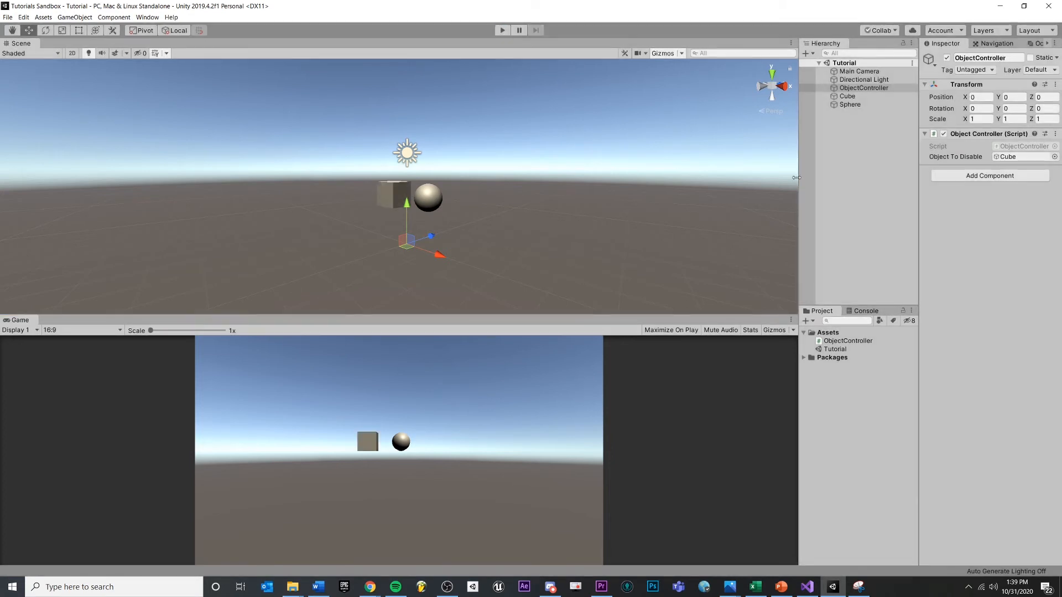
{"action": "left_click", "coordinate": [864, 87]}
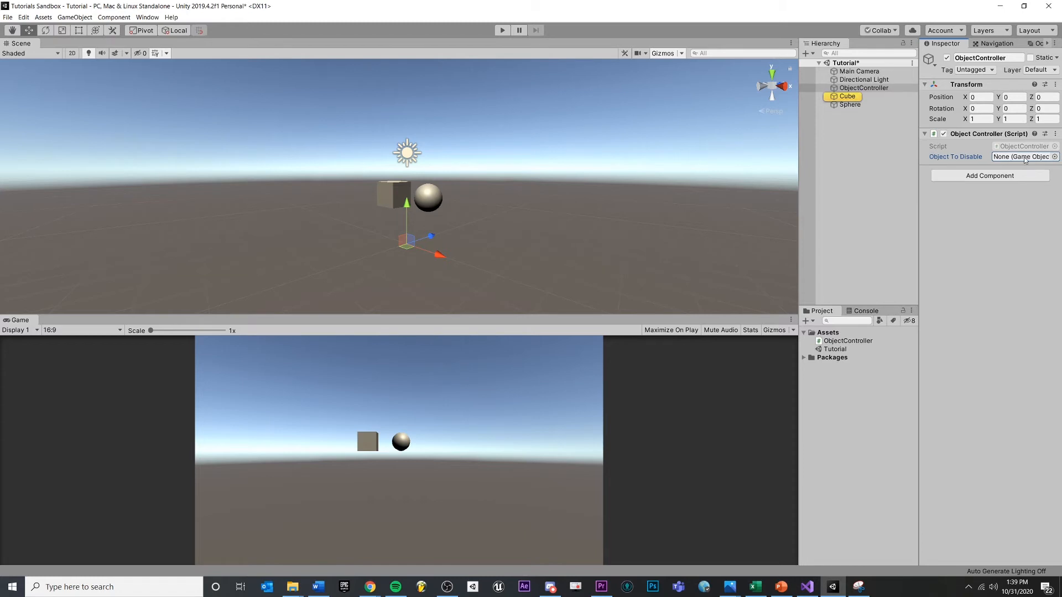
Assign the ObjectController object itself as Object To Disable and run the scene.
{"action": "left_click", "coordinate": [849, 104]}
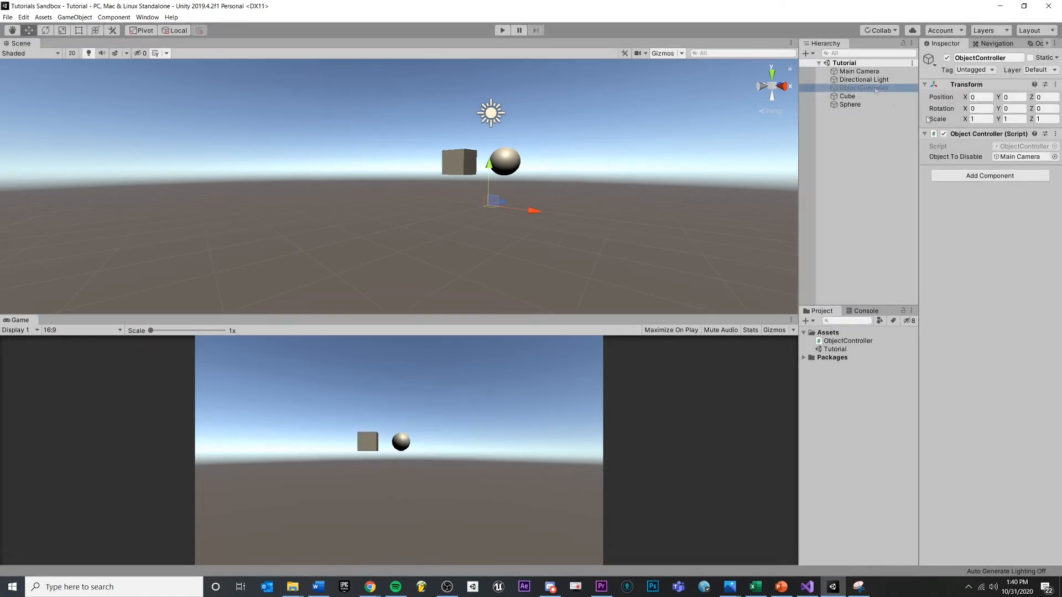
{"action": "left_click", "coordinate": [863, 88]}
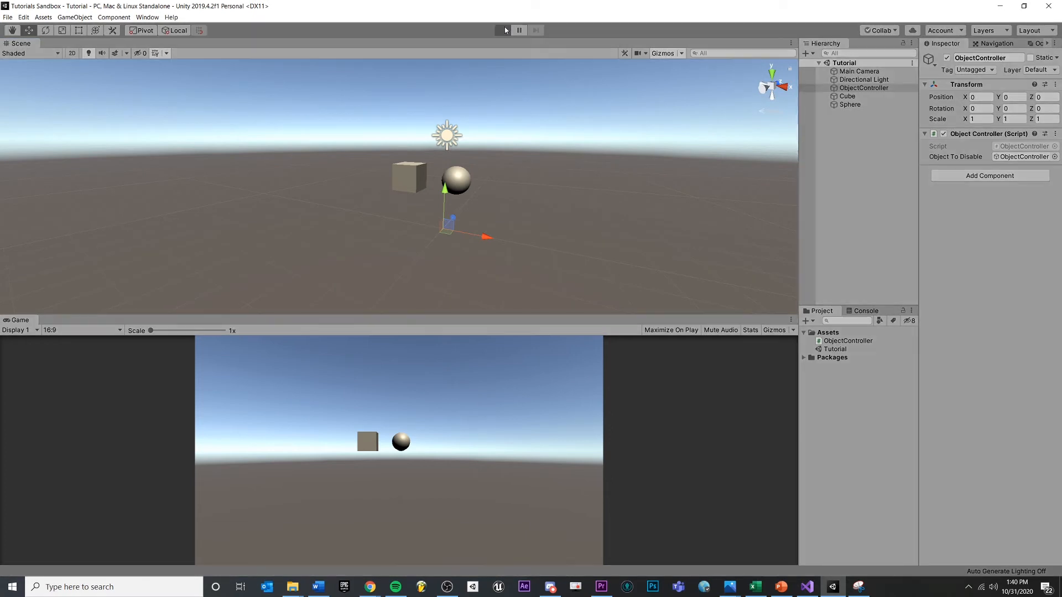
{"action": "left_click", "coordinate": [502, 29]}
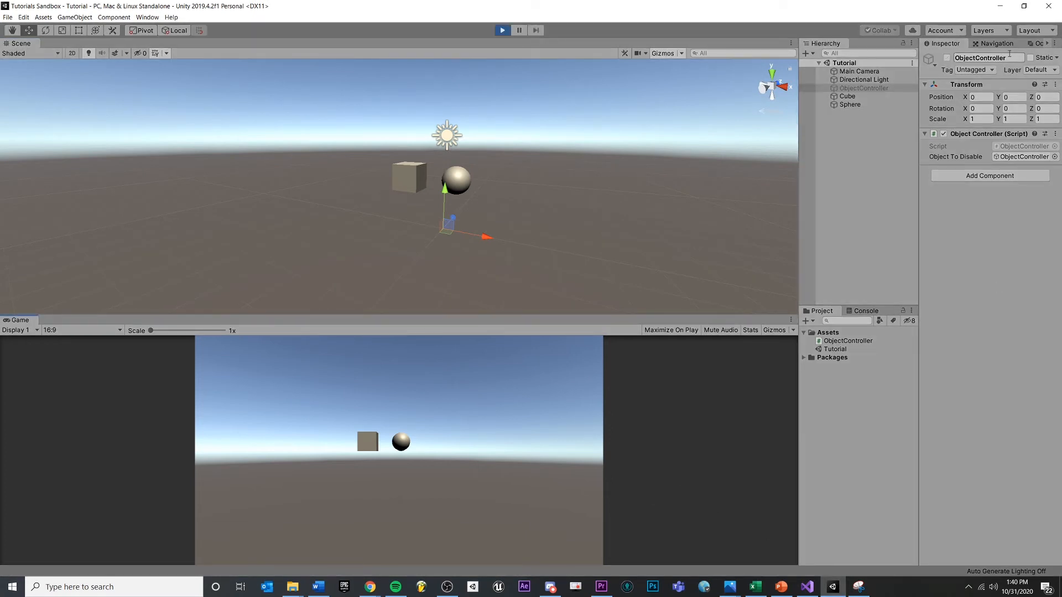
End the play-mode run and reselect the ObjectController object.
{"action": "left_click", "coordinate": [863, 89]}
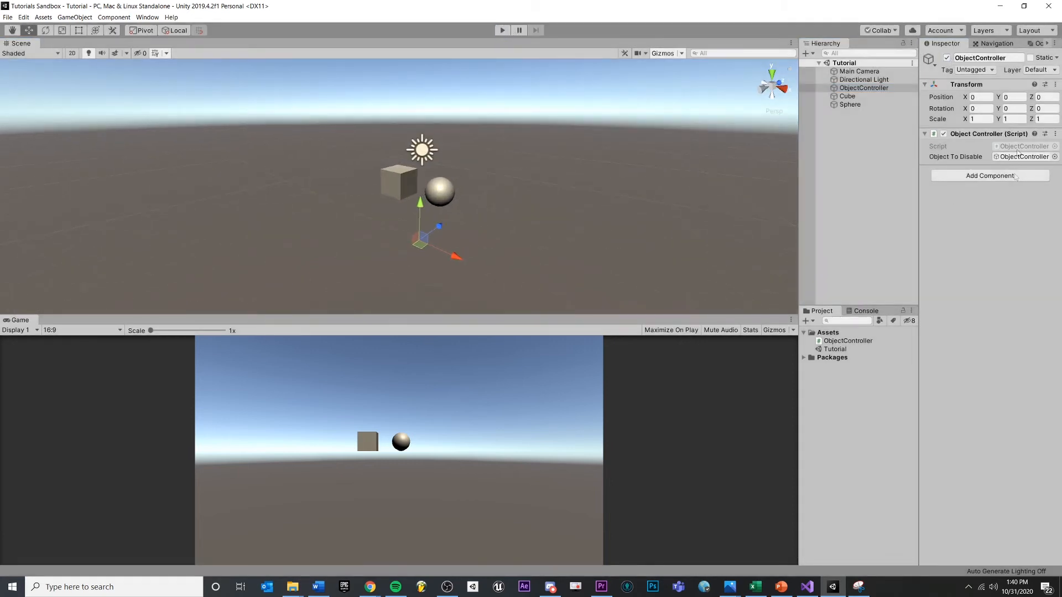
{"action": "mouse_move", "coordinate": [988, 156]}
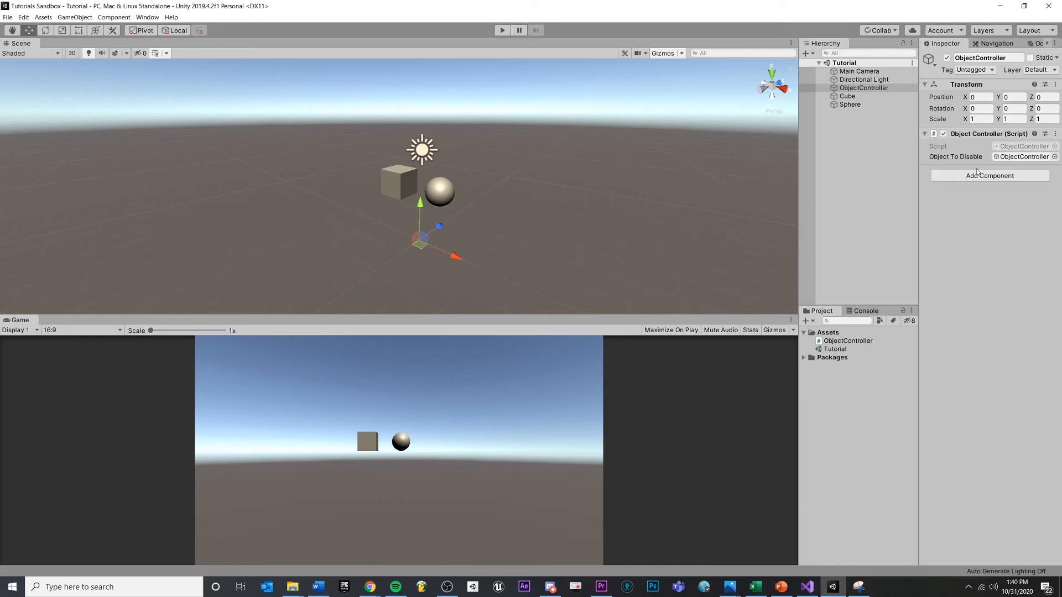
{"action": "left_click", "coordinate": [864, 87]}
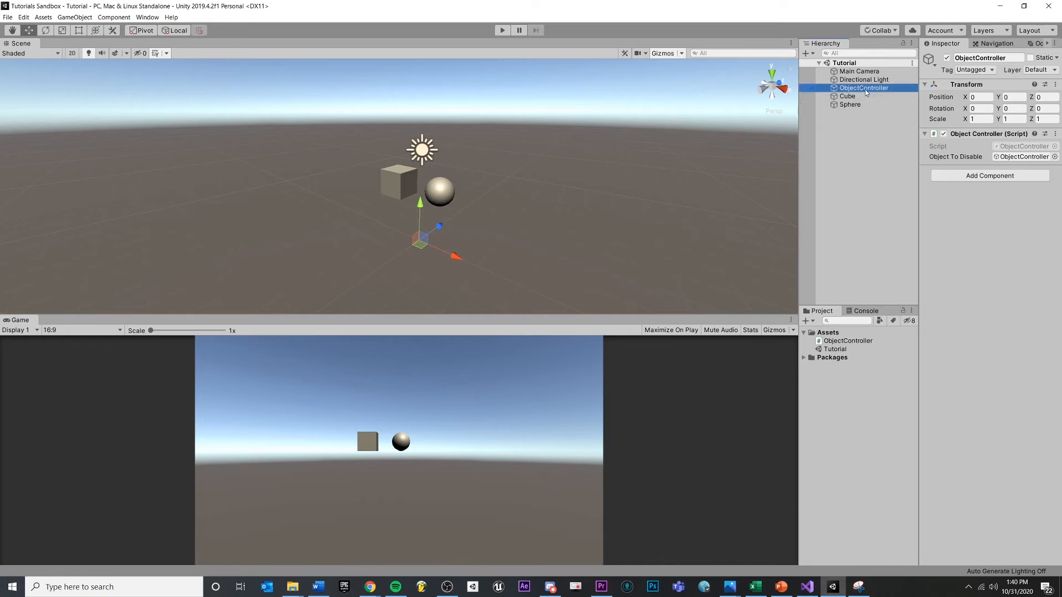
{"action": "mouse_move", "coordinate": [909, 131]}
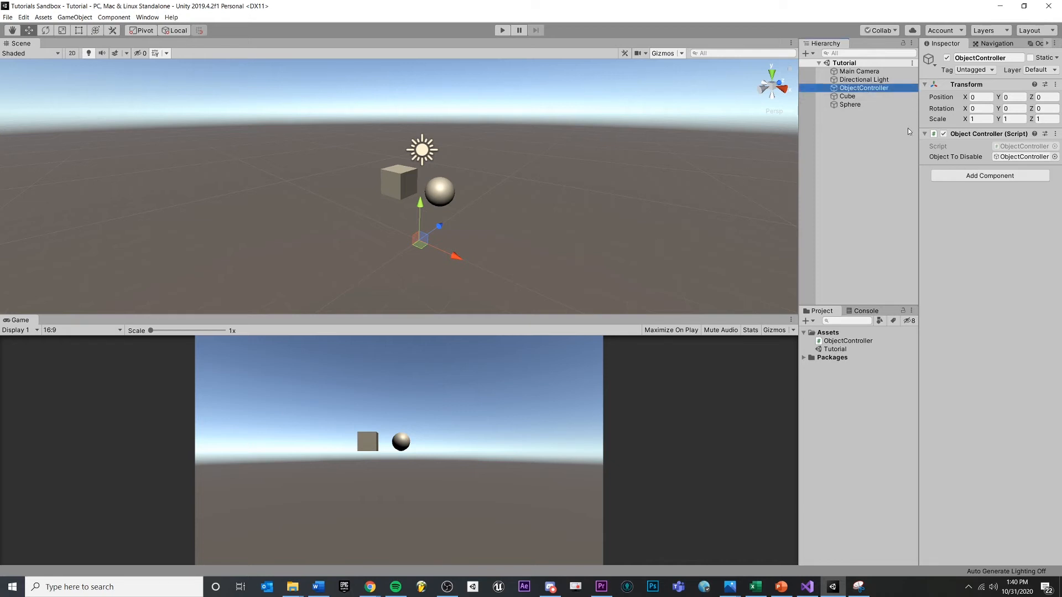
{"action": "left_click", "coordinate": [807, 586]}
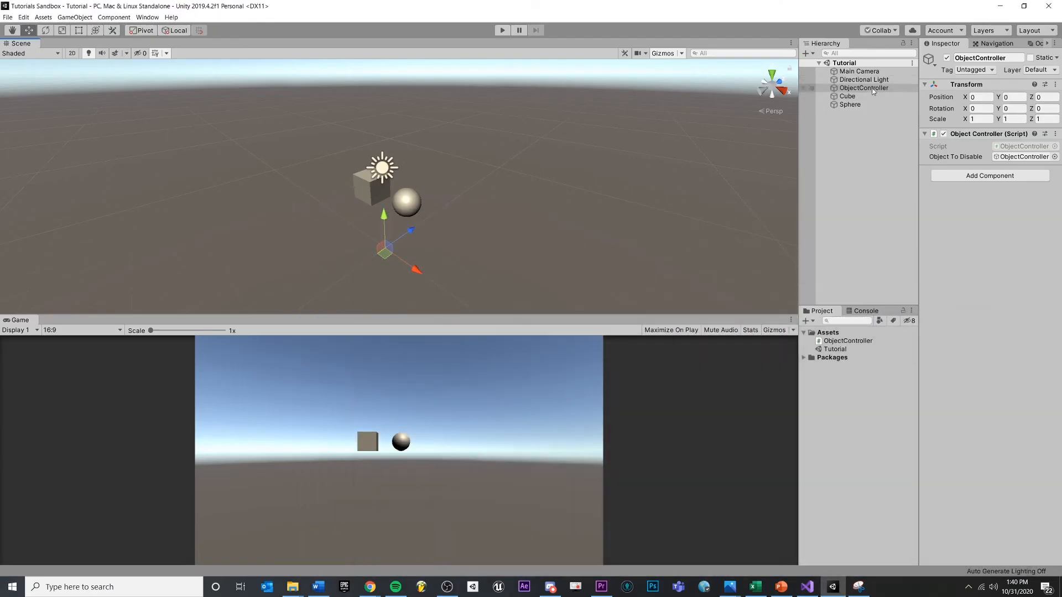
Add a Point Light to the scene from the Hierarchy create menu.
{"action": "left_click", "coordinate": [848, 96]}
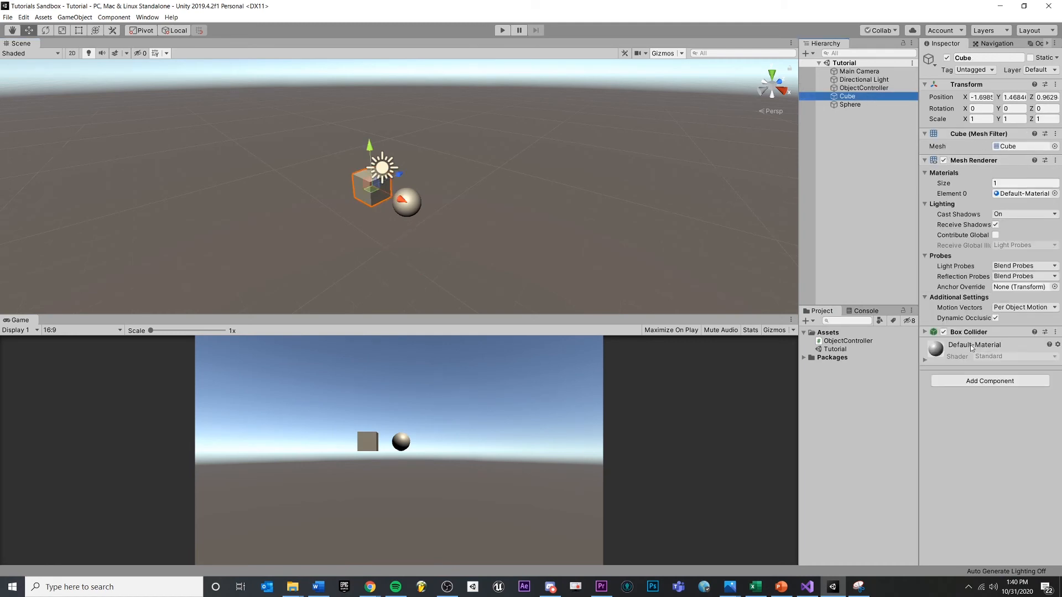
{"action": "left_click", "coordinate": [864, 80]}
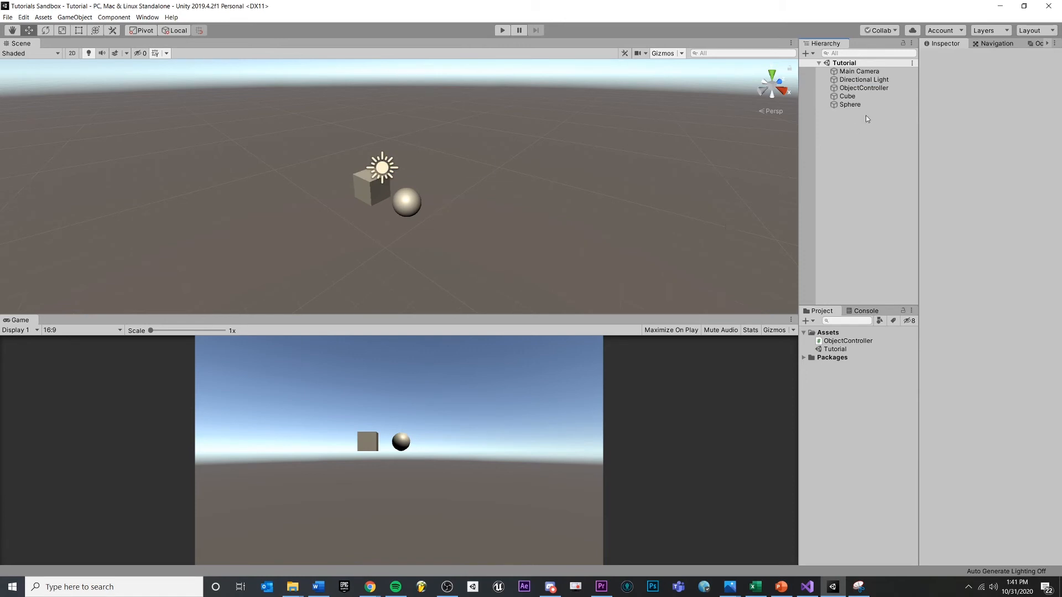
{"action": "right_click", "coordinate": [867, 118]}
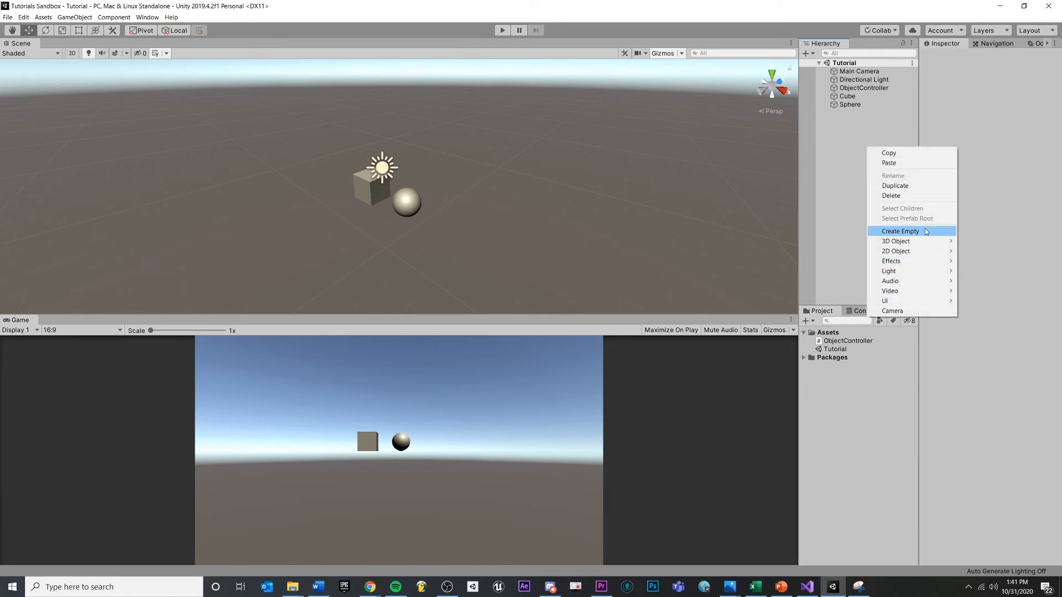
{"action": "mouse_move", "coordinate": [889, 271]}
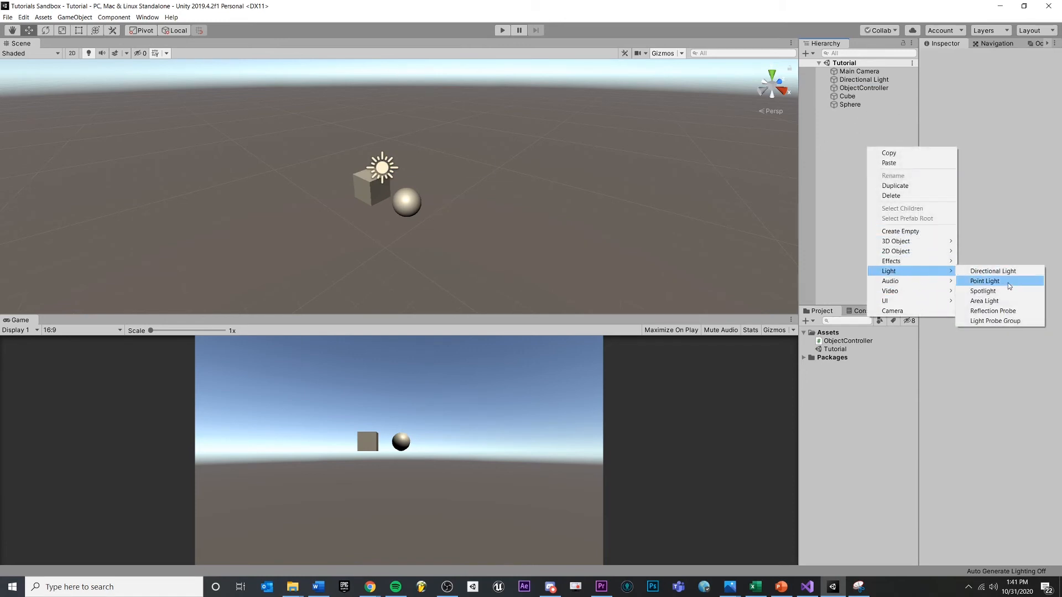
{"action": "left_click", "coordinate": [984, 280]}
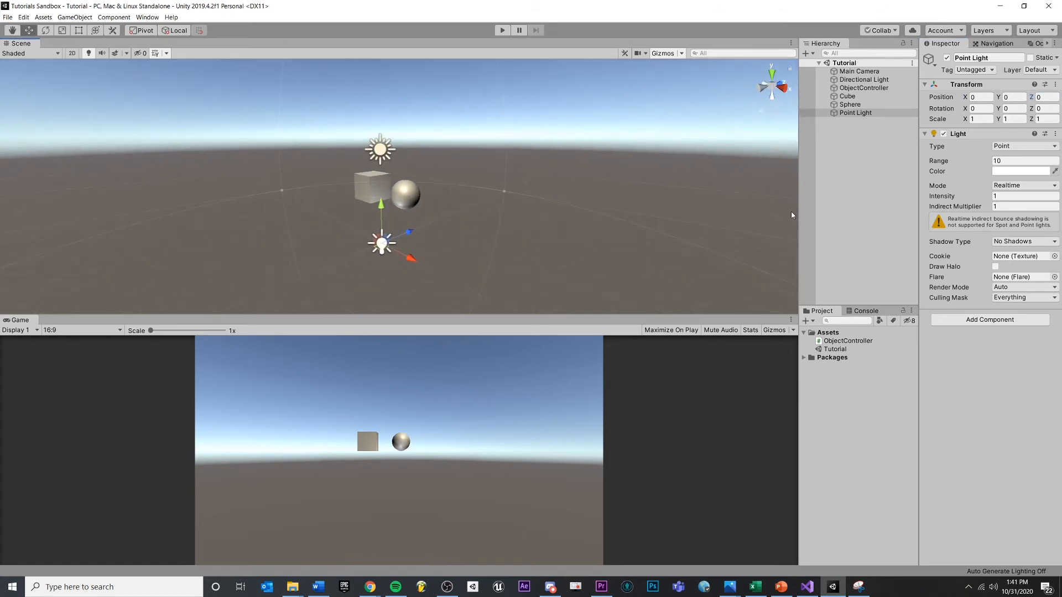
Add a Plane as ground to the scene and inspect the point light.
{"action": "left_click", "coordinate": [853, 145]}
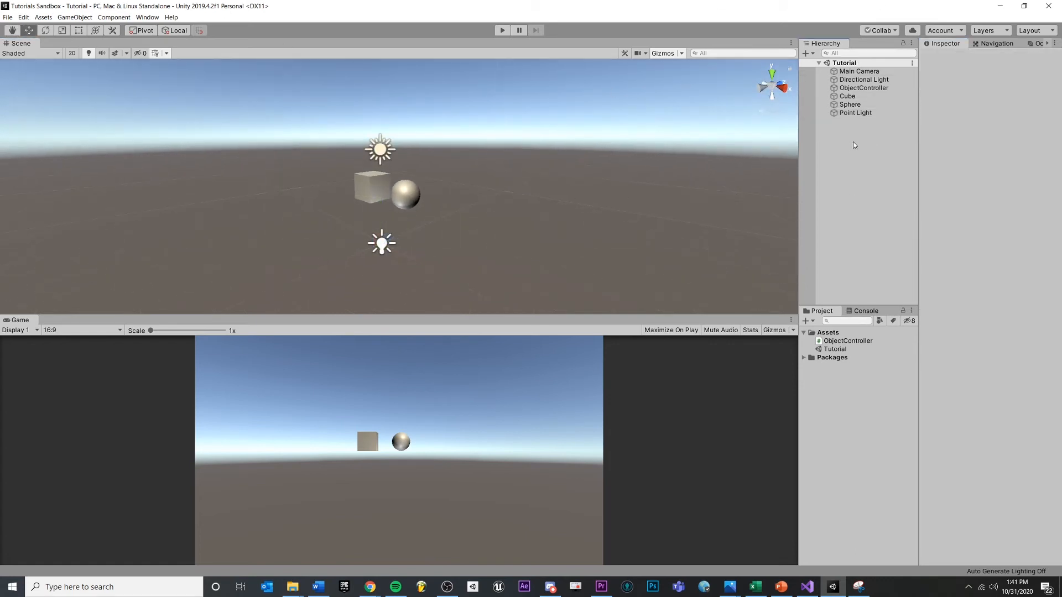
{"action": "right_click", "coordinate": [853, 145]}
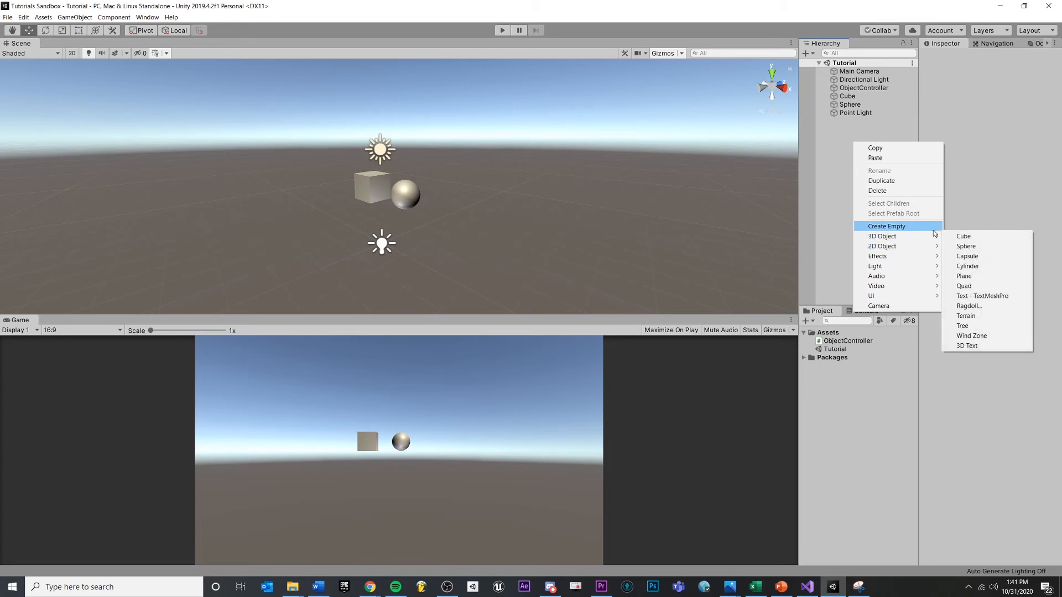
{"action": "left_click", "coordinate": [963, 275]}
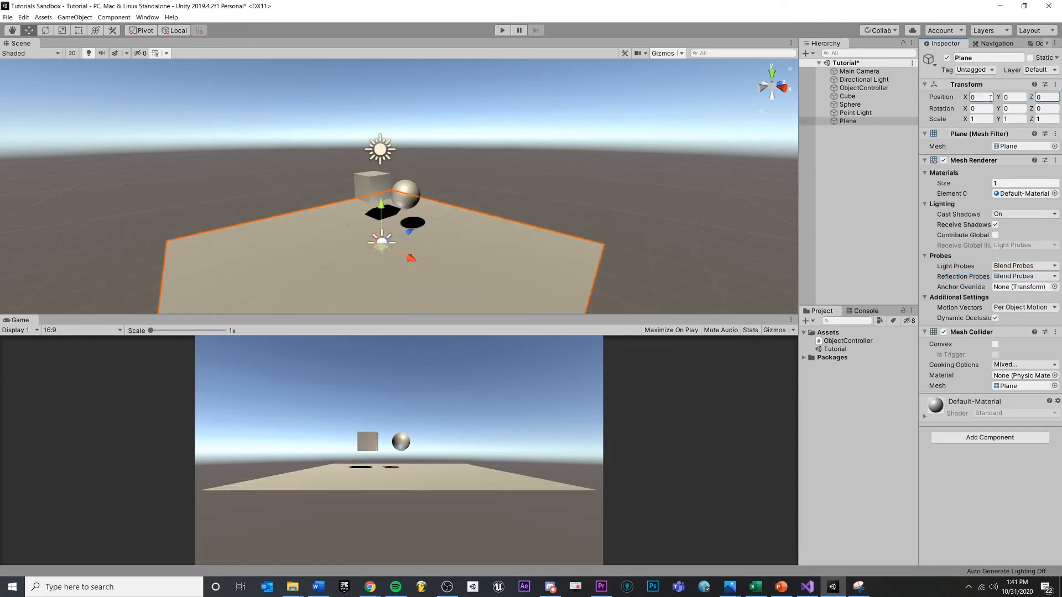
{"action": "left_click", "coordinate": [855, 113]}
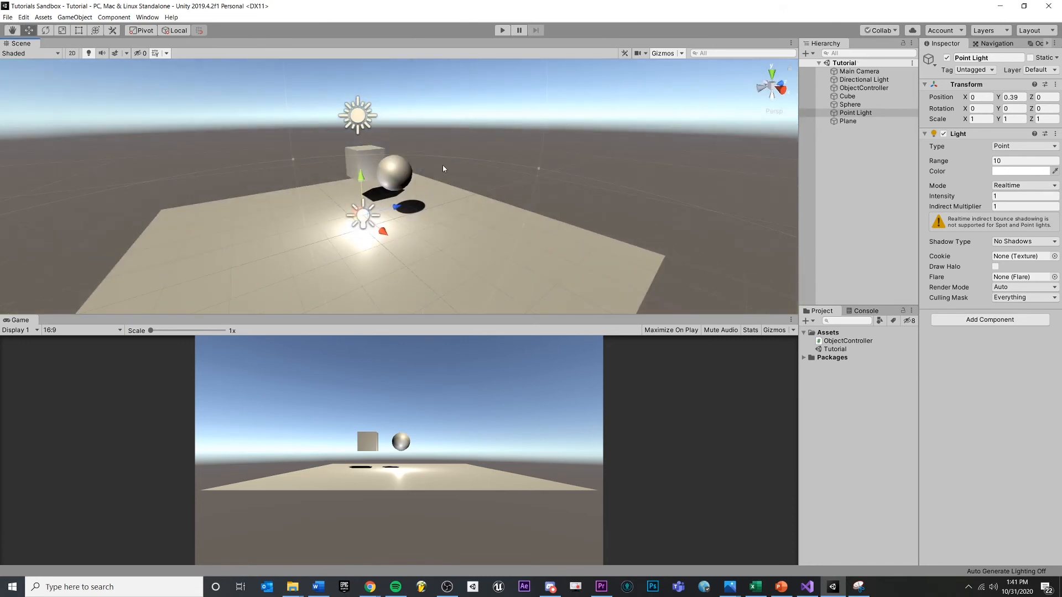
{"action": "mouse_move", "coordinate": [365, 225]}
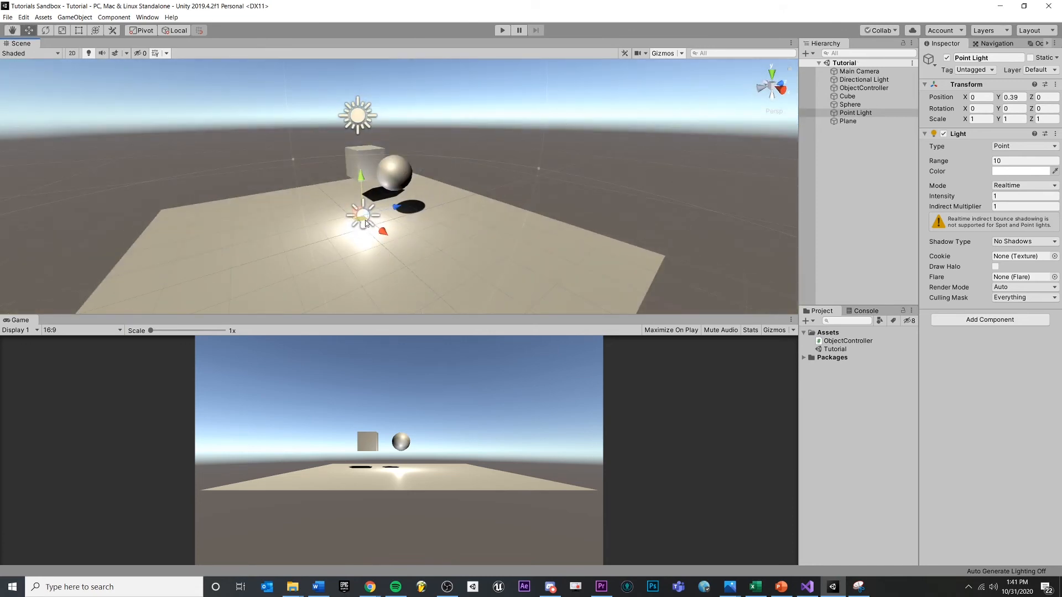
{"action": "left_click", "coordinate": [855, 113]}
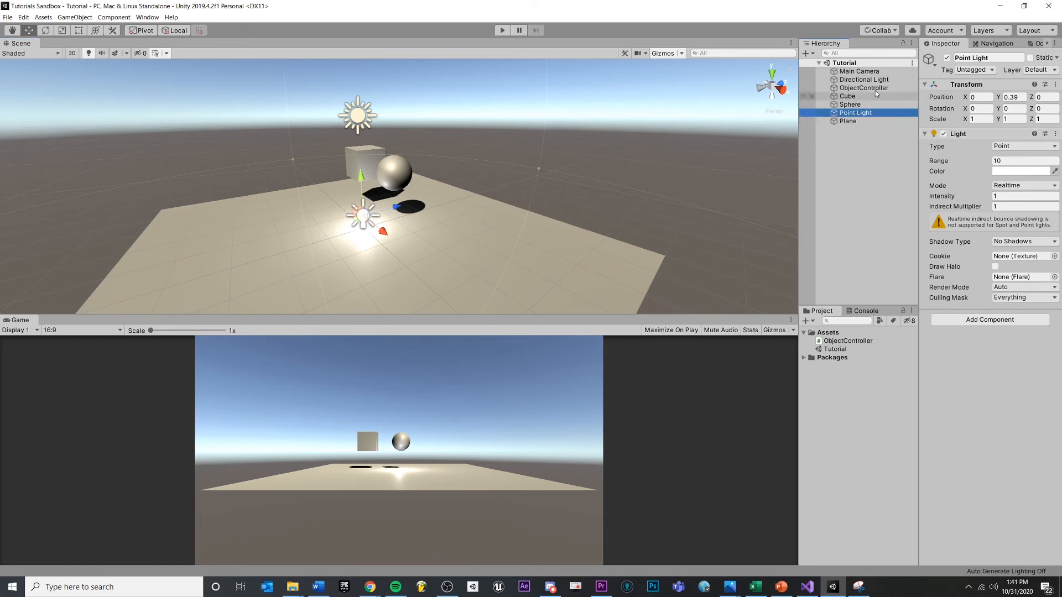
Open the ObjectController script from its component in the Inspector.
{"action": "left_click", "coordinate": [864, 88]}
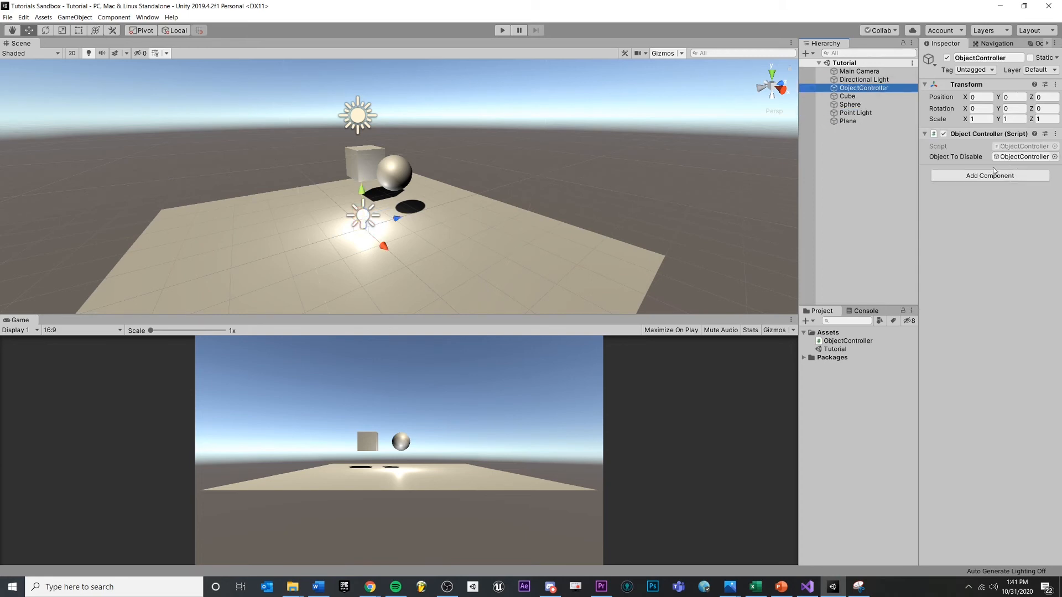
{"action": "left_click", "coordinate": [1010, 119]}
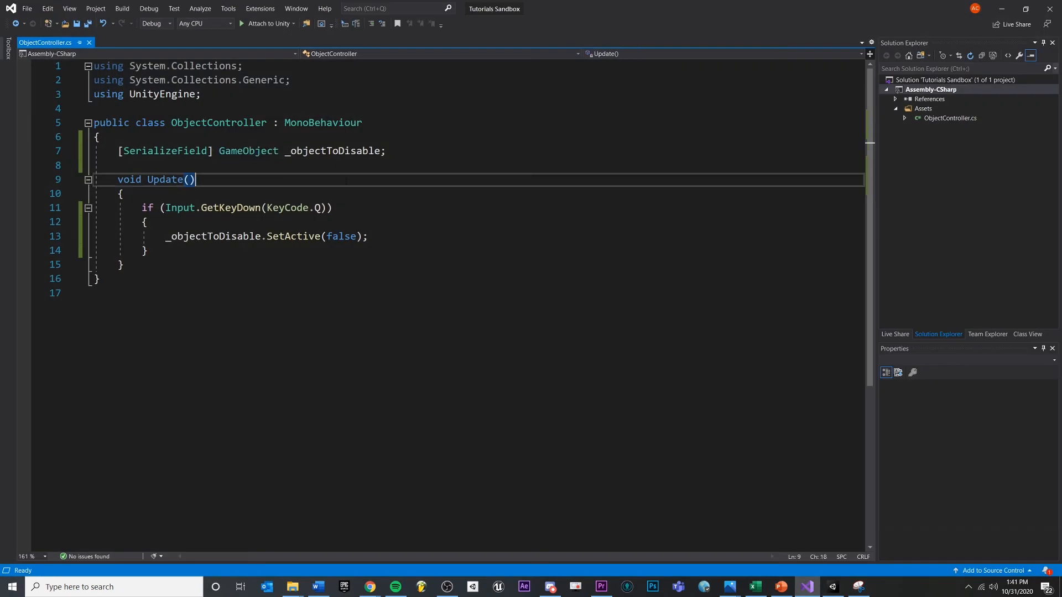
Declare a serialized Light field named _lightToIncrease below _objectToDisable.
{"action": "left_click", "coordinate": [386, 150]}
{"action": "type", "text": "[SerializeField"}
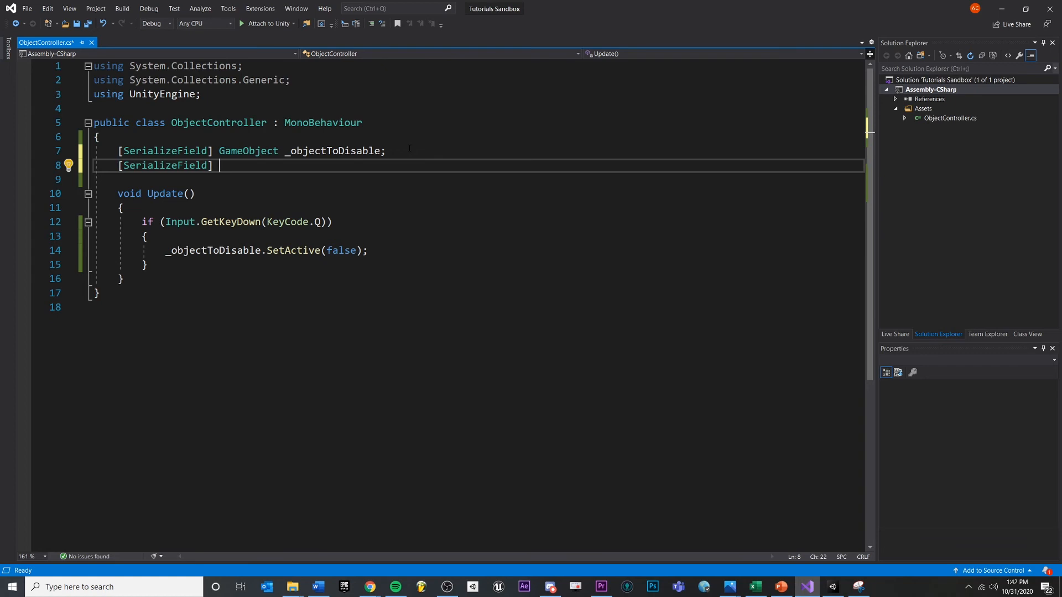
{"action": "type", "text": "Light"}
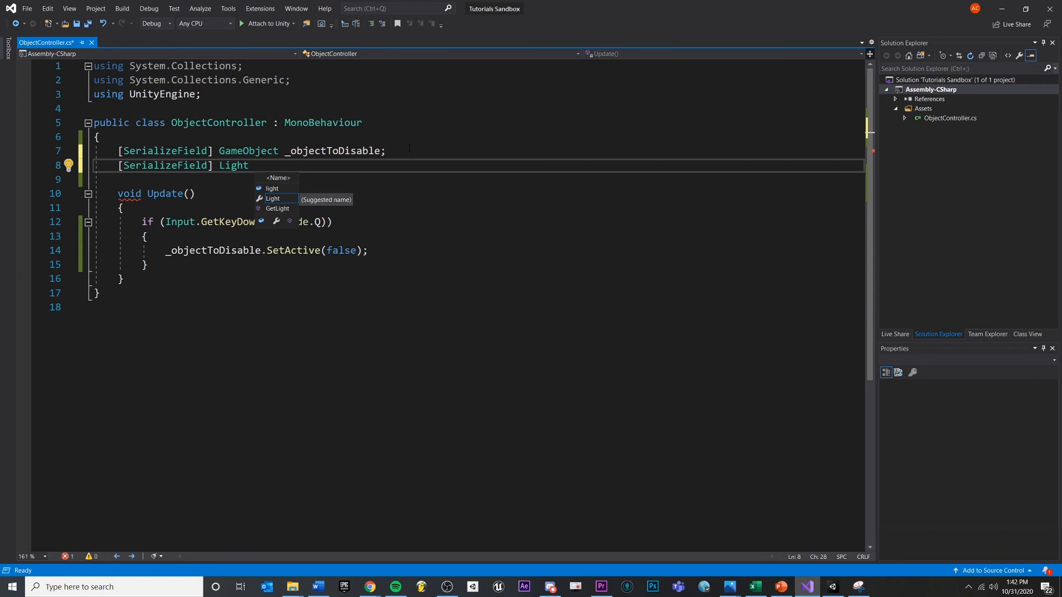
{"action": "type", "text": "_light"}
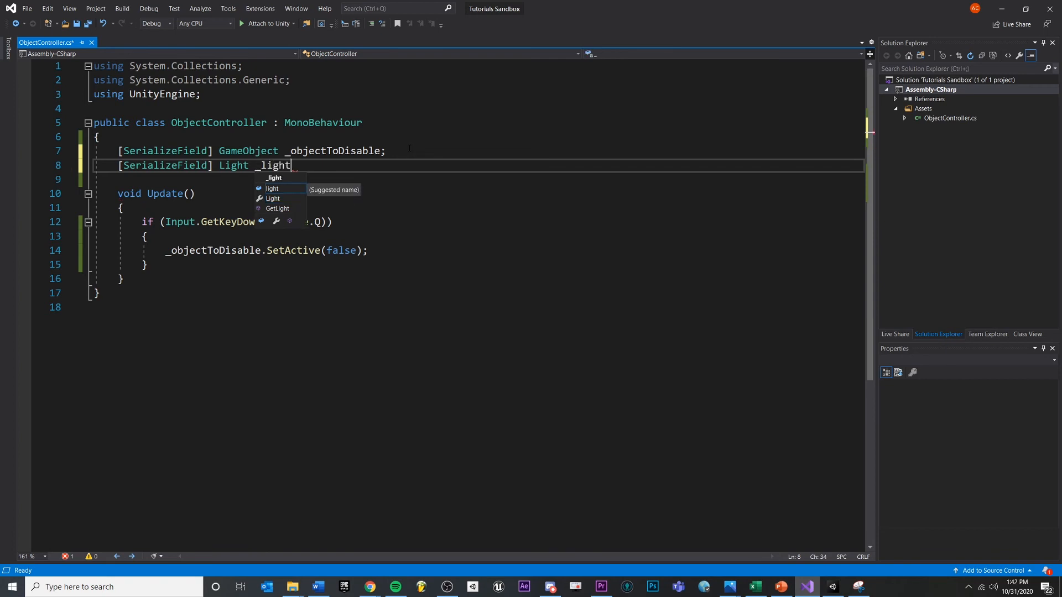
{"action": "type", "text": "ToIncrease;"}
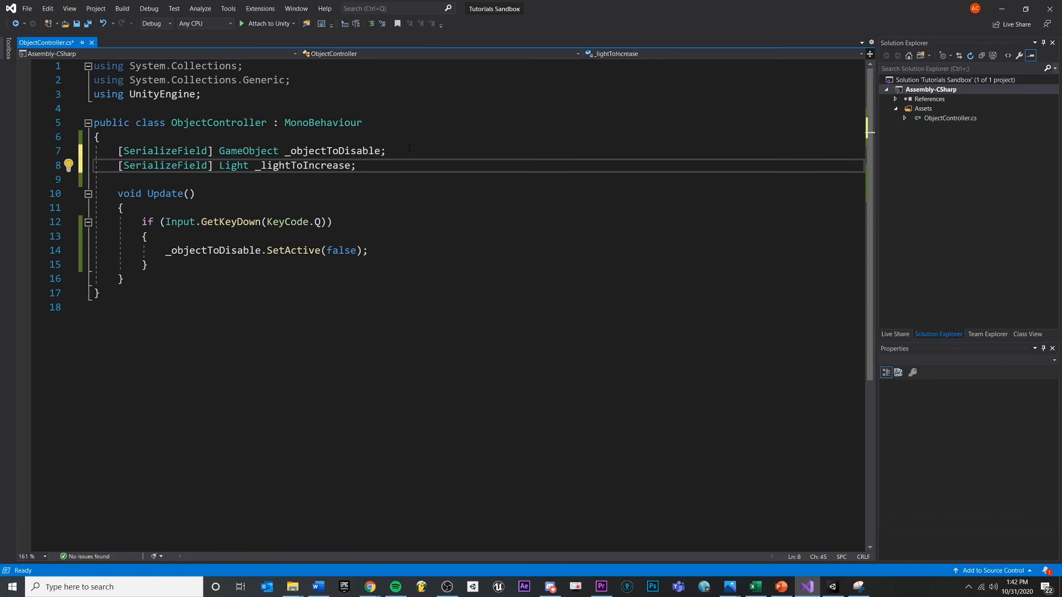
{"action": "left_click", "coordinate": [358, 165]}
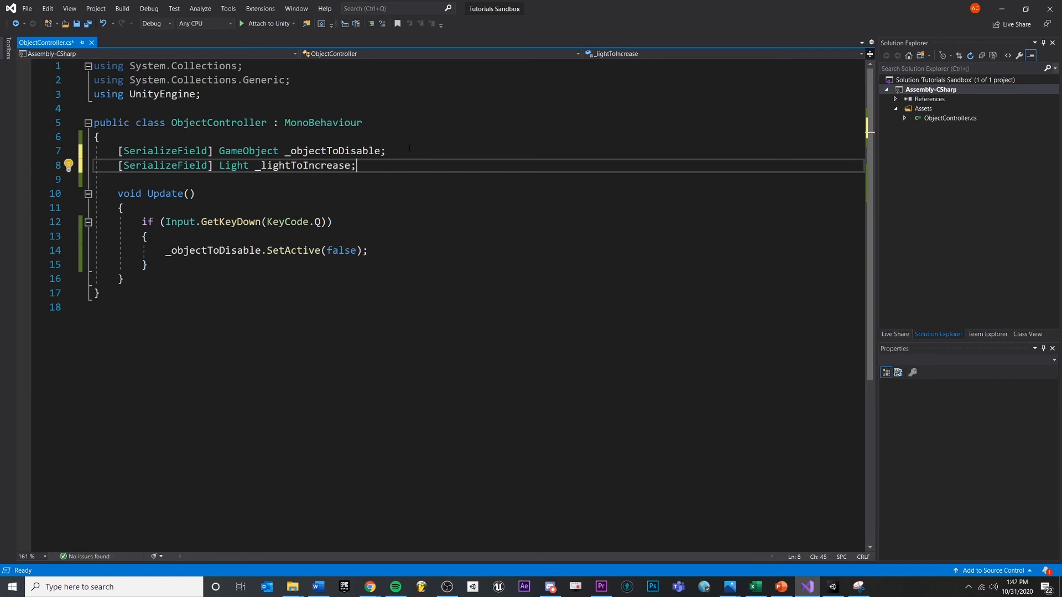
Add if (Input.GetKeyDown(KeyCode.W)) in Update with a body starting _lightToIncrease.
{"action": "left_click", "coordinate": [145, 264]}
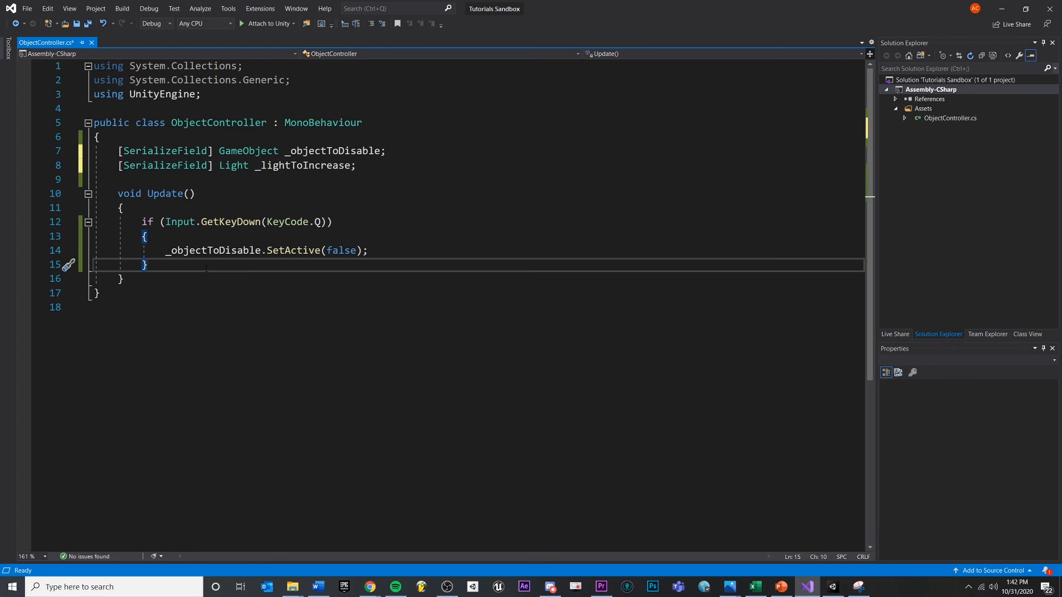
{"action": "type", "text": "if(Input)"}
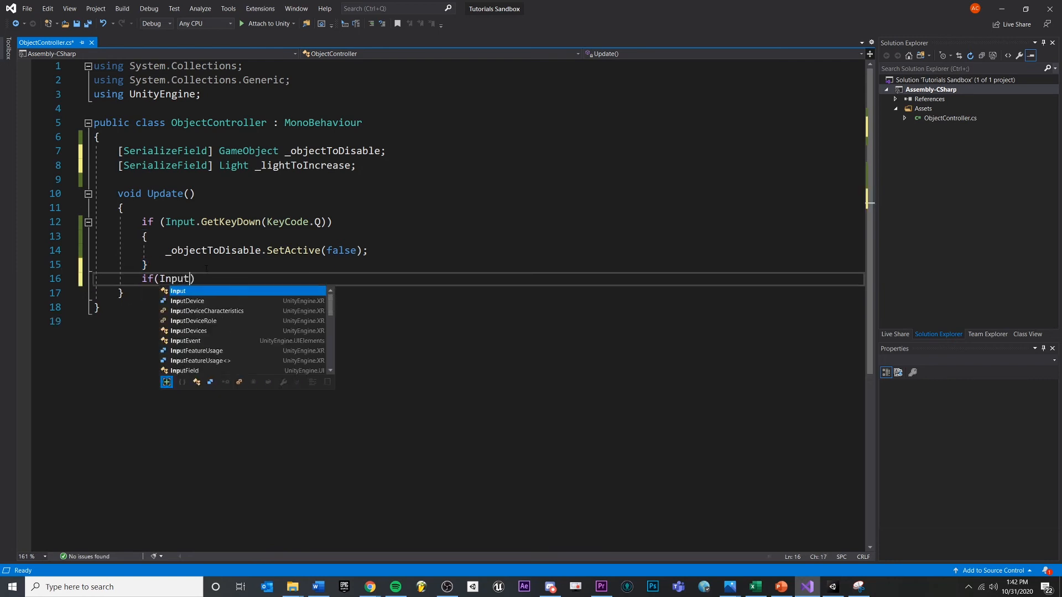
{"action": "type", "text": ".GetKeyDown(IK"}
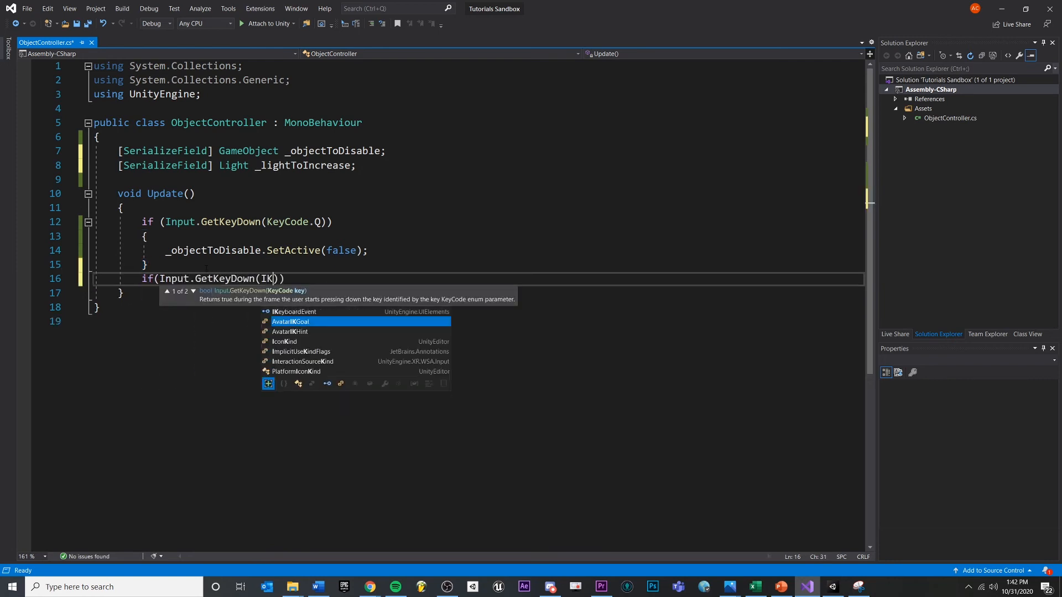
{"action": "type", "text": "KeyCode."}
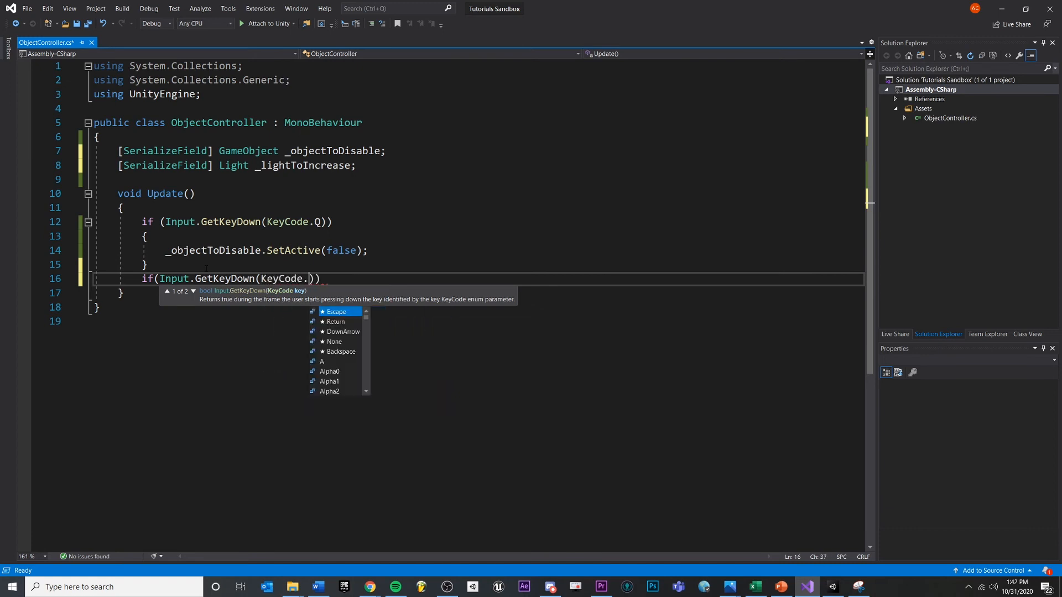
{"action": "type", "text": "W"}
{"action": "type", "text": "{"}
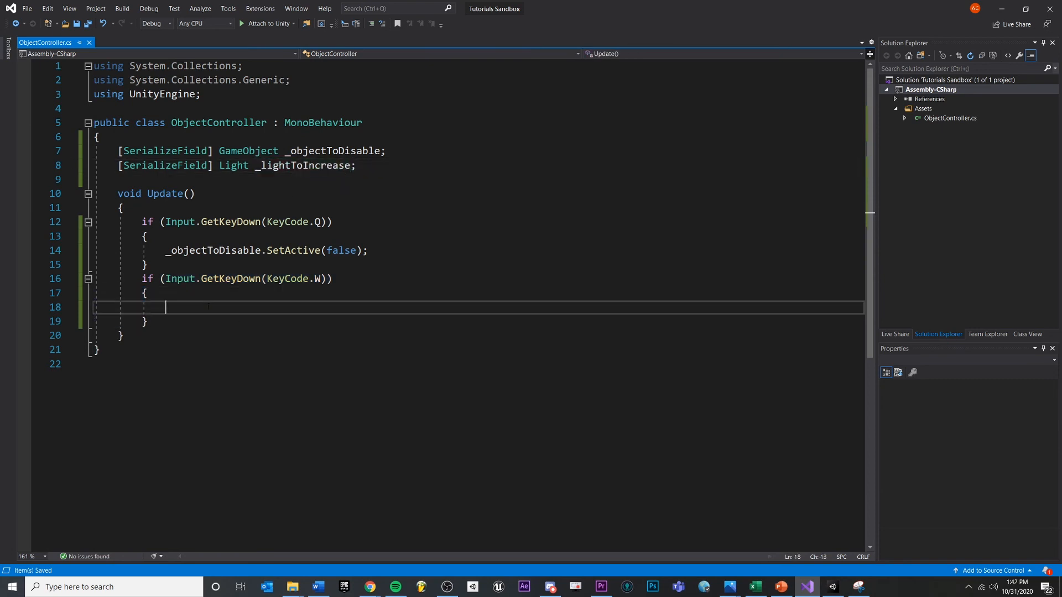
{"action": "type", "text": "_lightToIncrease."}
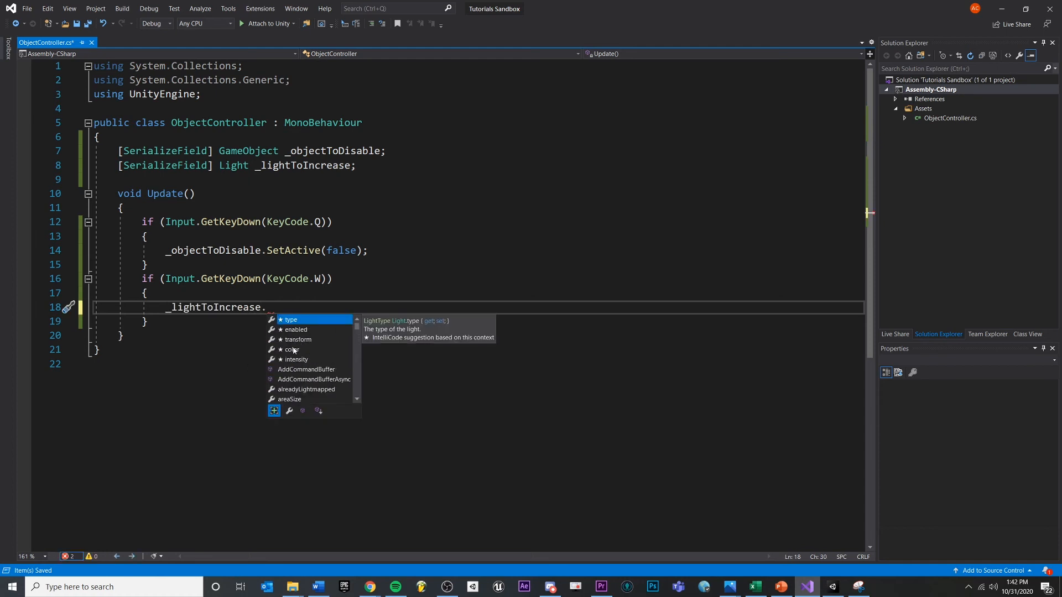
{"action": "scroll", "scroll_direction": "down", "scroll_amount": 3}
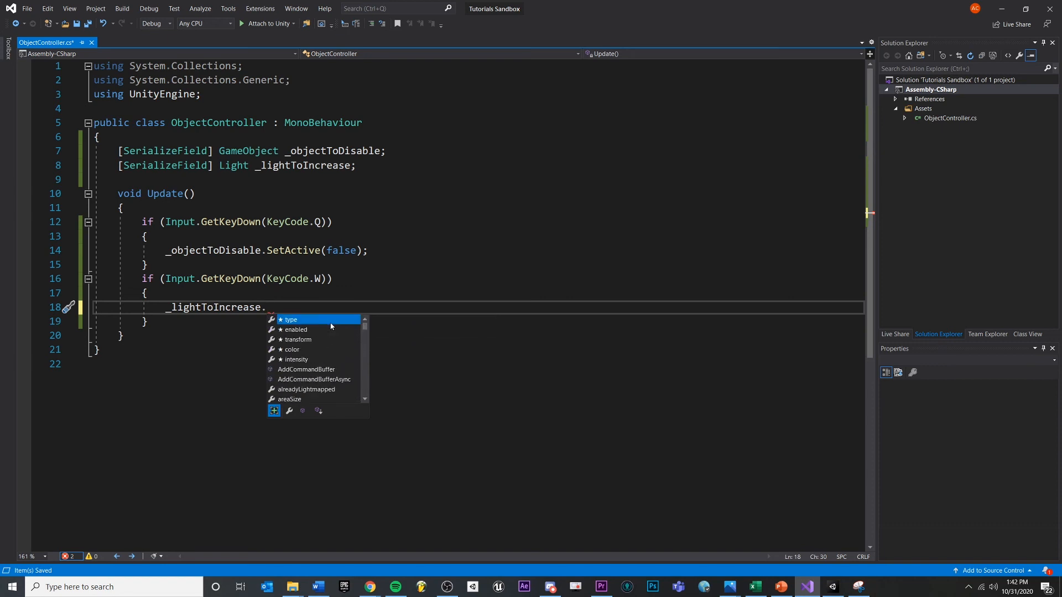
{"action": "mouse_move", "coordinate": [295, 359]}
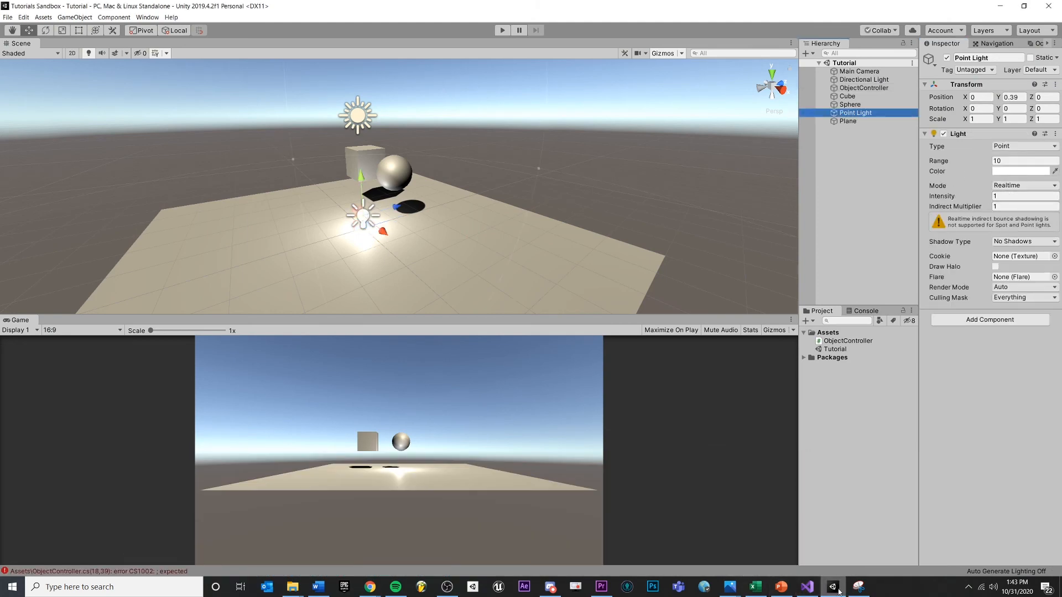
Complete the W check as _lightToIncrease.intensity = 10; and return to Unity.
{"action": "left_click", "coordinate": [806, 587]}
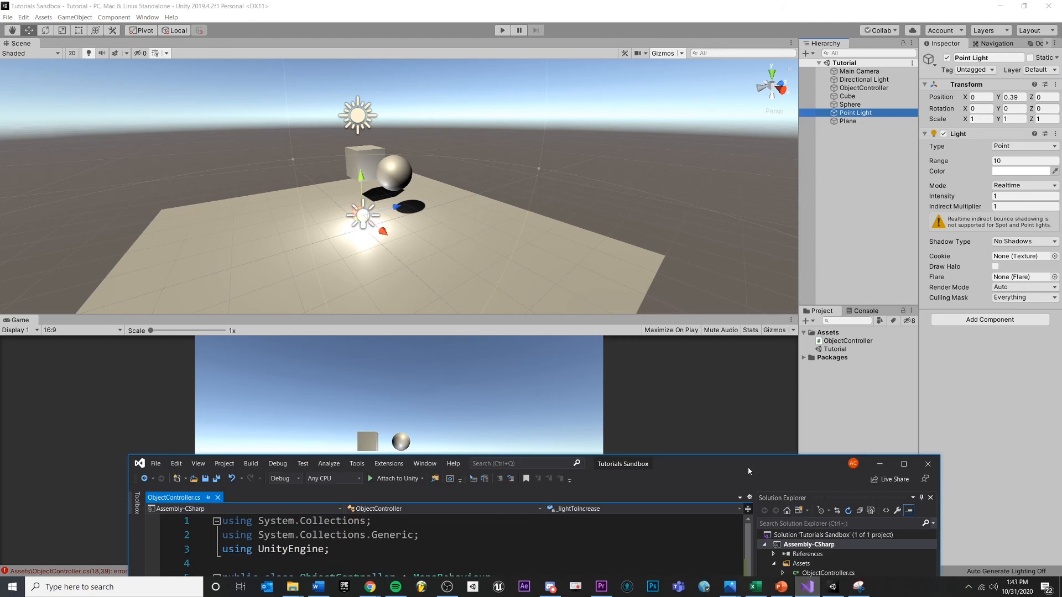
{"action": "left_click", "coordinate": [903, 464]}
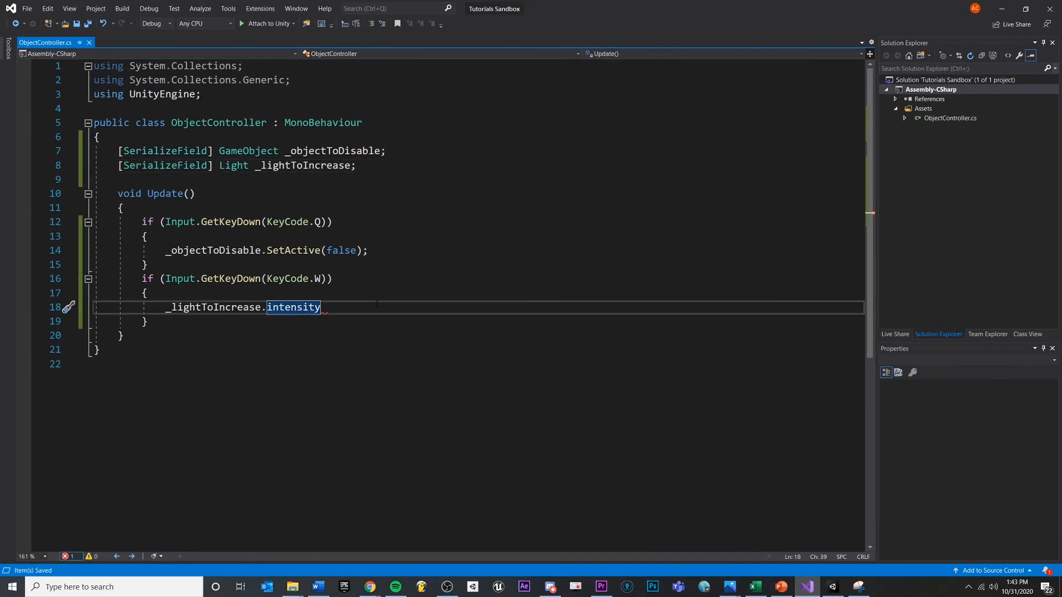
{"action": "type", "text": "= 10;"}
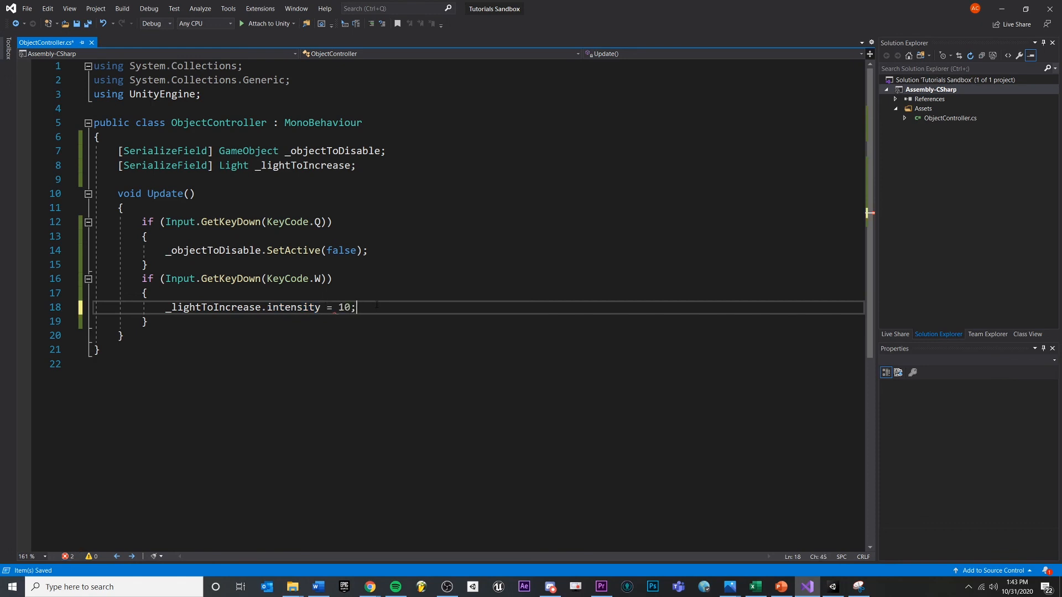
{"action": "left_click", "coordinate": [291, 306]}
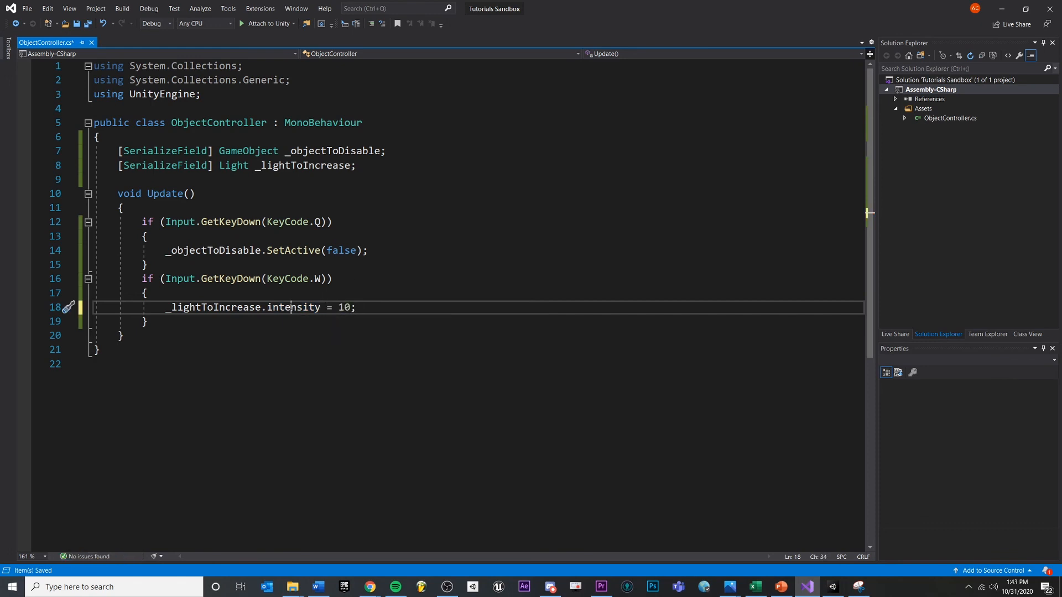
{"action": "double_click", "coordinate": [343, 306]}
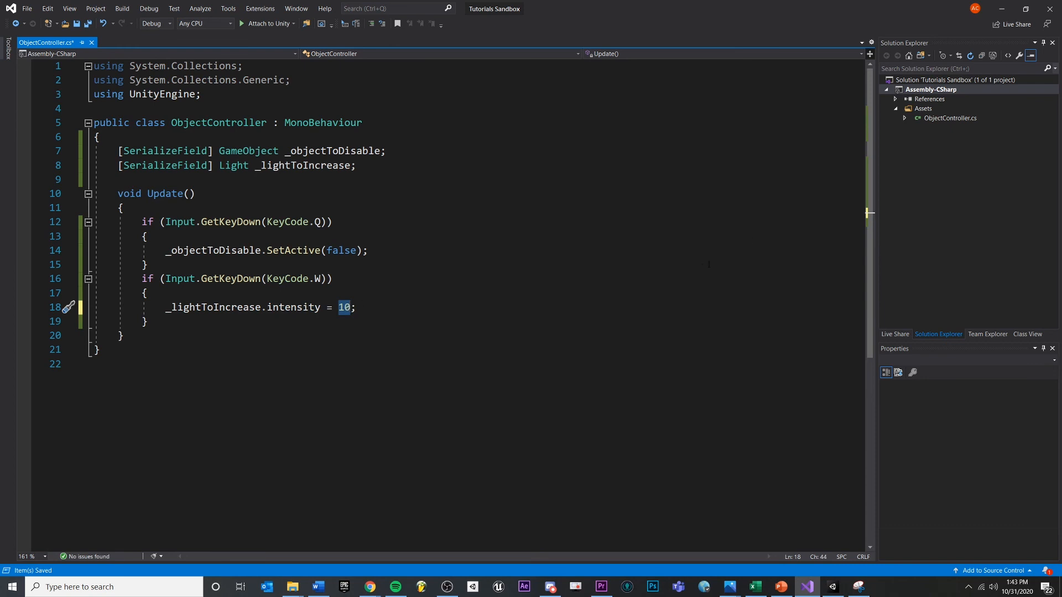
{"action": "double_click", "coordinate": [293, 307]}
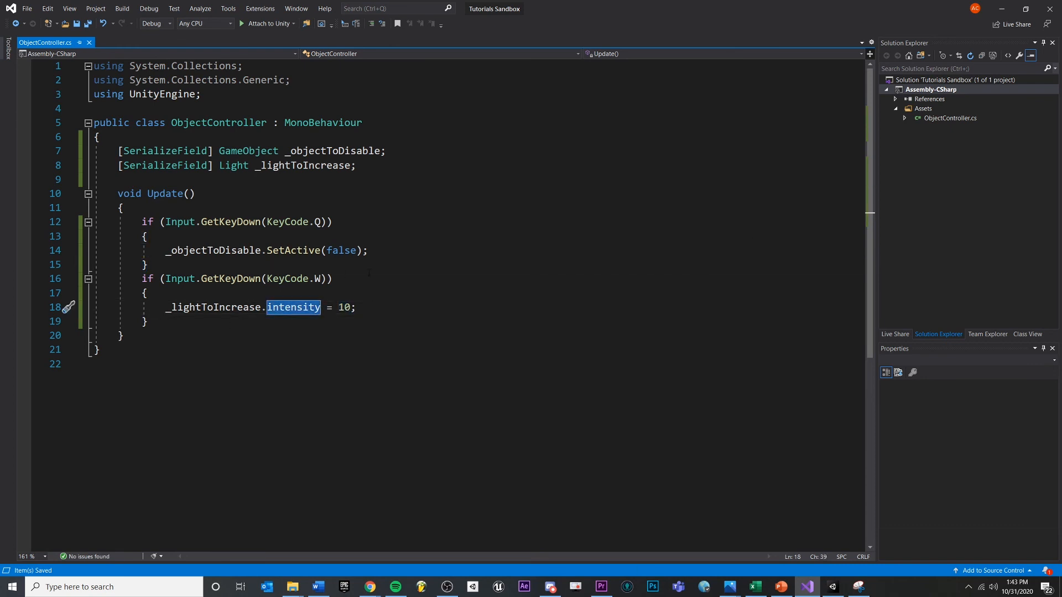
{"action": "left_click", "coordinate": [145, 321]}
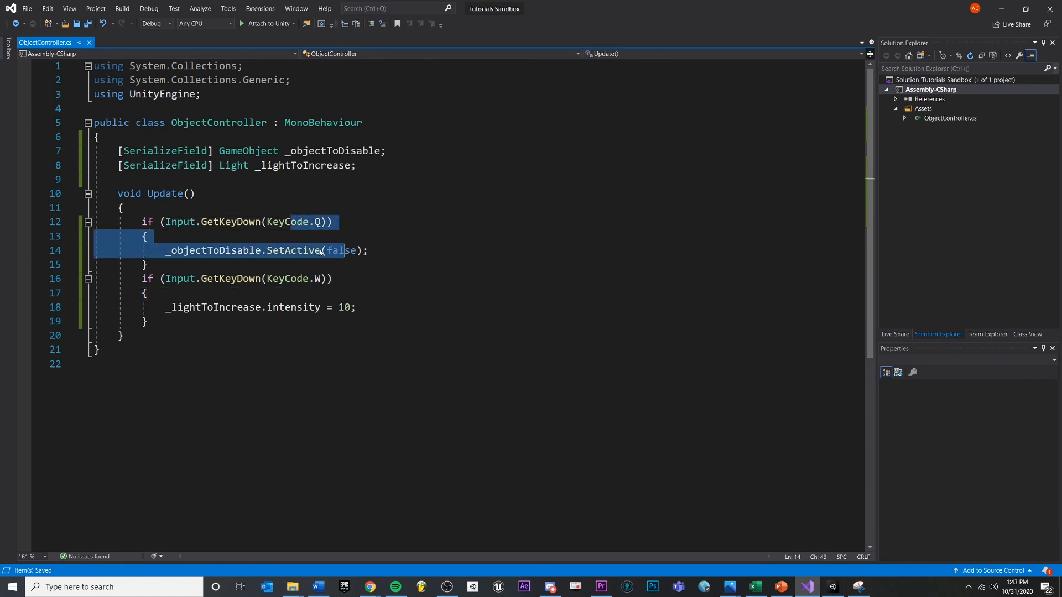
{"action": "left_click", "coordinate": [300, 150]}
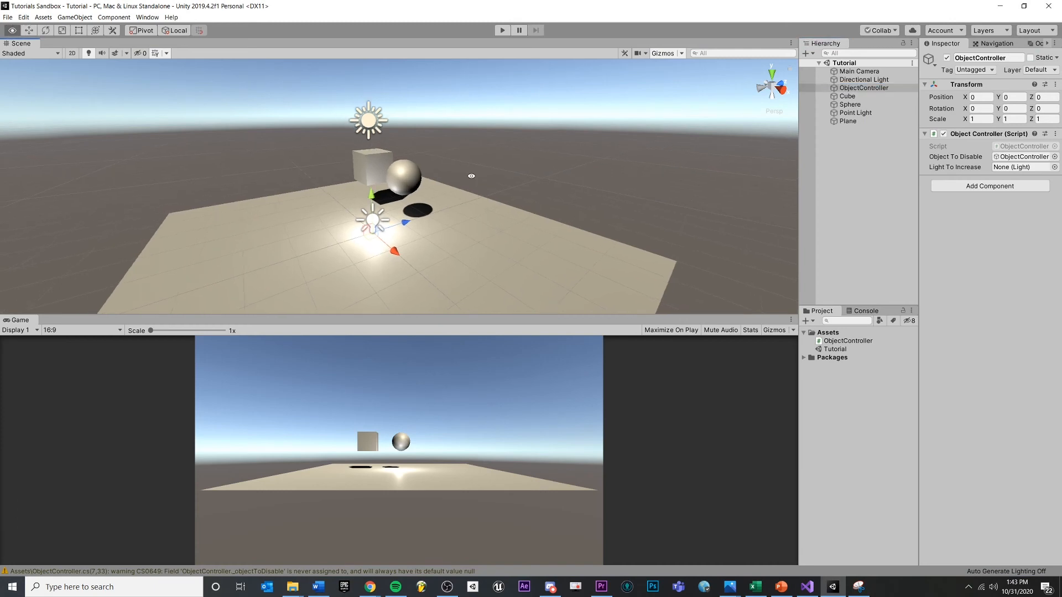
Play the scene briefly, revealing the unassigned _lightToIncrease reference, then stop.
{"action": "left_click", "coordinate": [502, 30]}
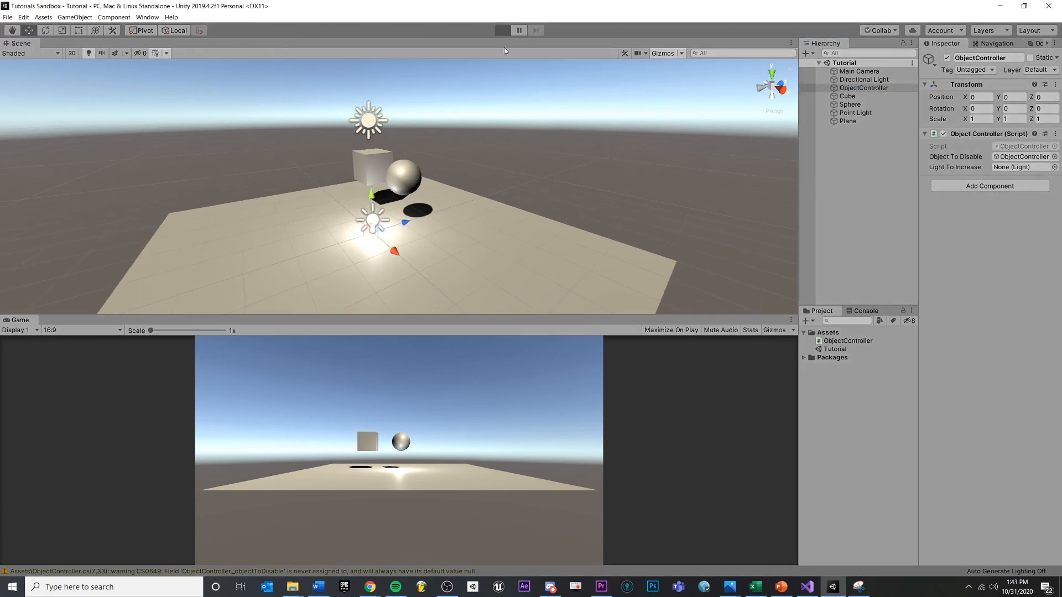
{"action": "left_click", "coordinate": [502, 30]}
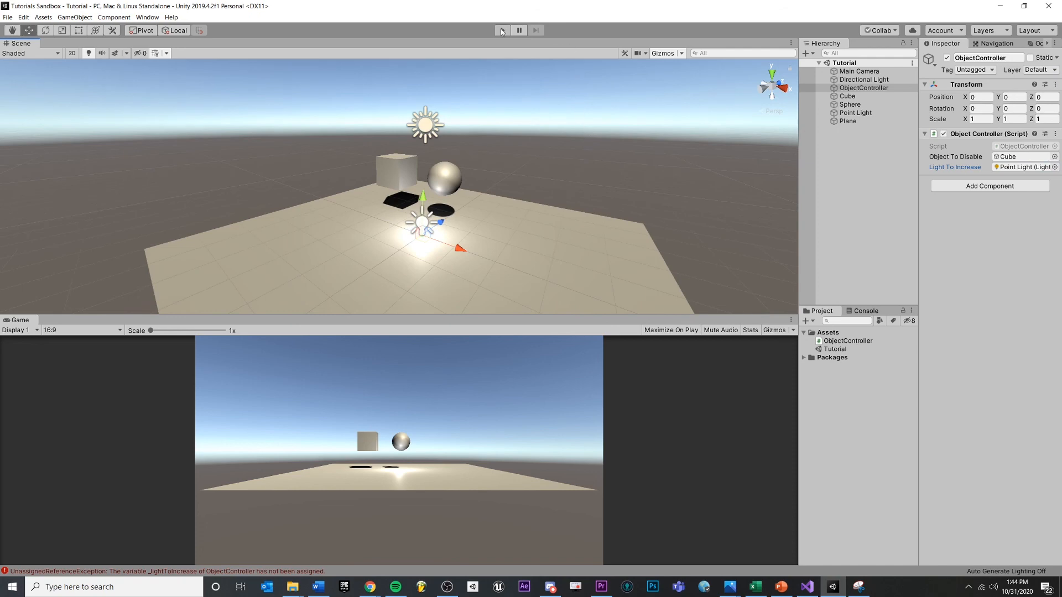
Play the scene, confirm the Point Light's Intensity reads 10, then stop play.
{"action": "left_click", "coordinate": [502, 30]}
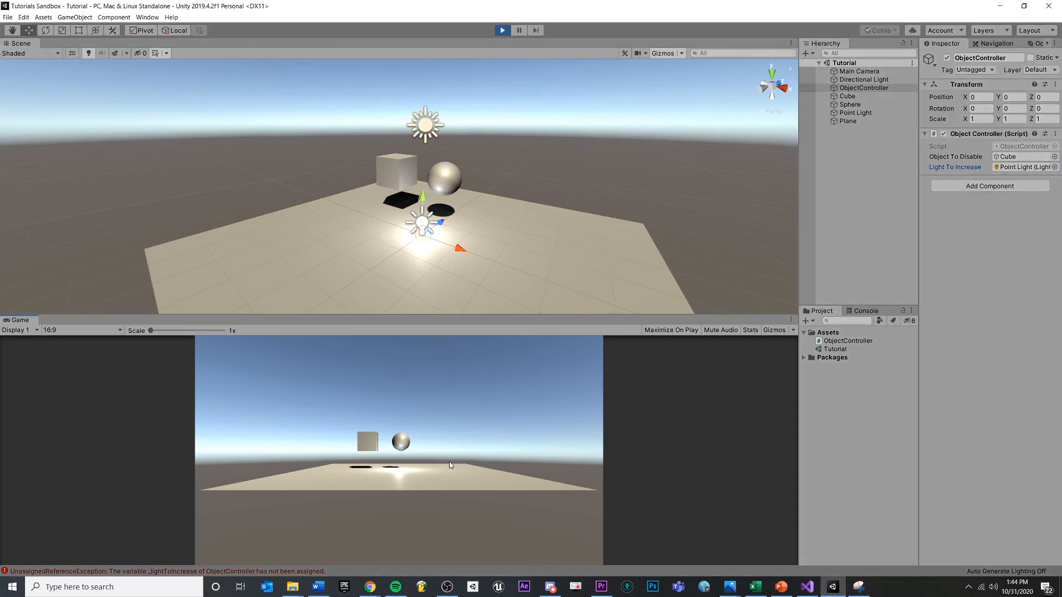
{"action": "mouse_move", "coordinate": [424, 481]}
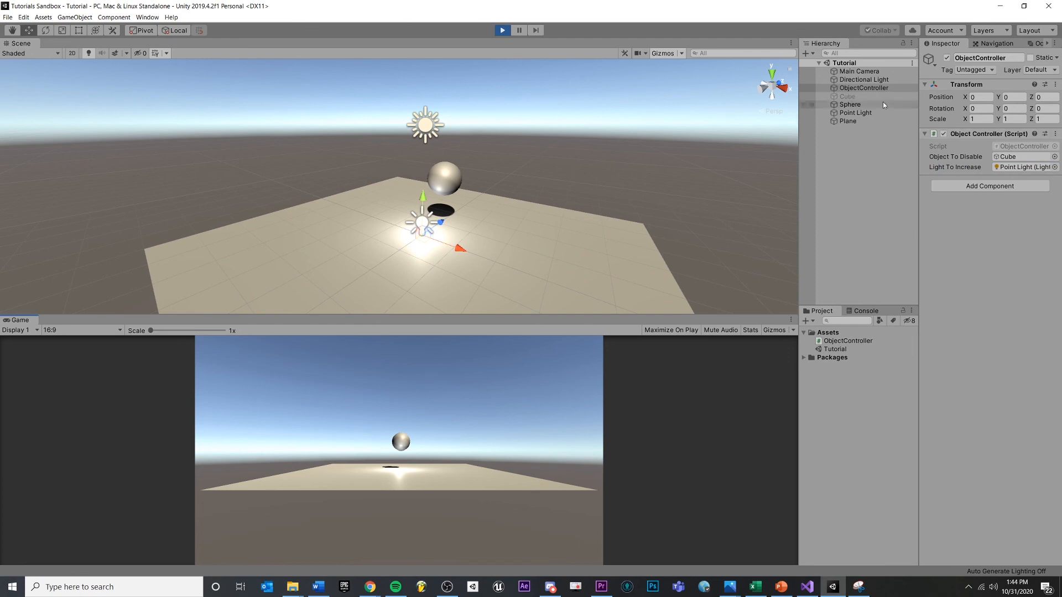
{"action": "mouse_move", "coordinate": [460, 457]}
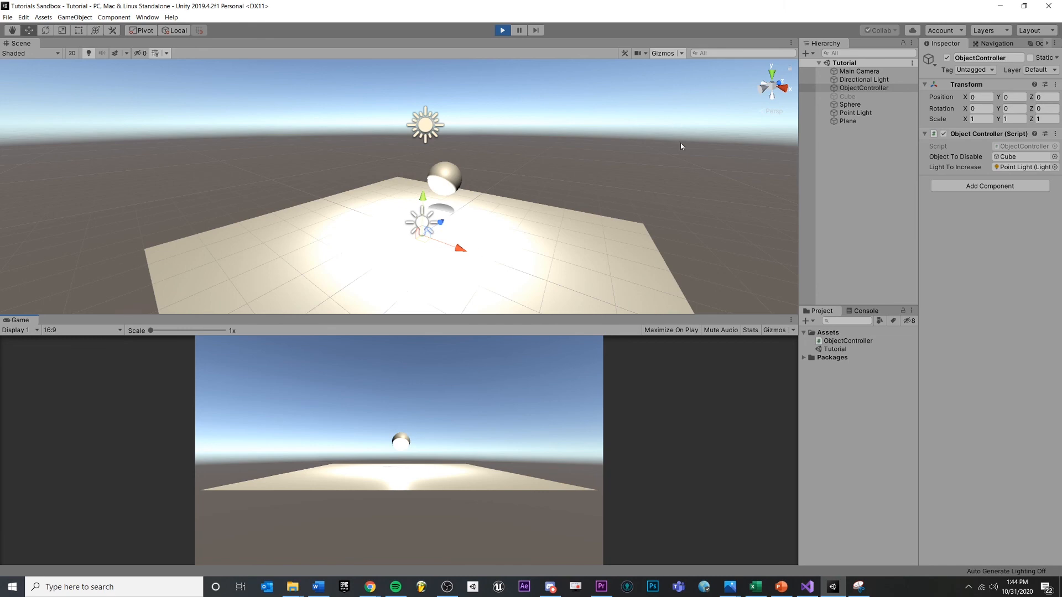
{"action": "left_click", "coordinate": [856, 113]}
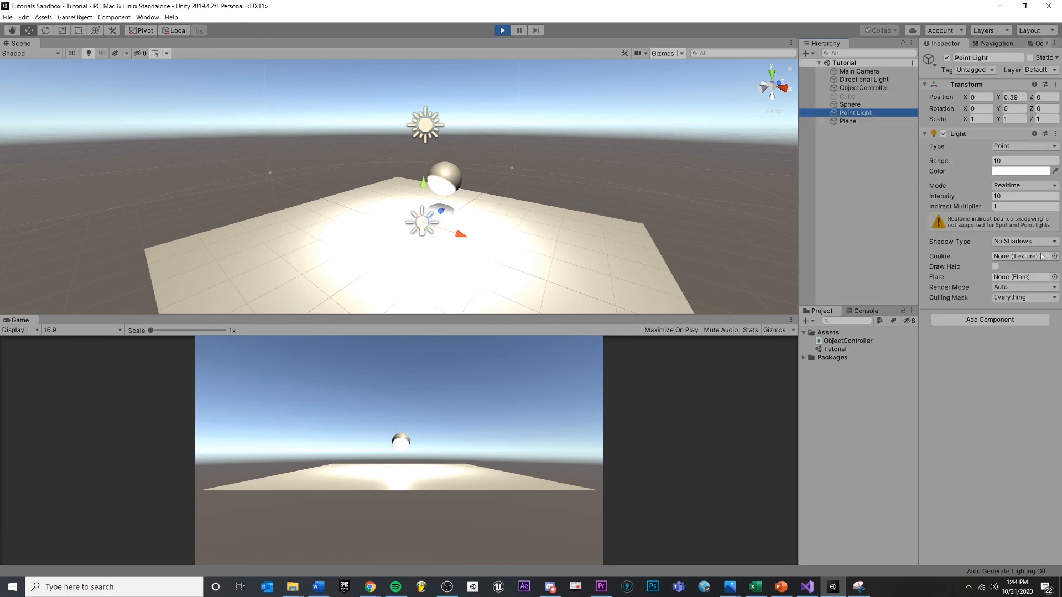
{"action": "triple_click", "coordinate": [1025, 196]}
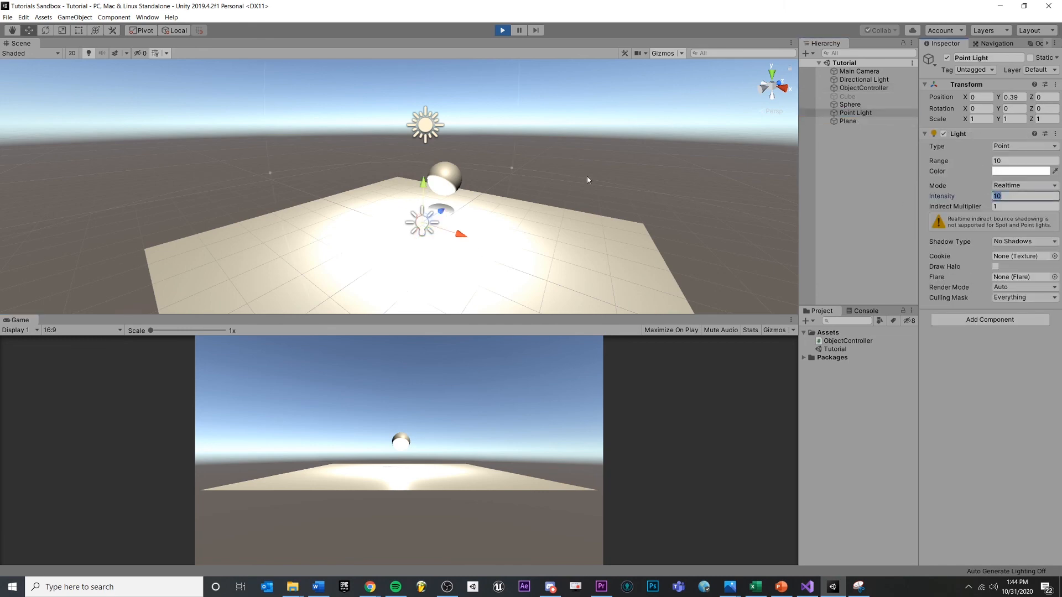
{"action": "left_click", "coordinate": [850, 104]}
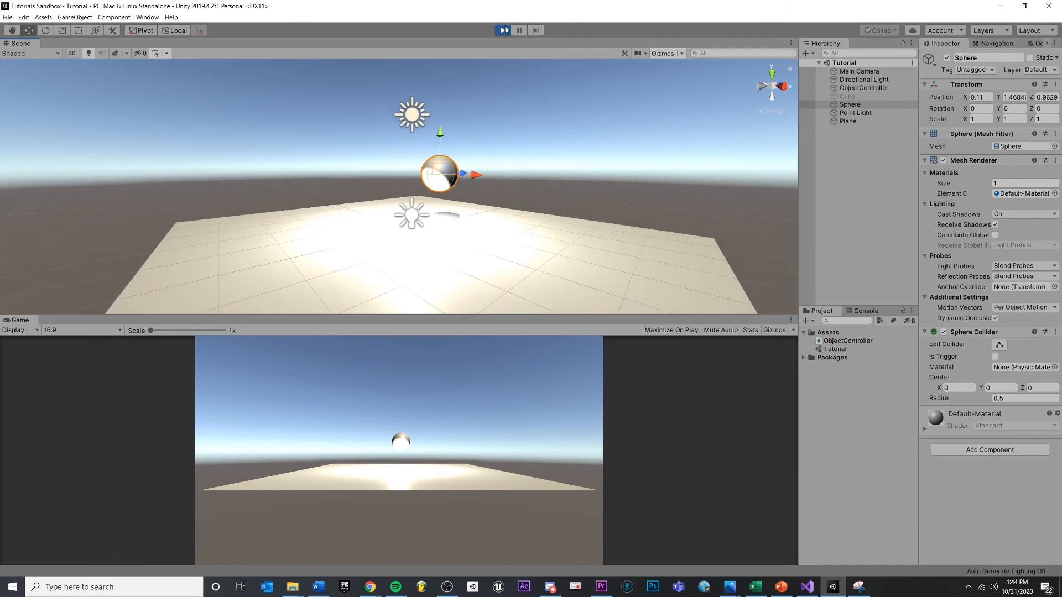
{"action": "left_click", "coordinate": [805, 587]}
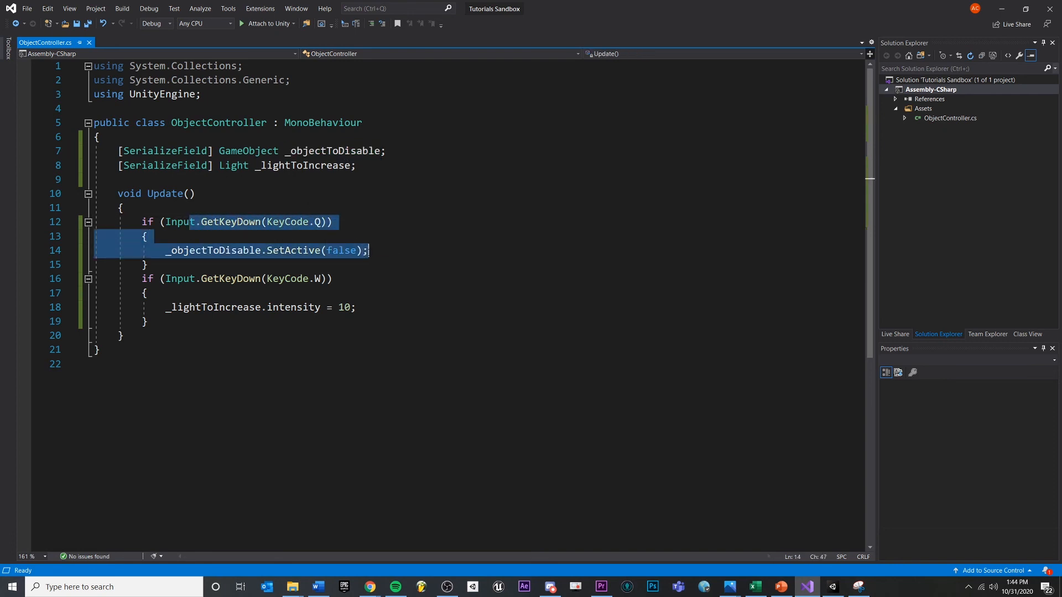
{"action": "mouse_move", "coordinate": [300, 221]}
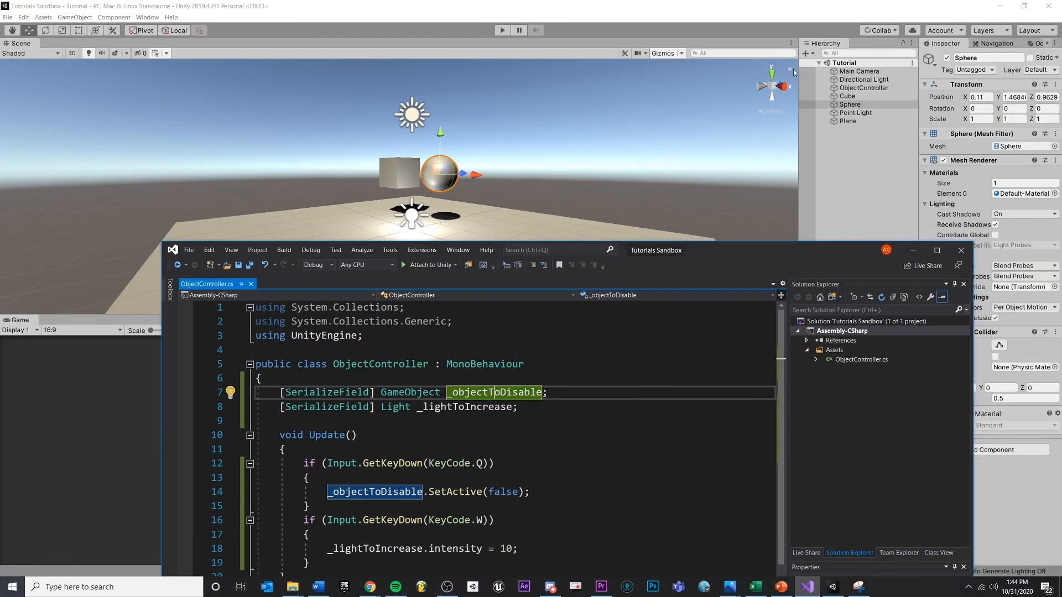
{"action": "left_click", "coordinate": [937, 250]}
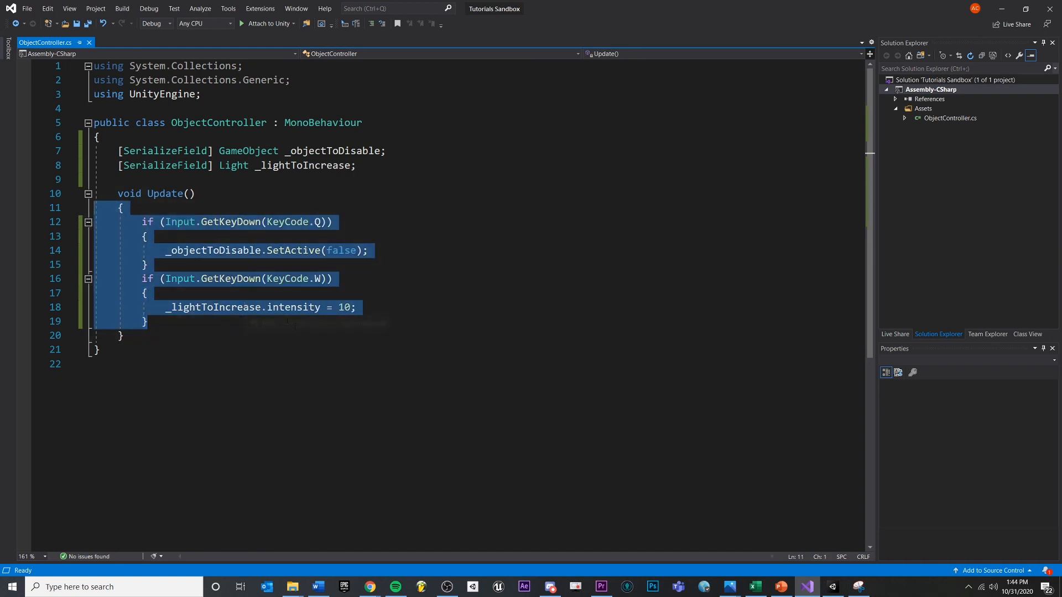
{"action": "left_click", "coordinate": [144, 321]}
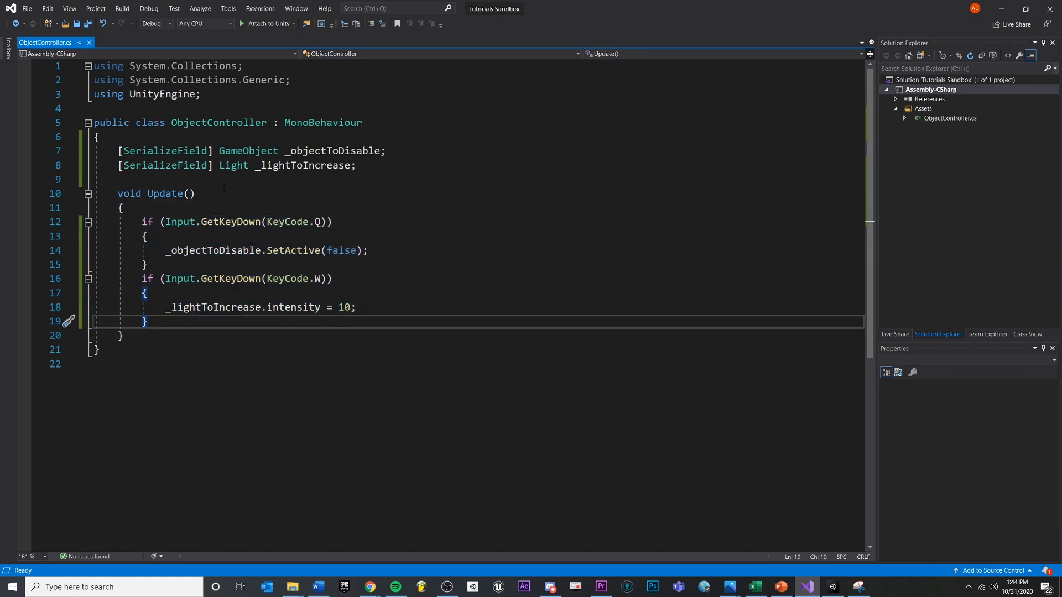